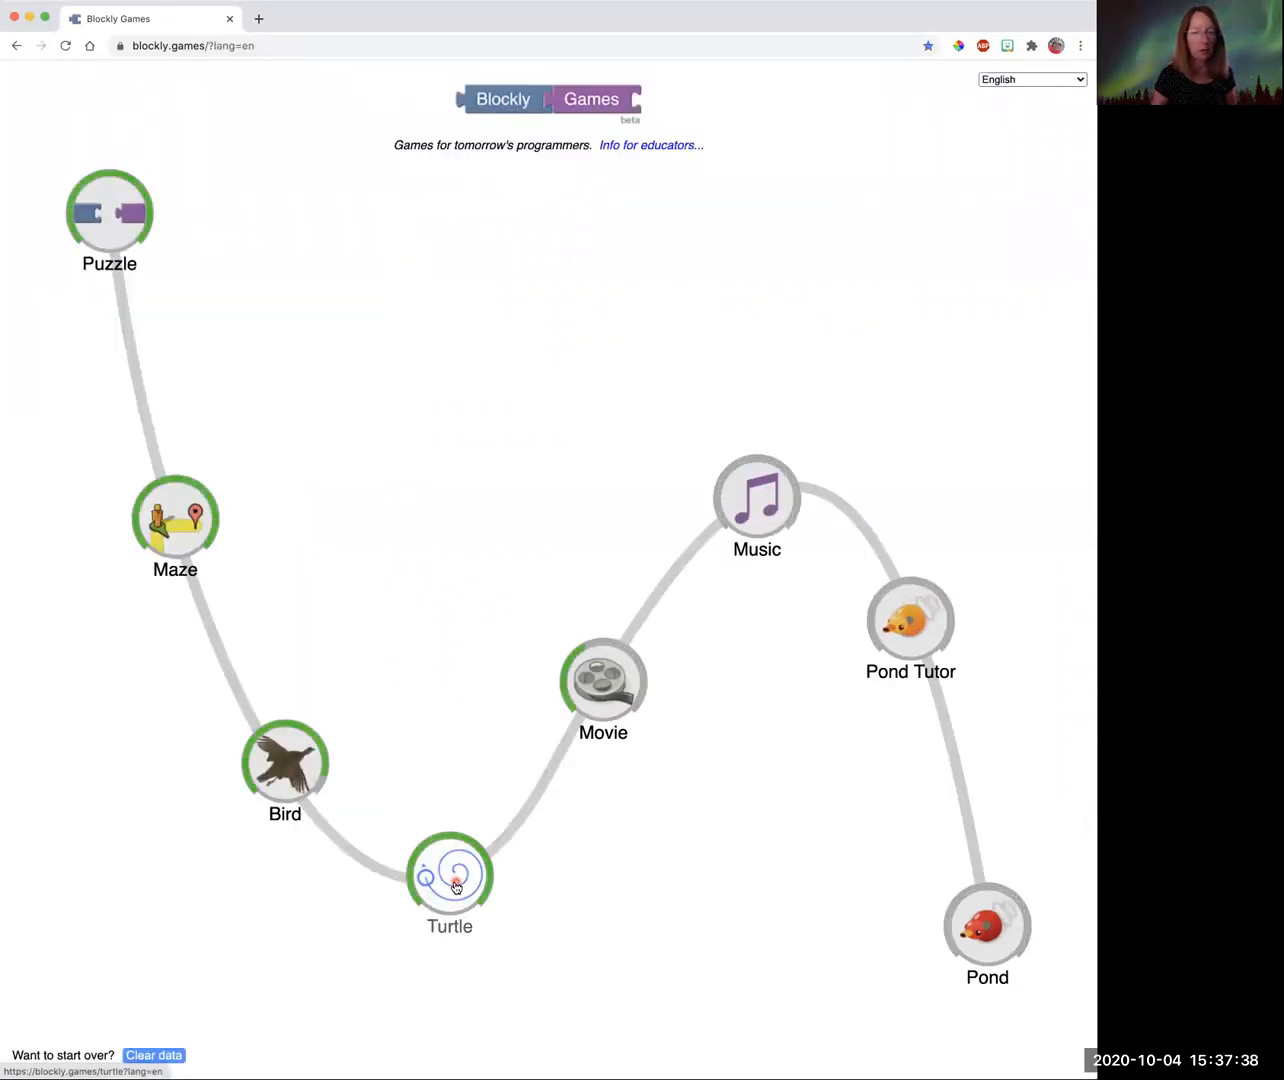
# Launch the Turtle game from the Blockly Games map at level 1.
pyautogui.click(452, 874)
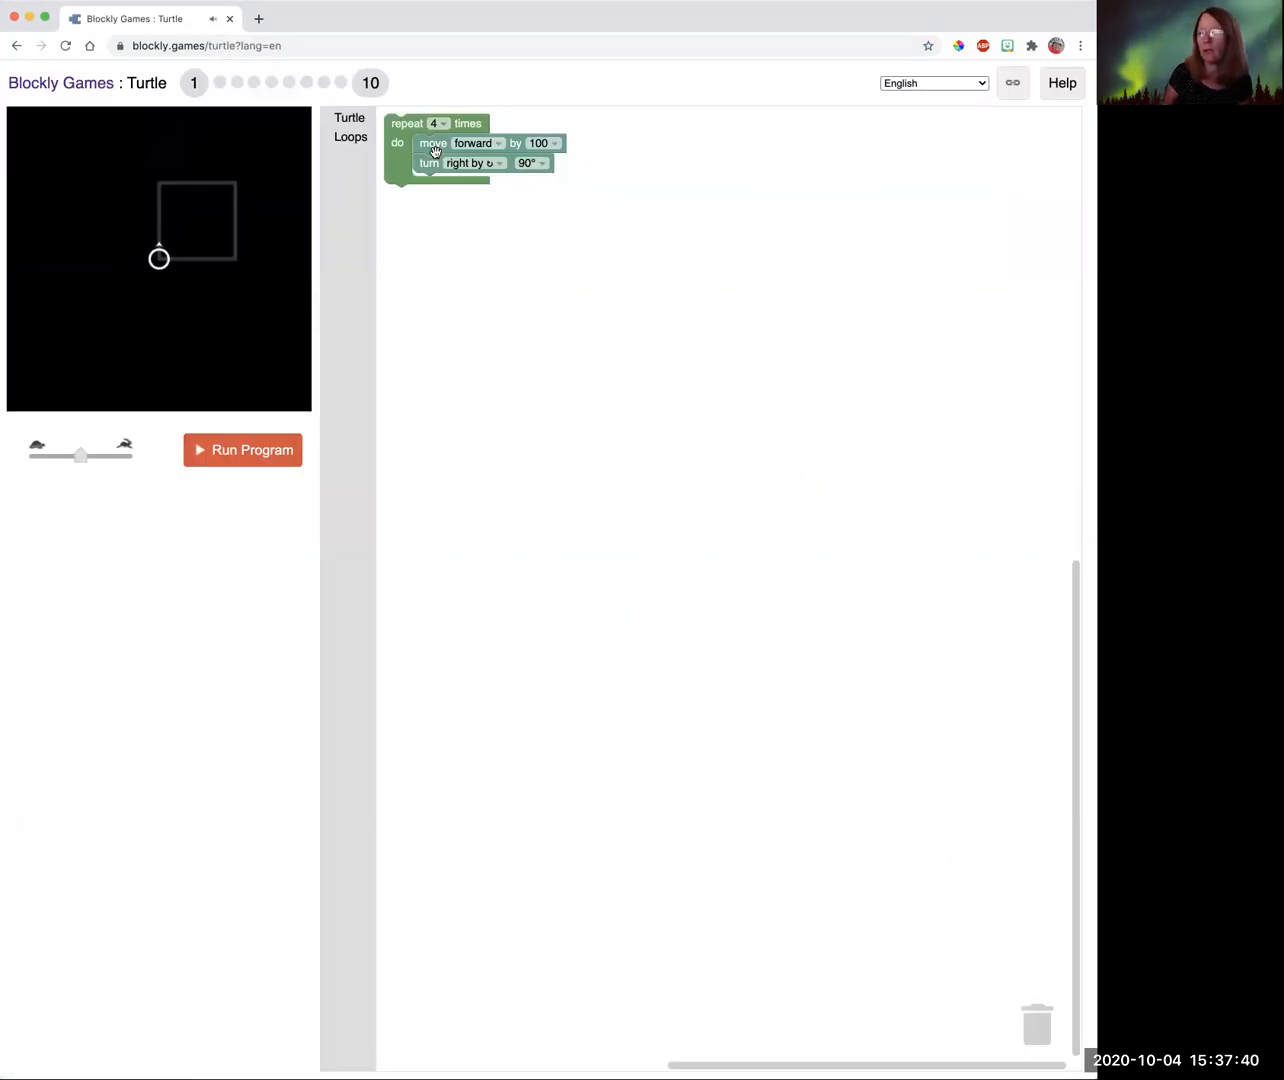
pyautogui.moveTo(148, 243)
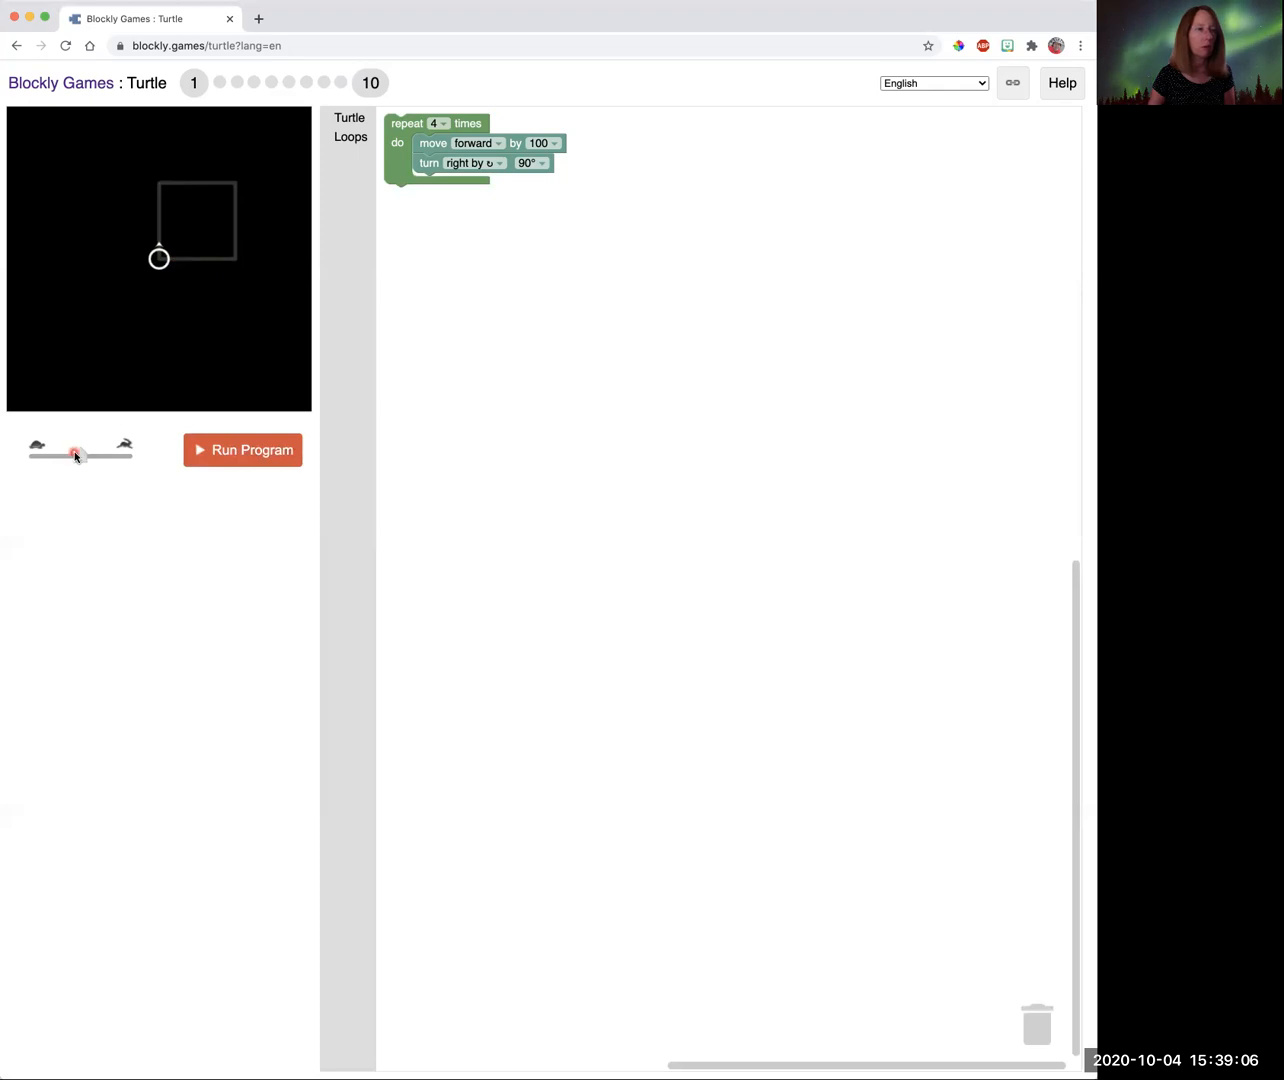
# Run the repeat-four-times square program and continue to level 2.
pyautogui.click(242, 450)
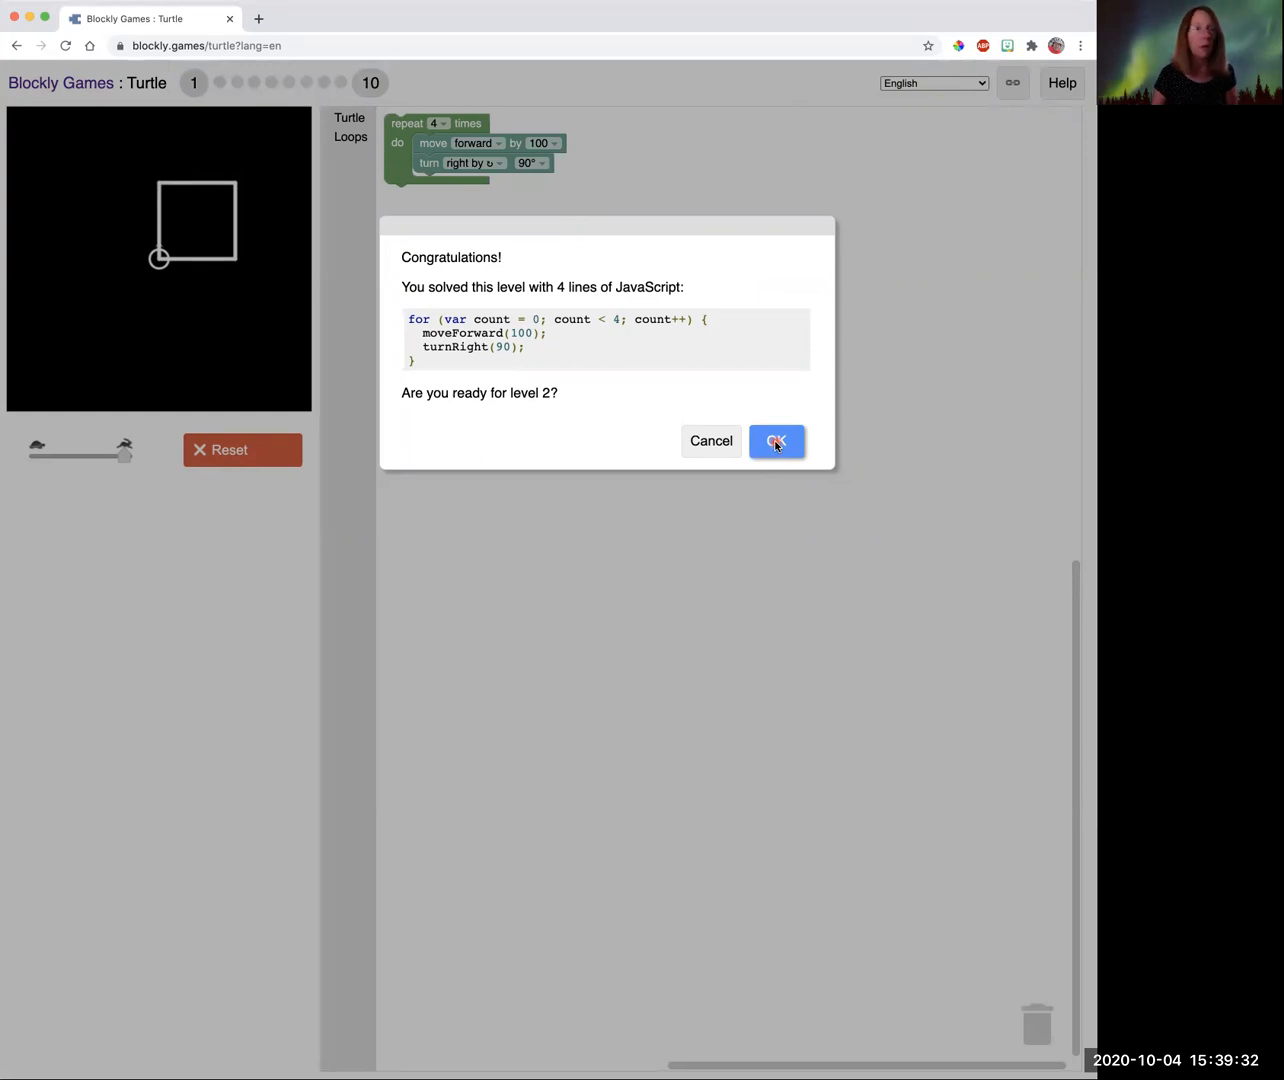
pyautogui.click(776, 441)
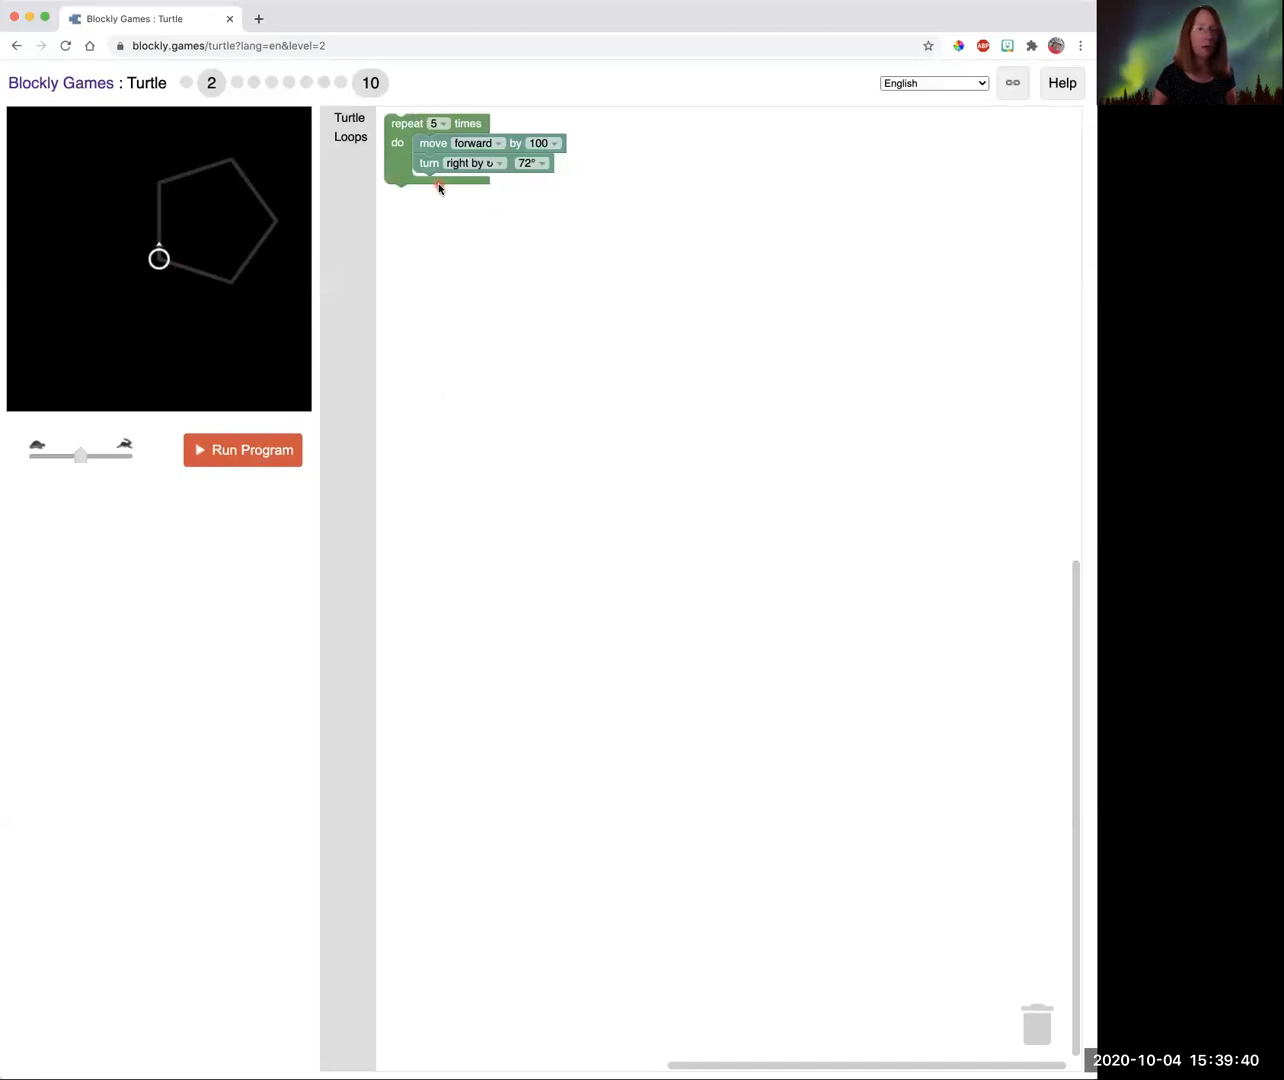
pyautogui.moveTo(150, 230)
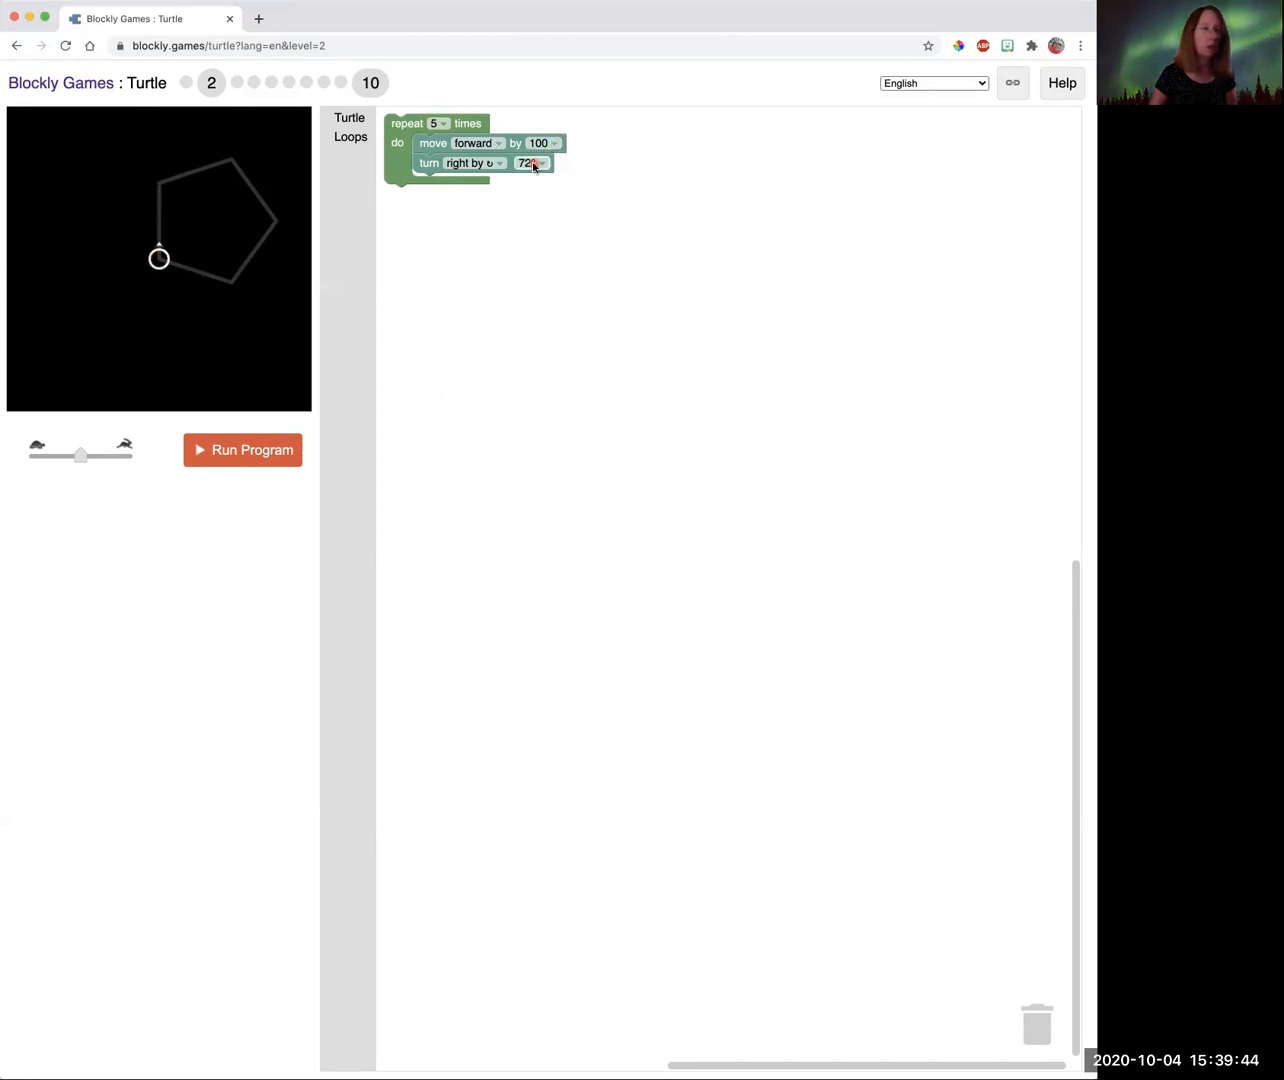
pyautogui.moveTo(532, 164)
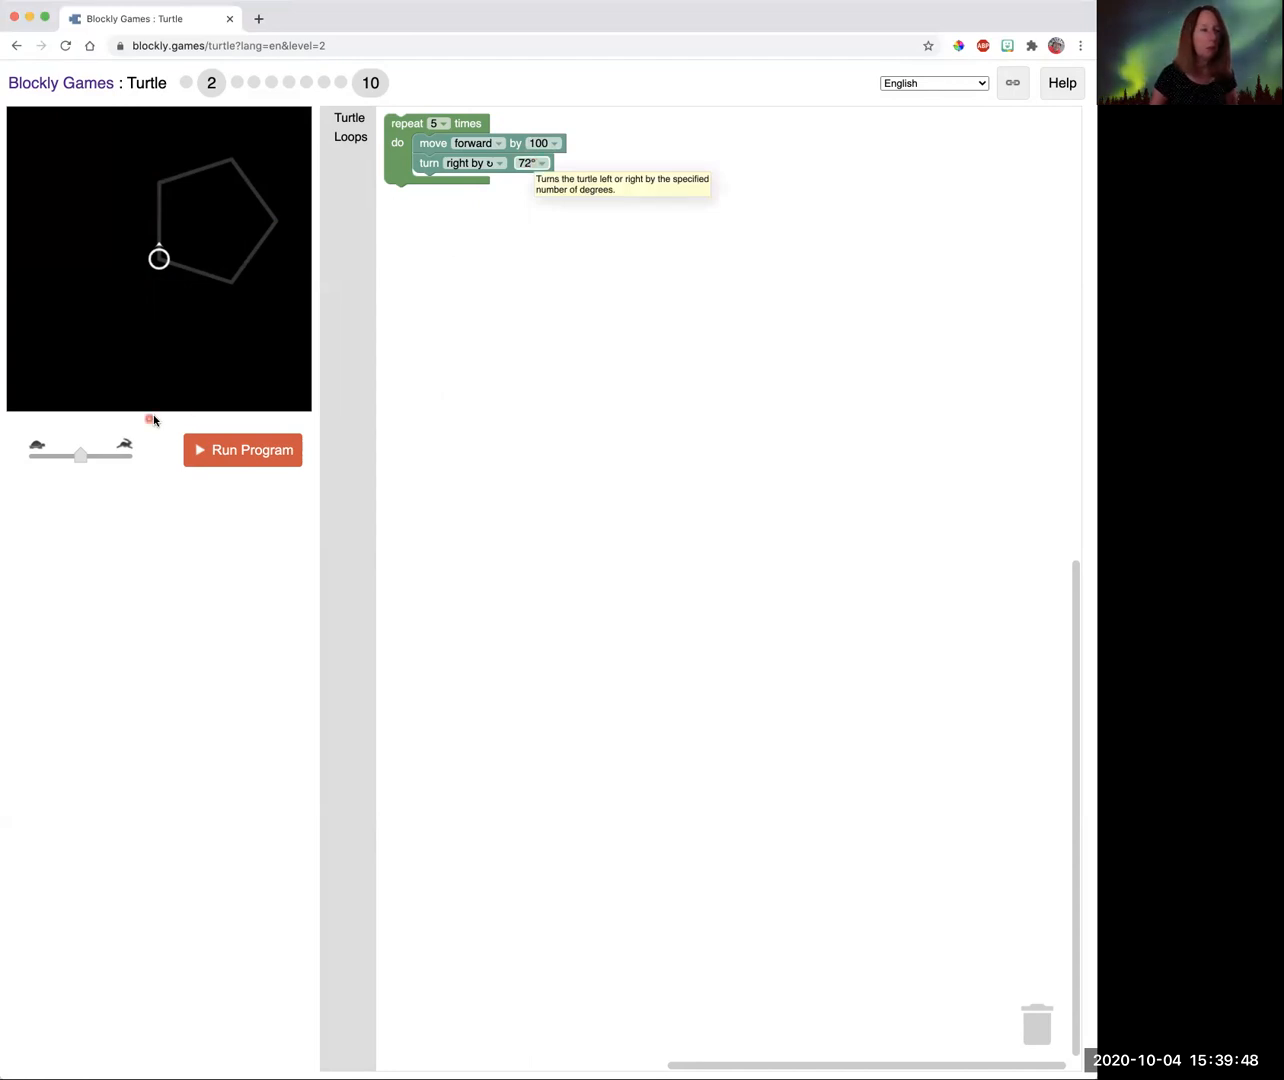
# Run the pentagon program at fastest speed and continue to level 3.
pyautogui.moveTo(80, 456); pyautogui.dragTo(125, 456)
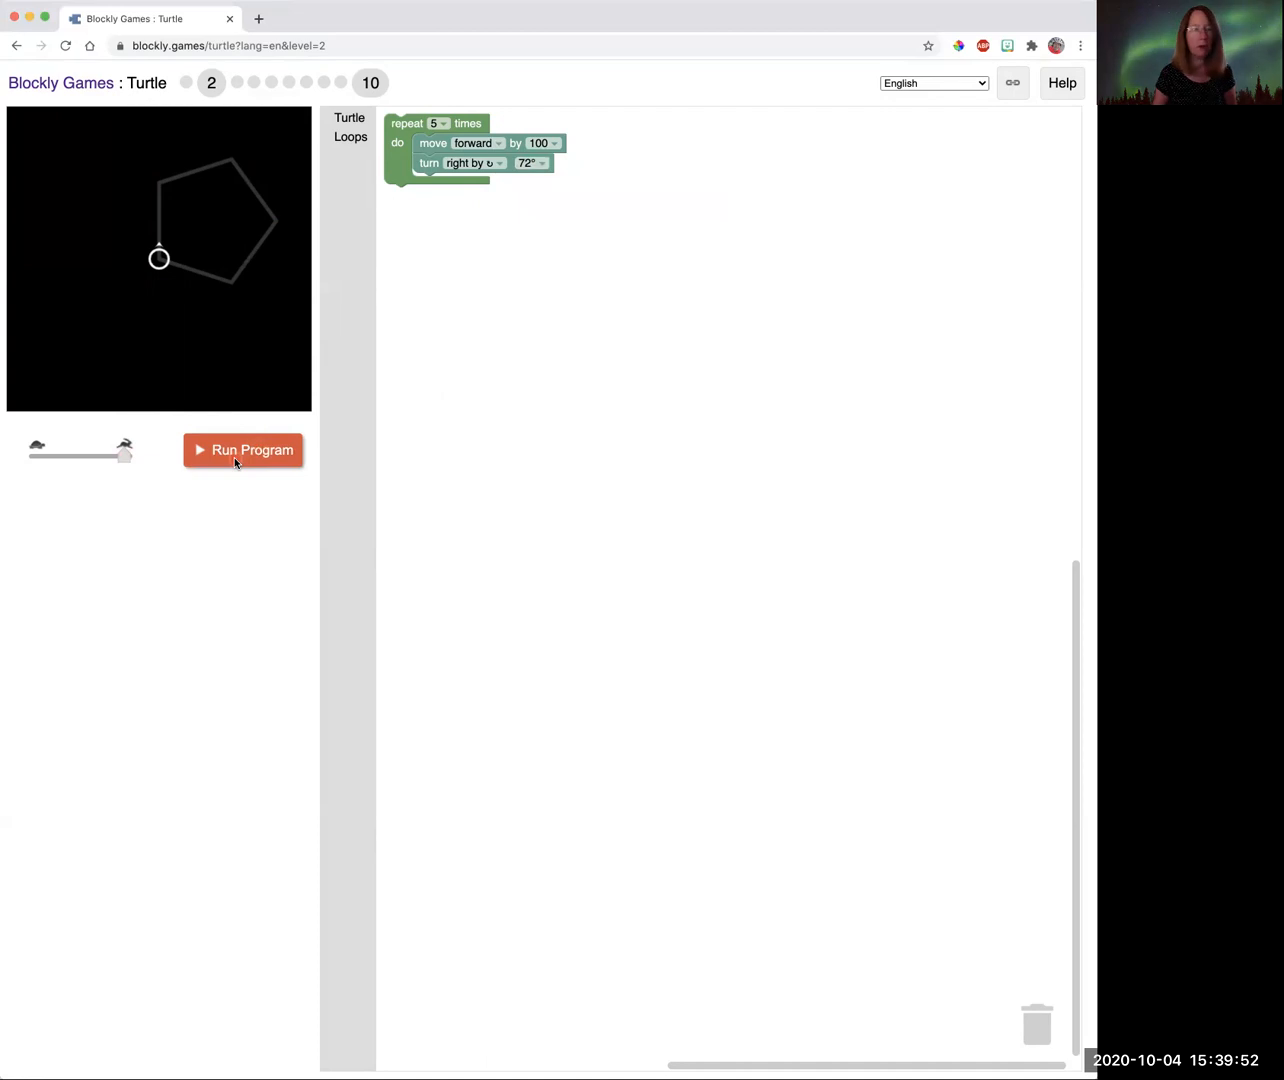
pyautogui.click(242, 450)
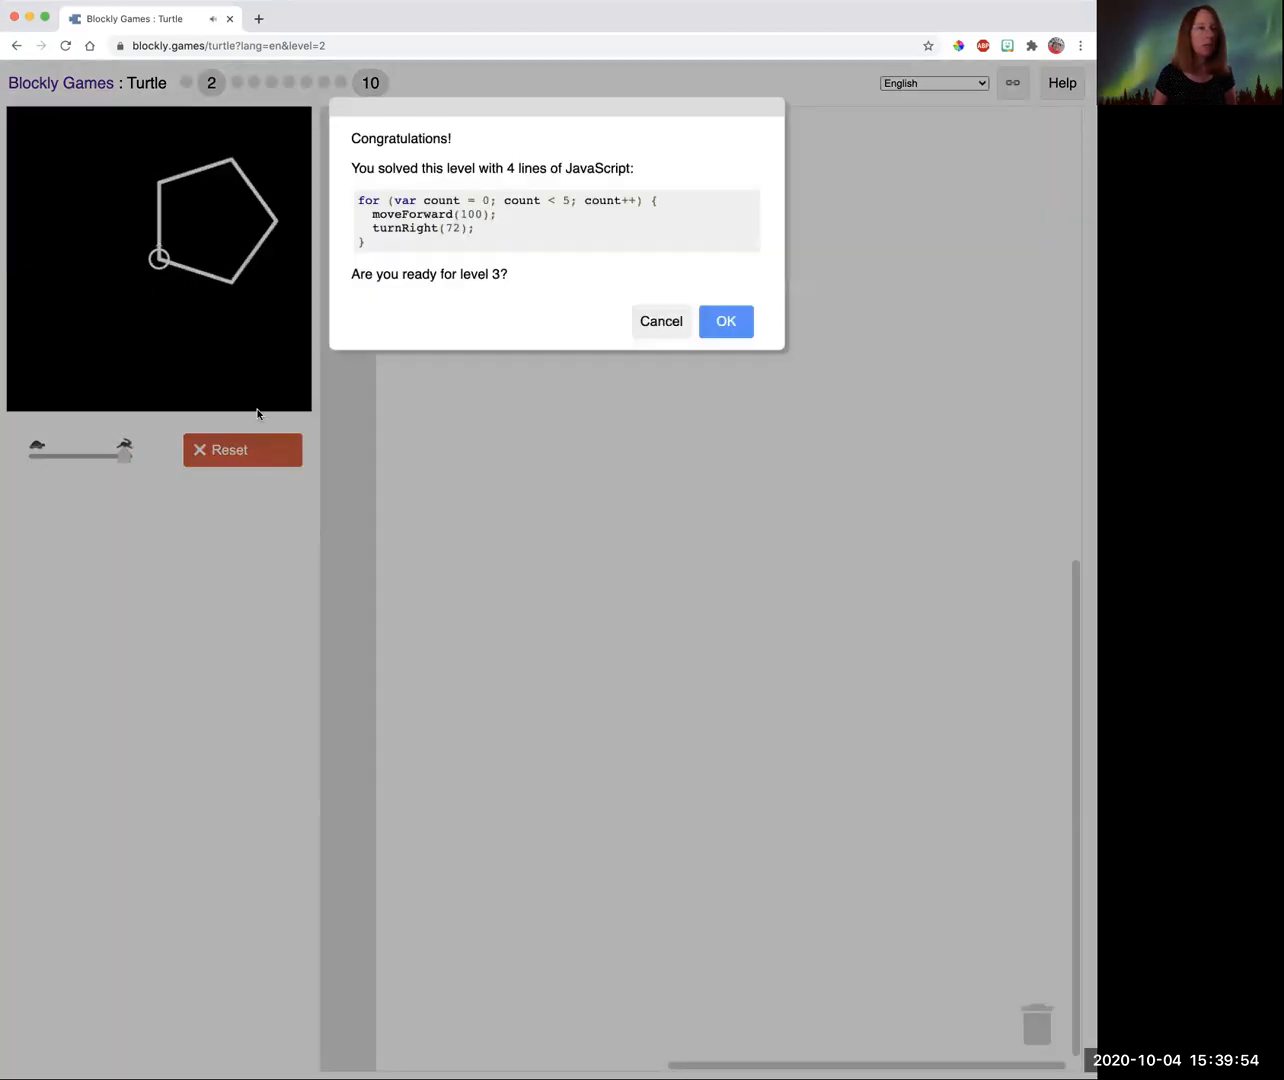
pyautogui.moveTo(557, 105); pyautogui.dragTo(610, 216)
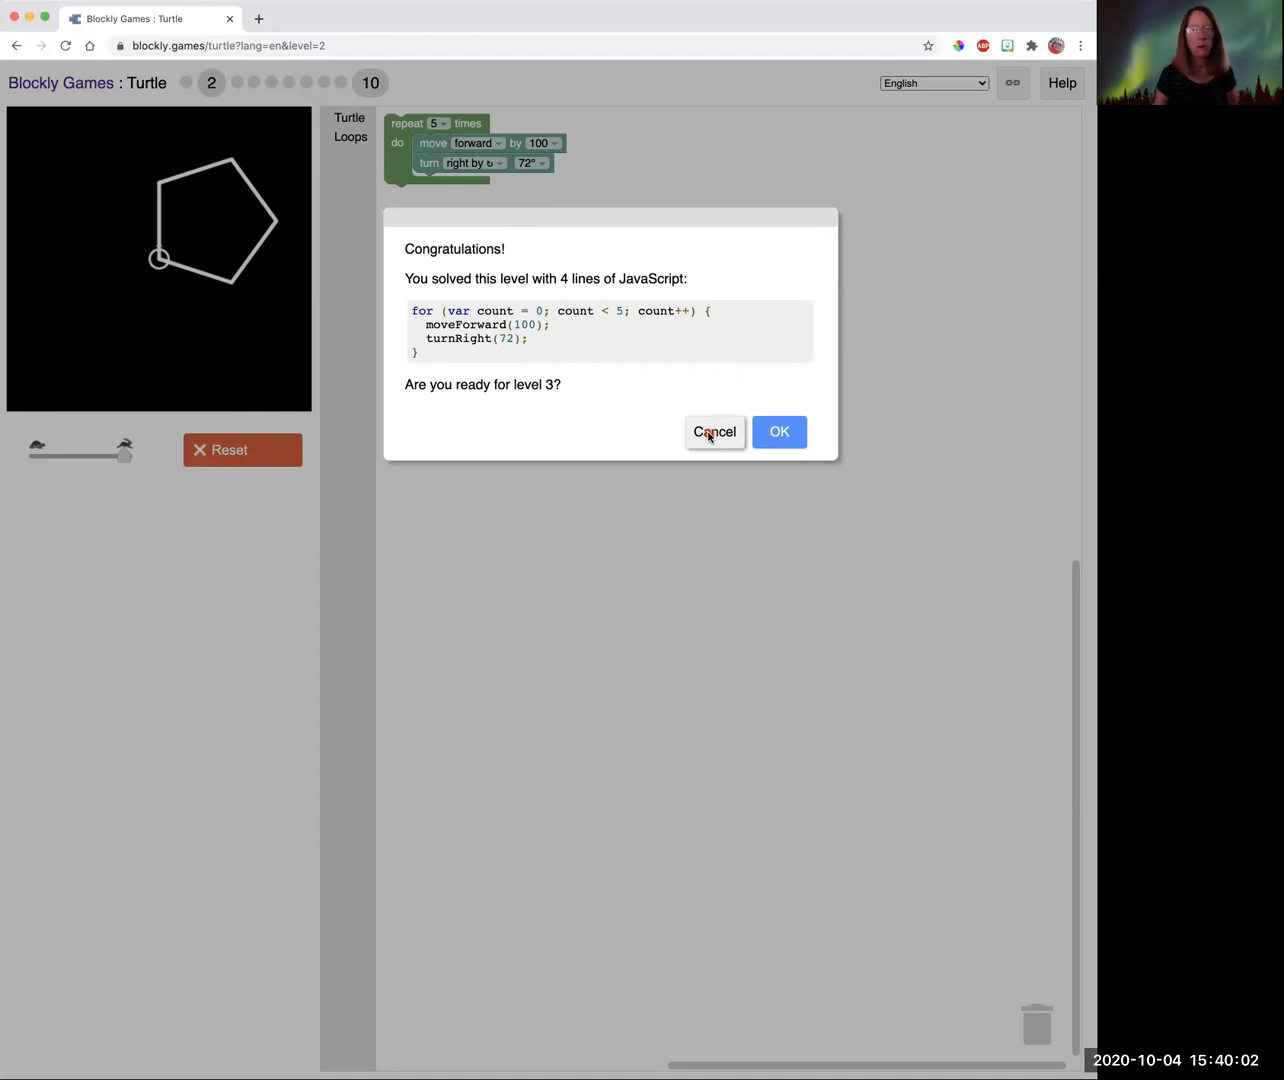
pyautogui.click(779, 432)
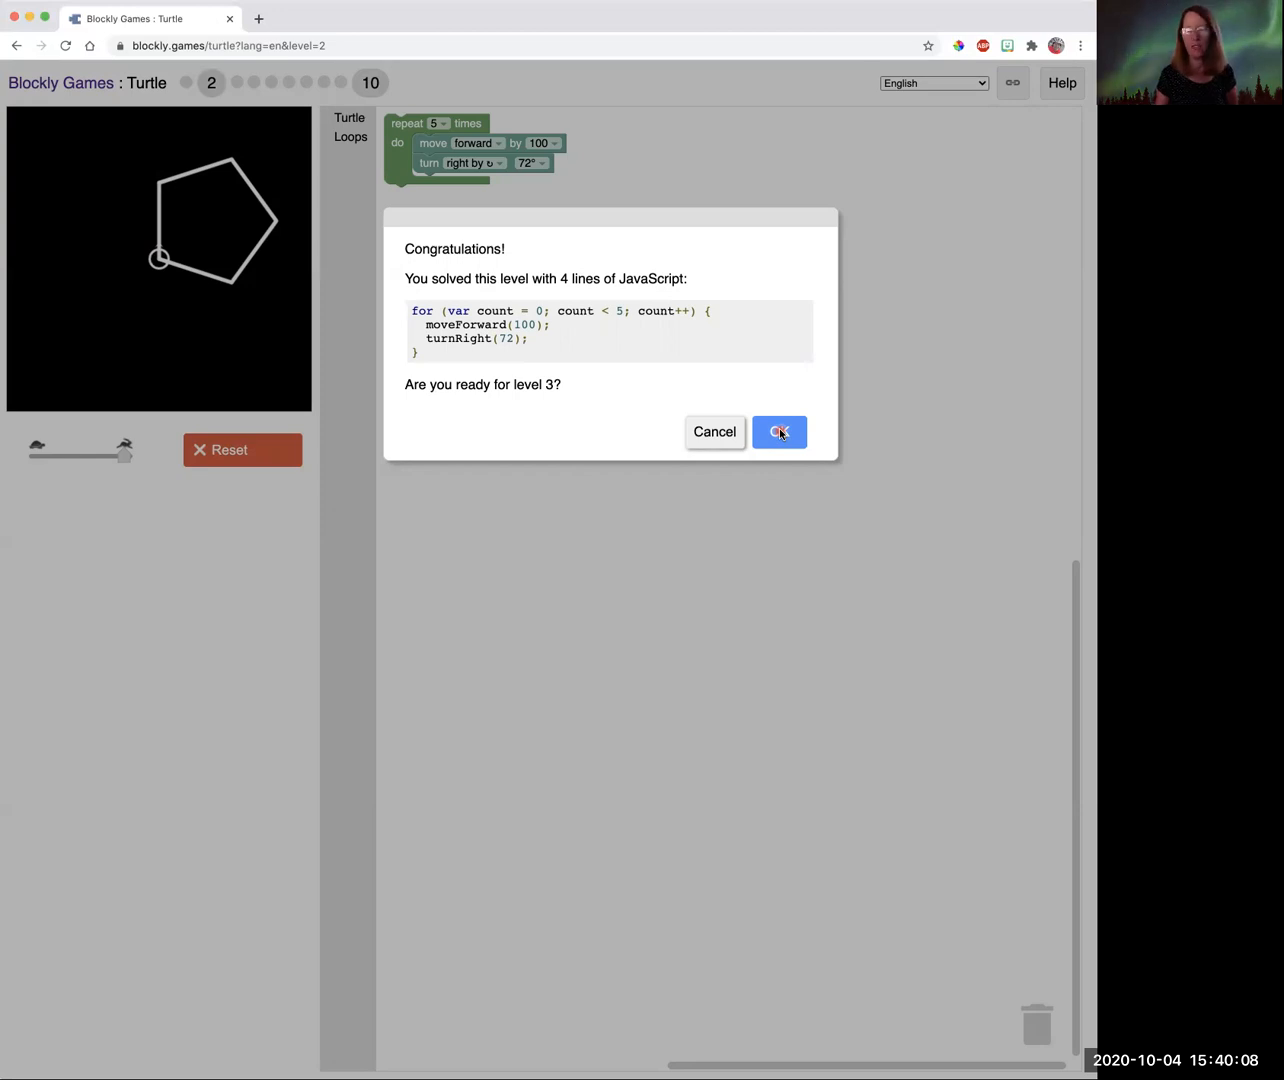
pyautogui.click(779, 432)
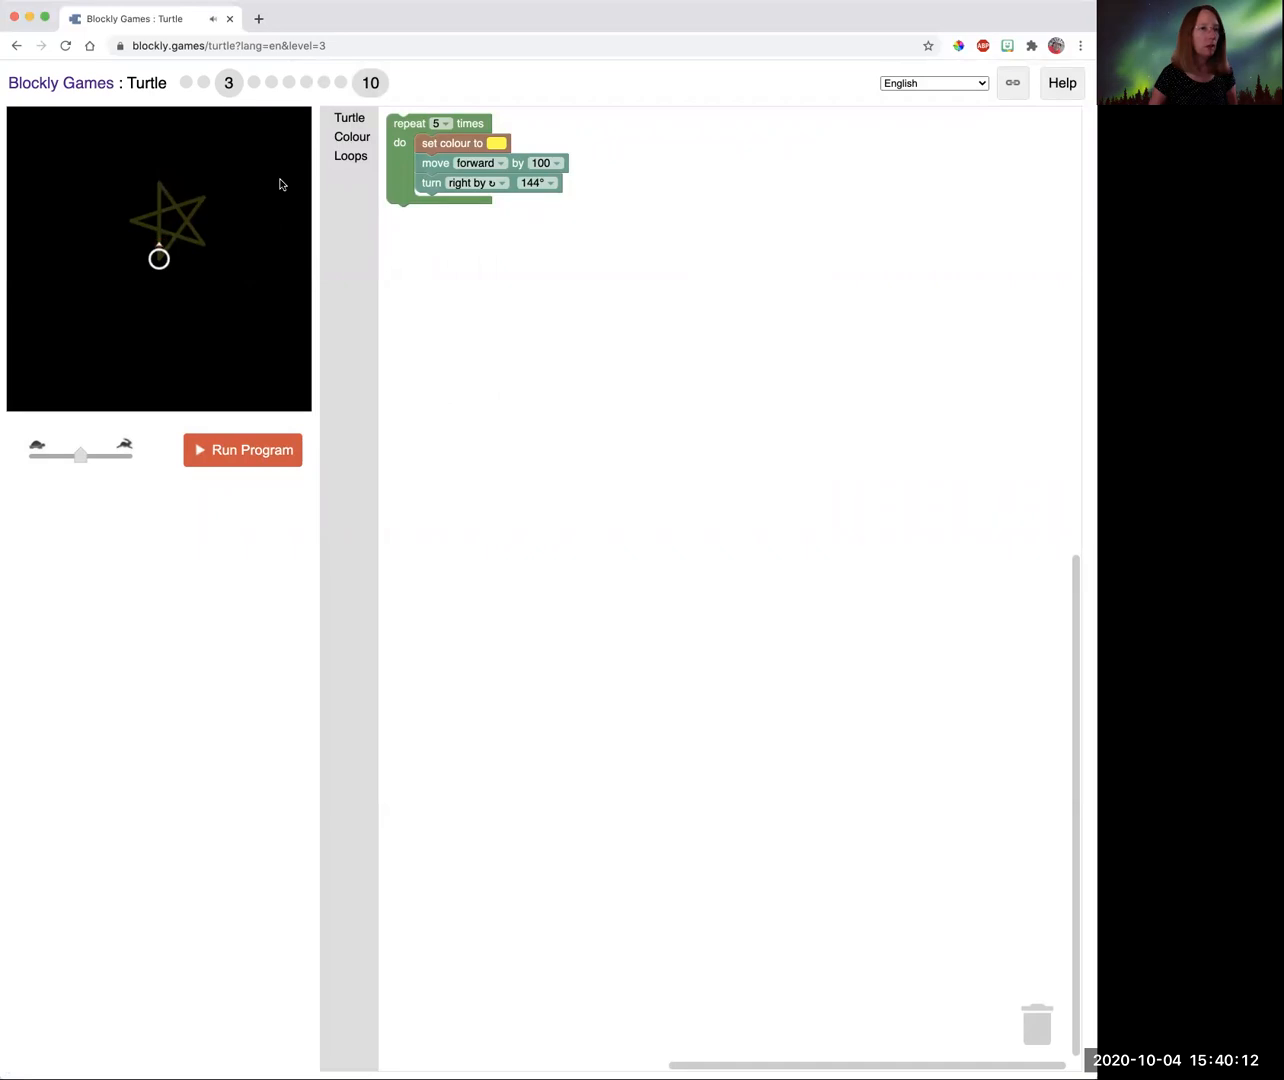
# Browse the Colour, Turtle and Loops block categories.
pyautogui.click(351, 137)
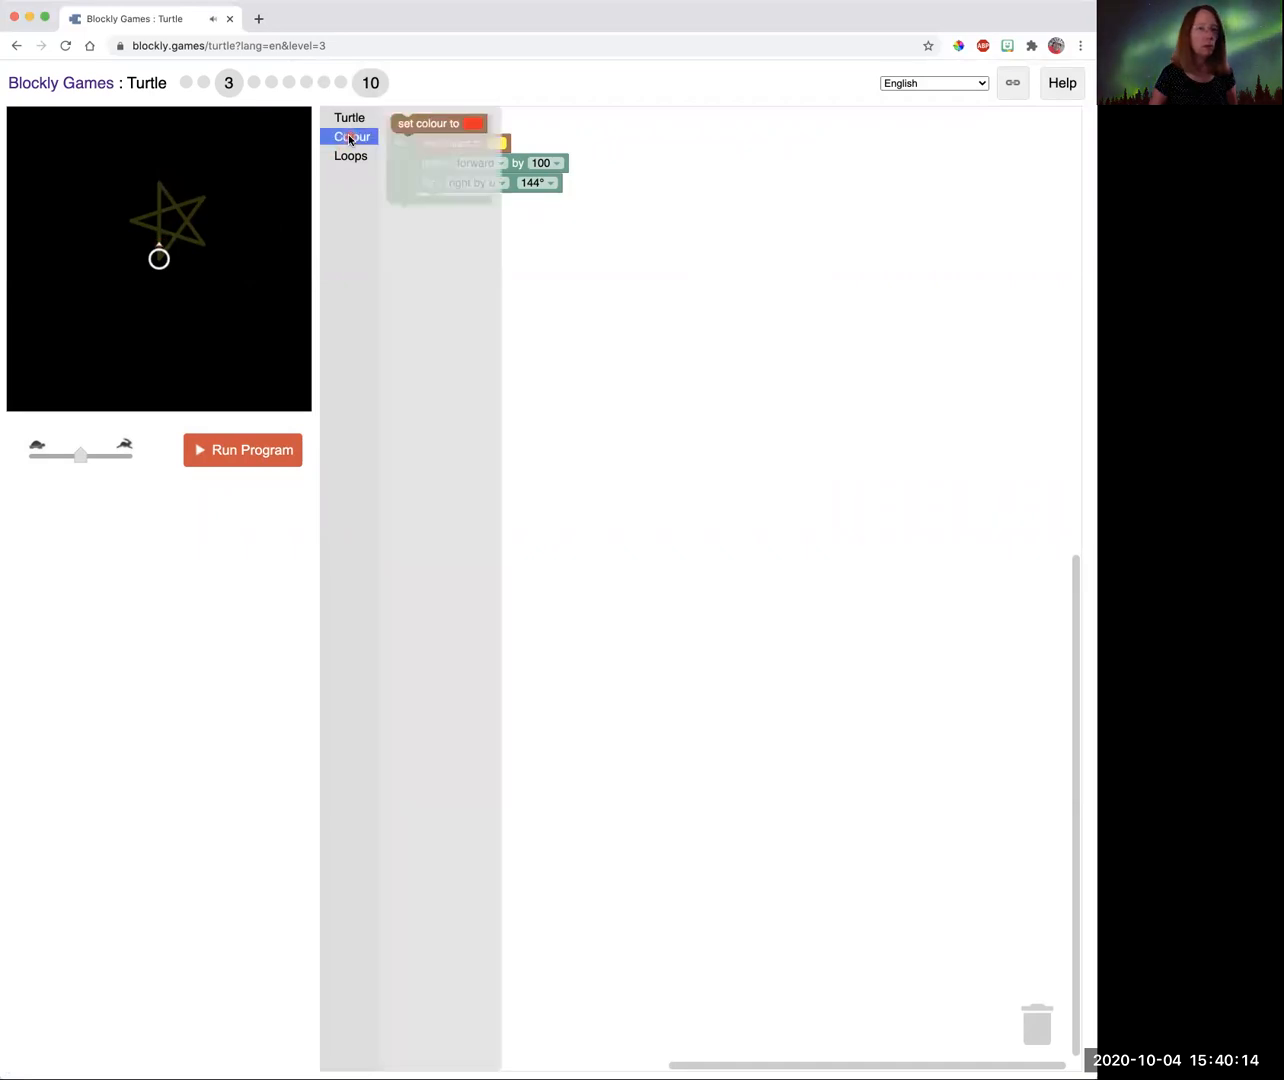
pyautogui.click(349, 117)
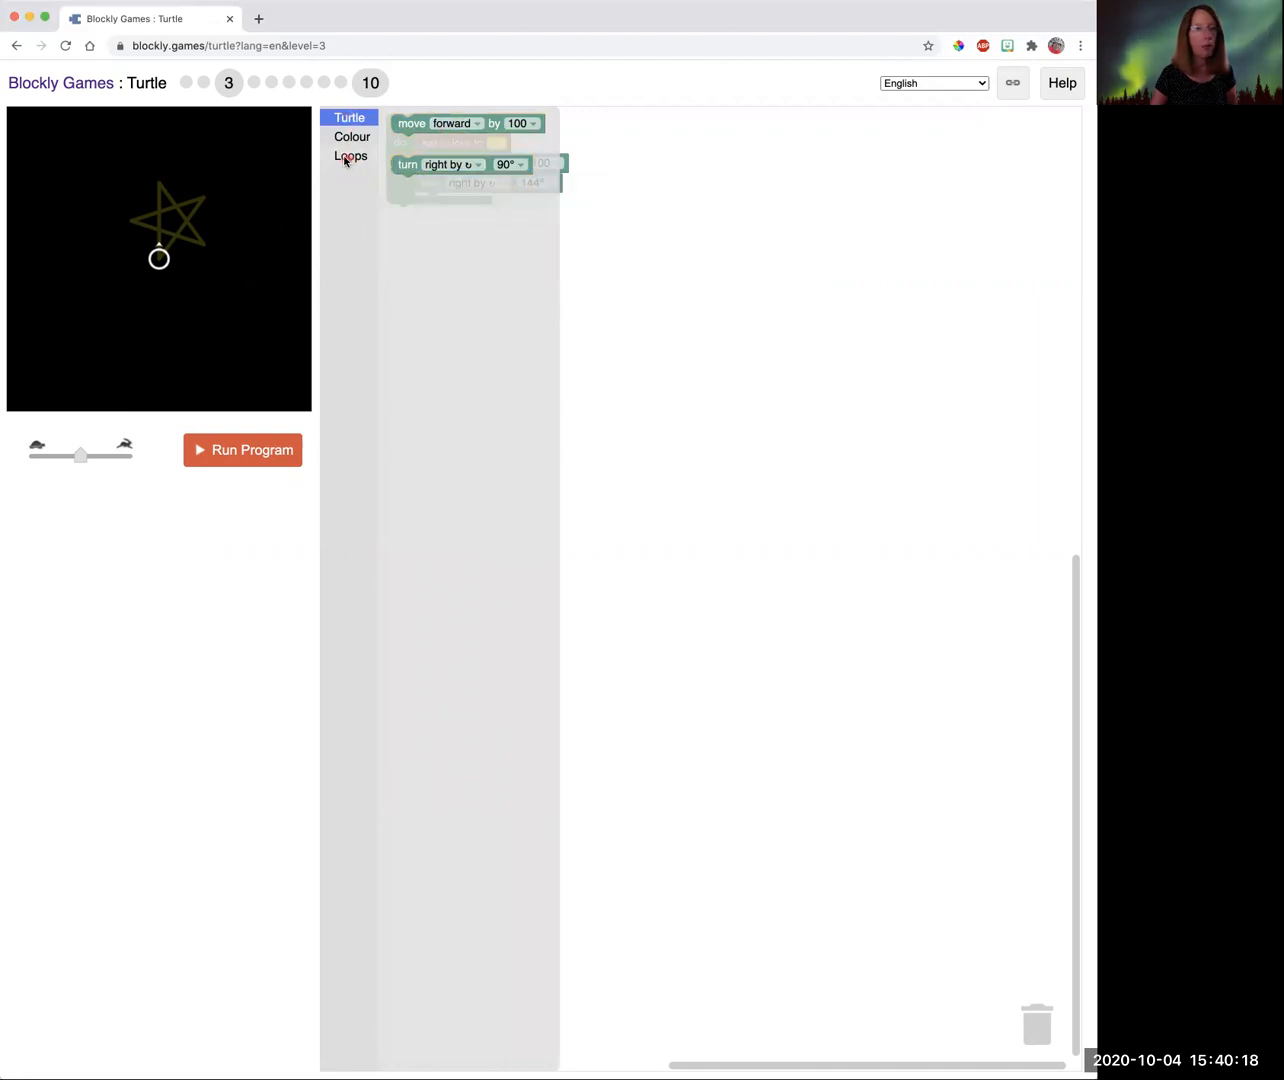
pyautogui.click(349, 156)
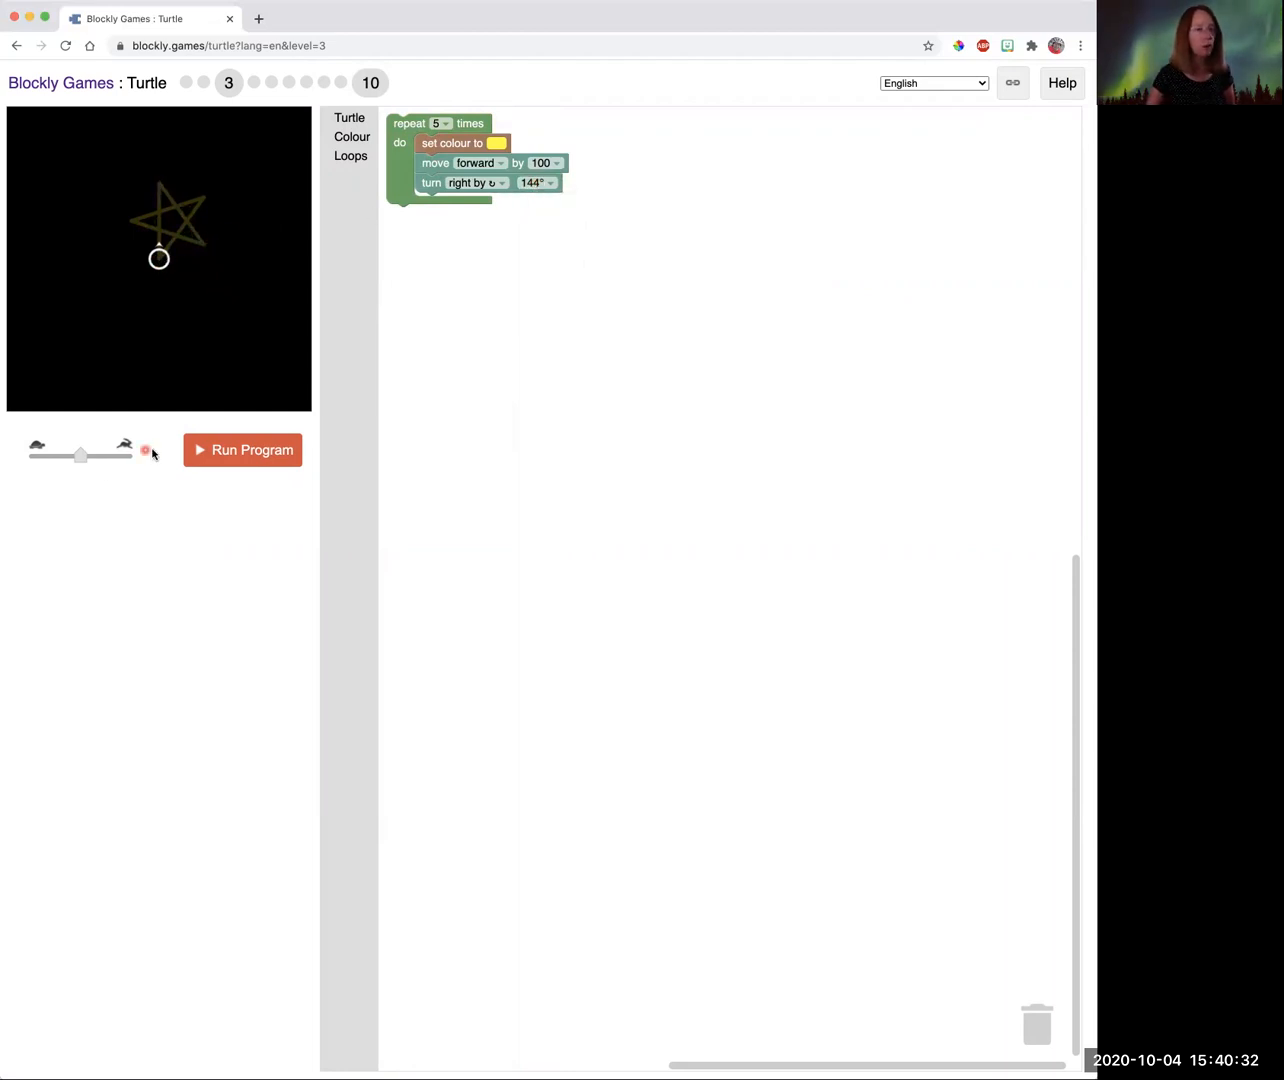
# Run the yellow star program, reset, rerun at fastest speed, and continue to level 4.
pyautogui.click(242, 450)
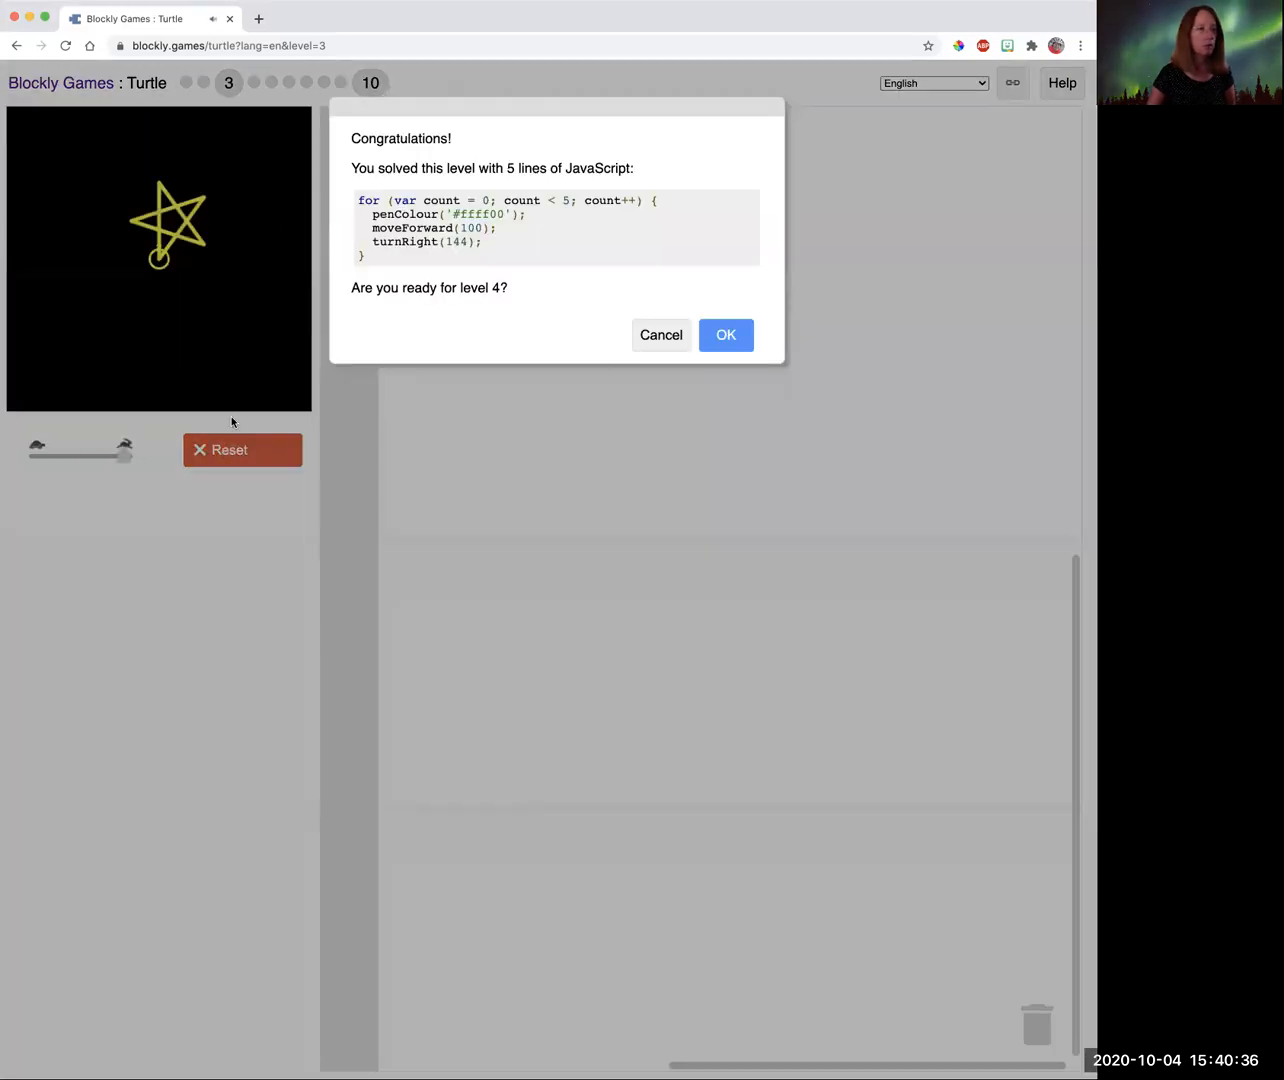
pyautogui.click(660, 334)
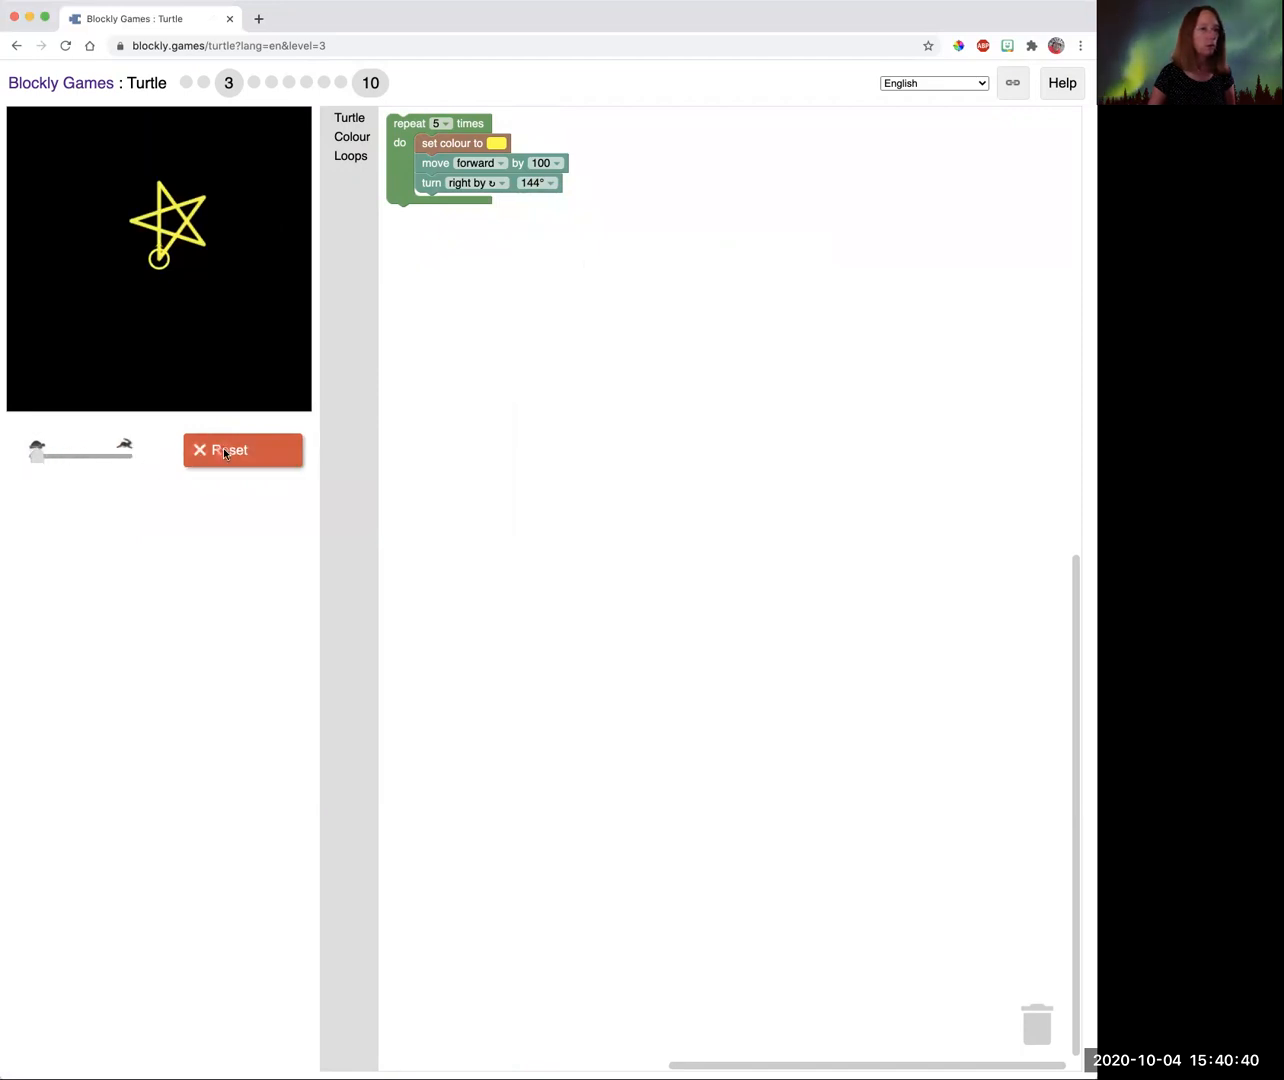
pyautogui.click(242, 450)
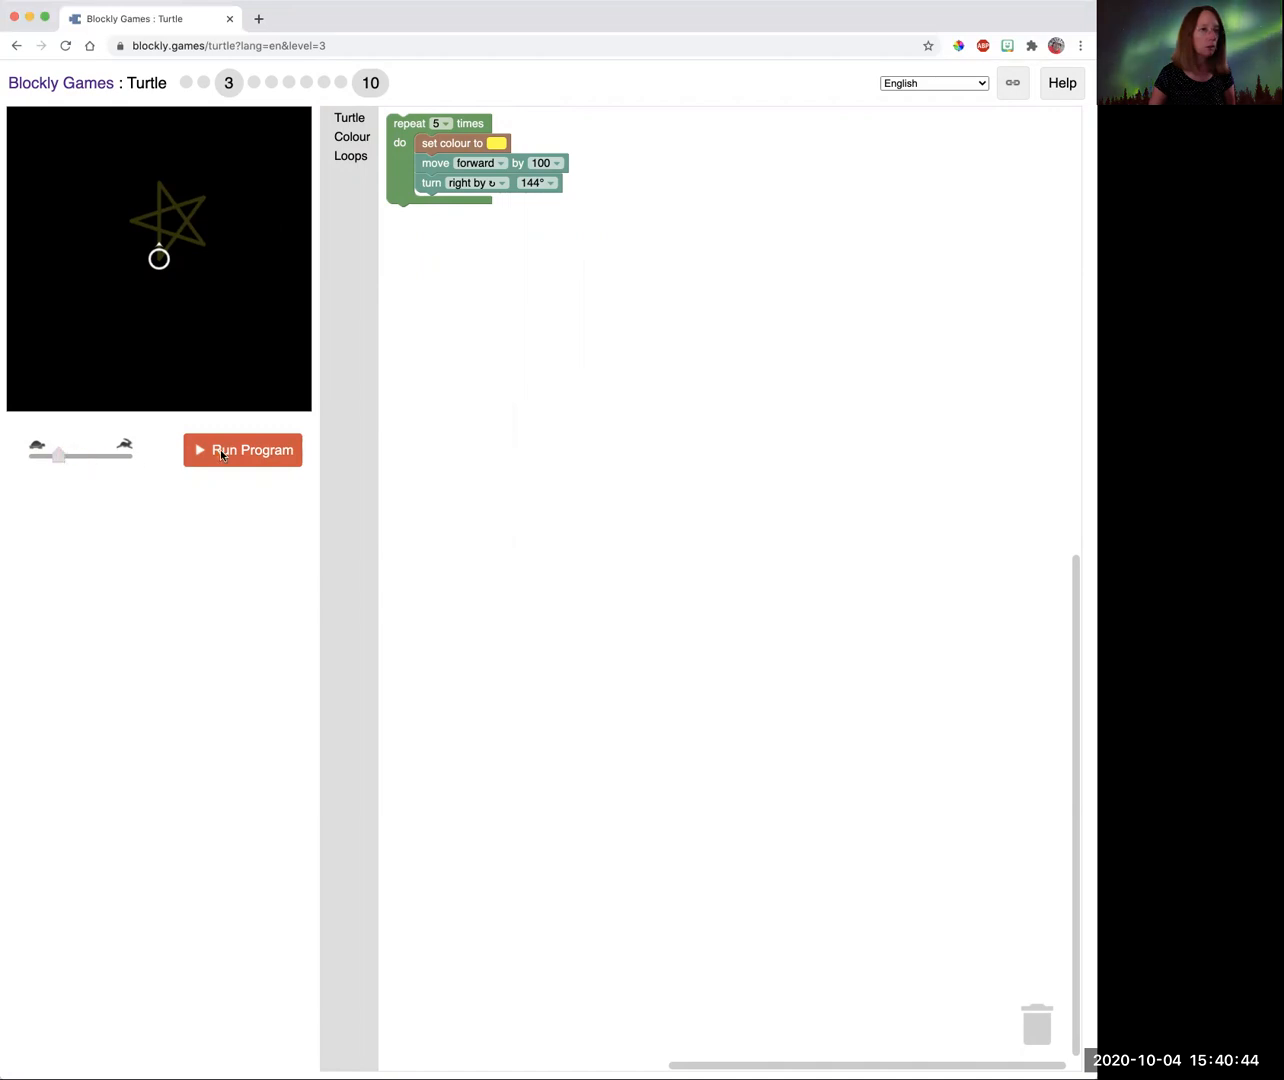
pyautogui.click(242, 450)
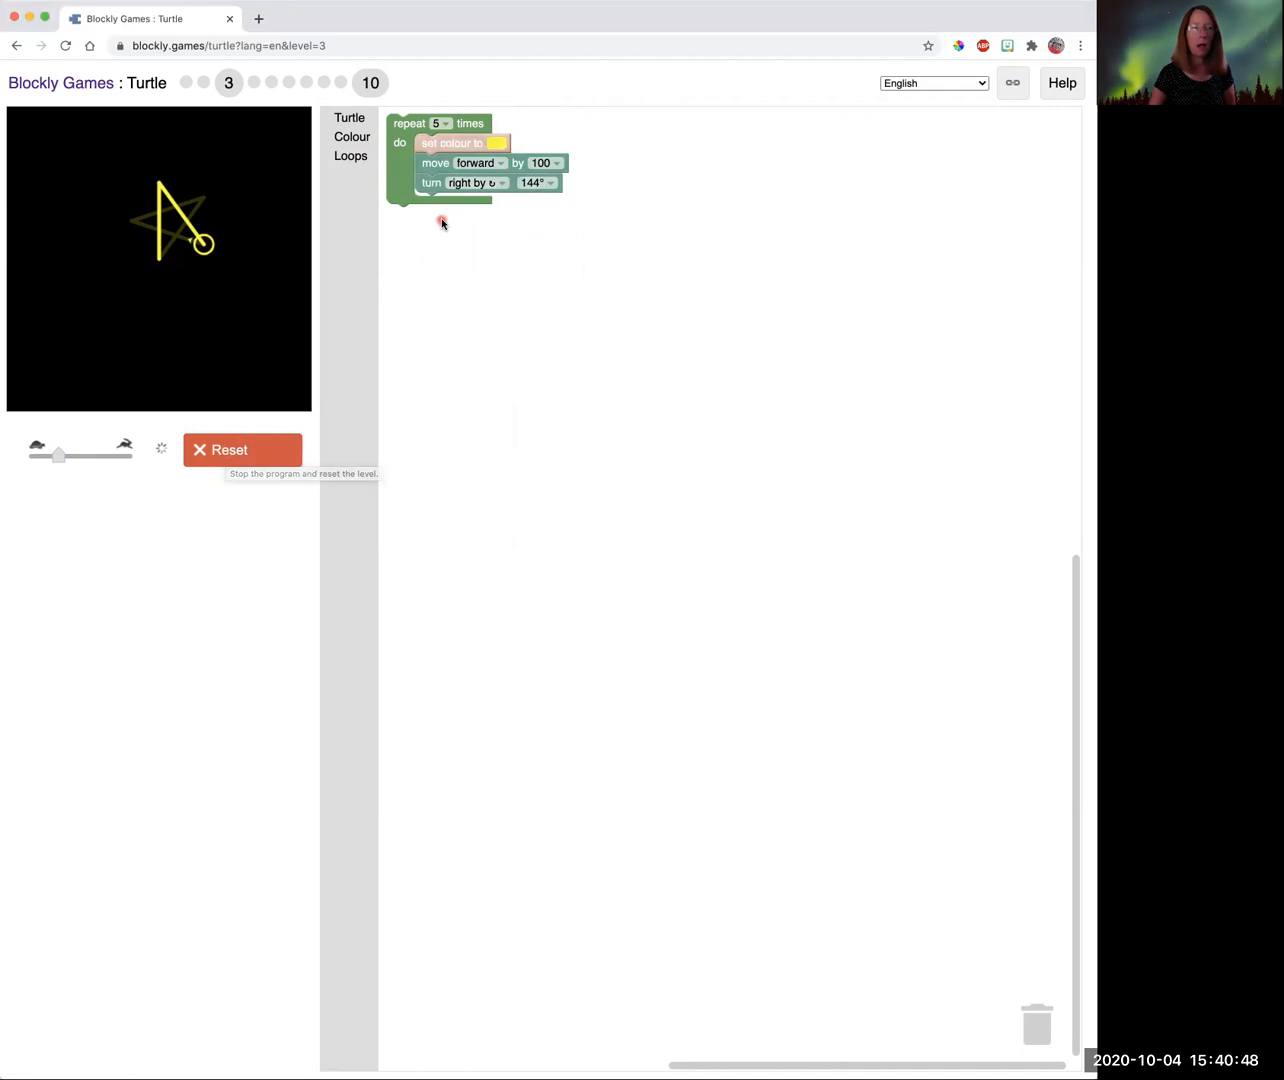
pyautogui.moveTo(58, 456); pyautogui.dragTo(95, 454)
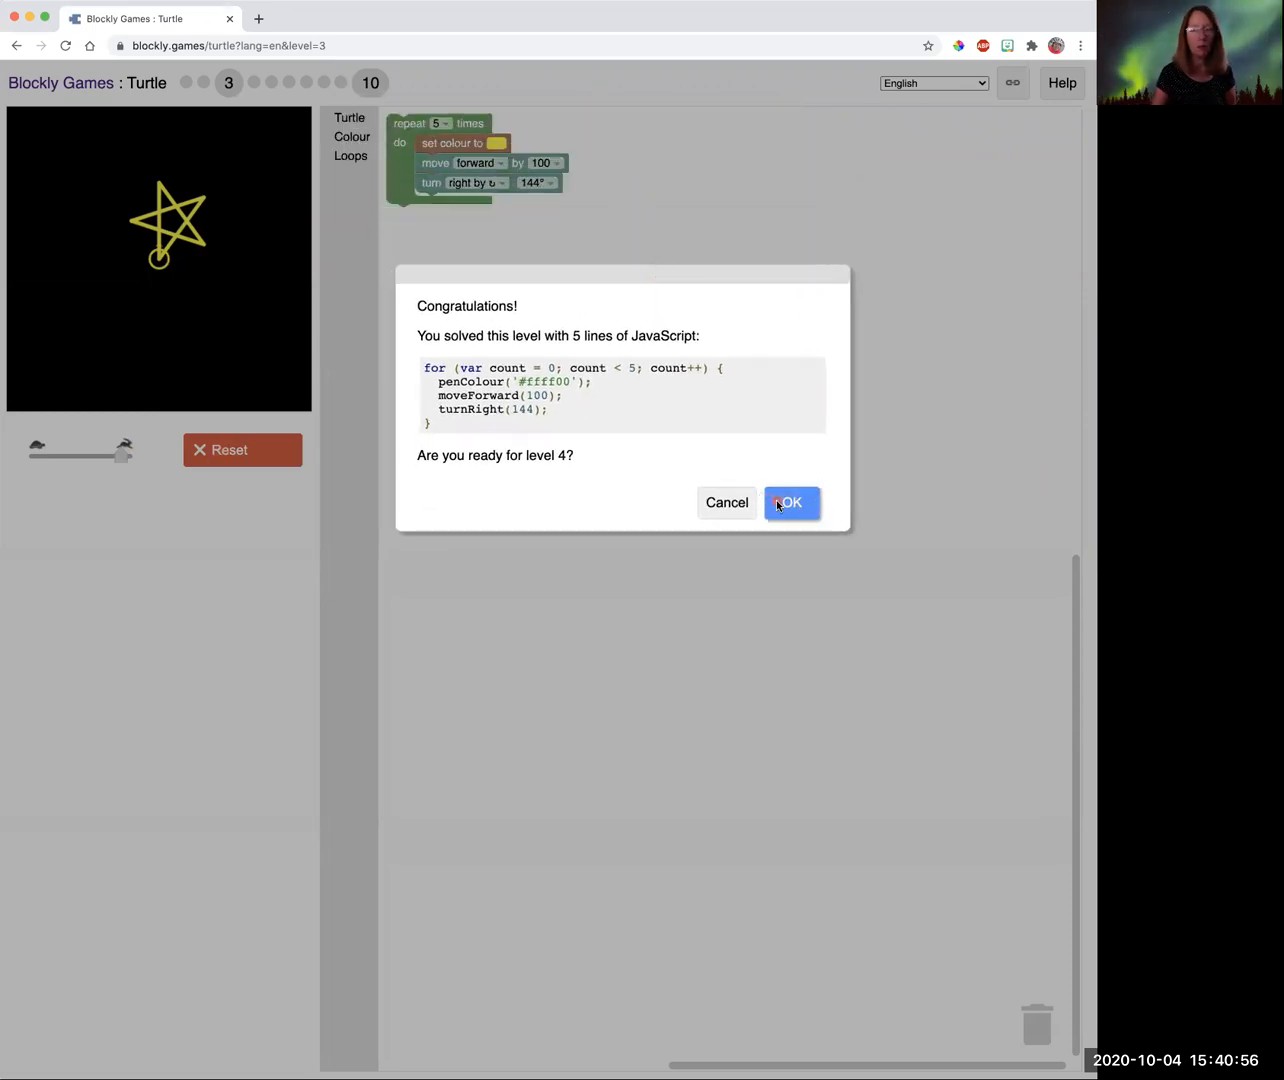
pyautogui.click(791, 503)
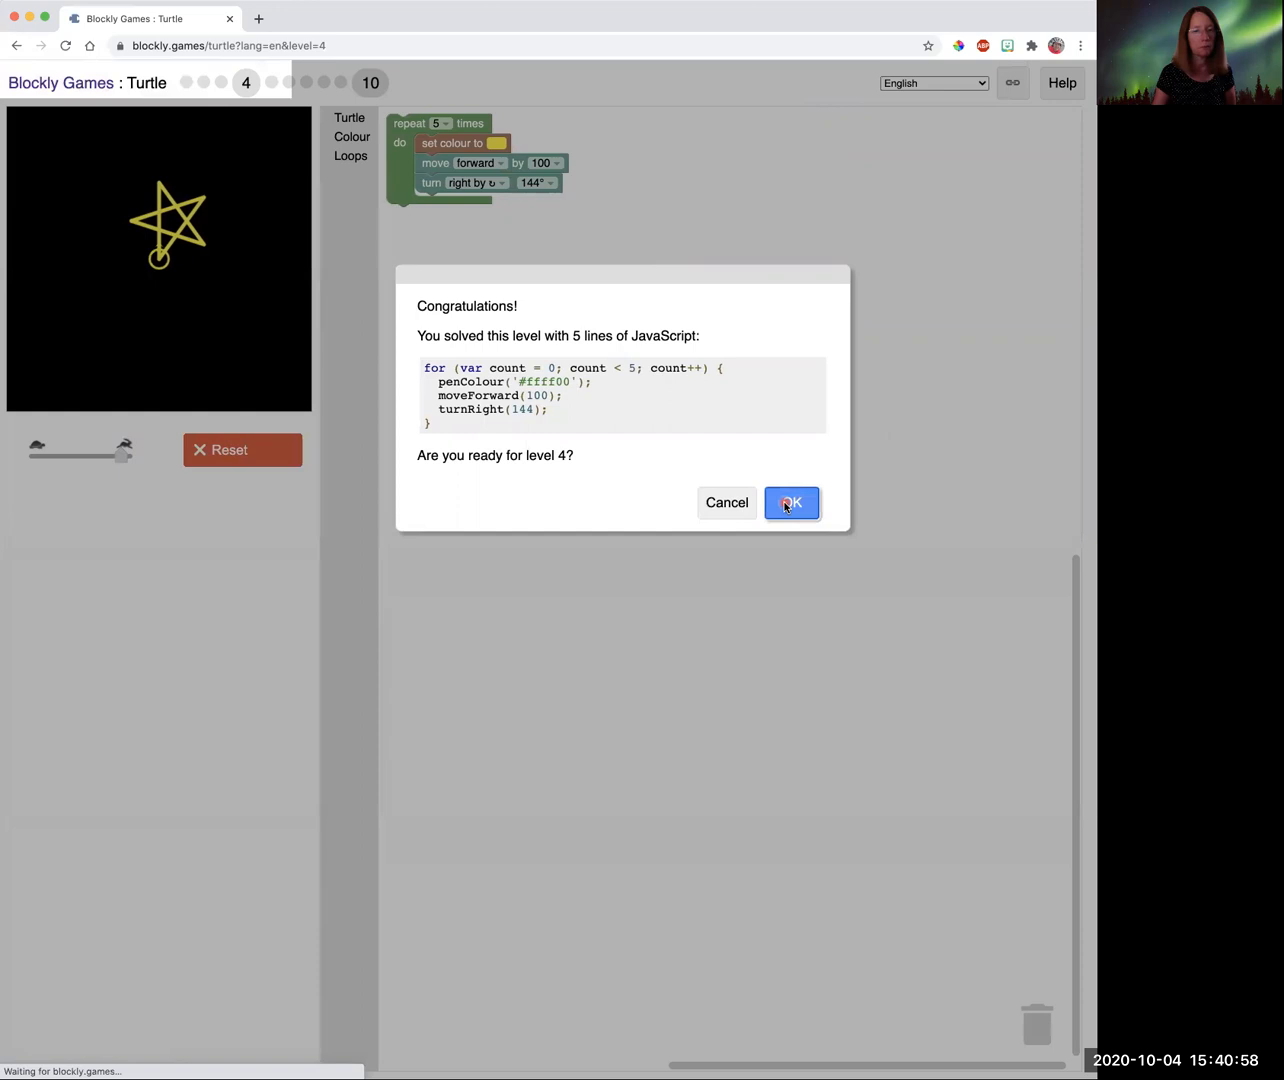
# Add a pen down block at the top of the star loop, run it, and continue to level 5.
pyautogui.click(791, 503)
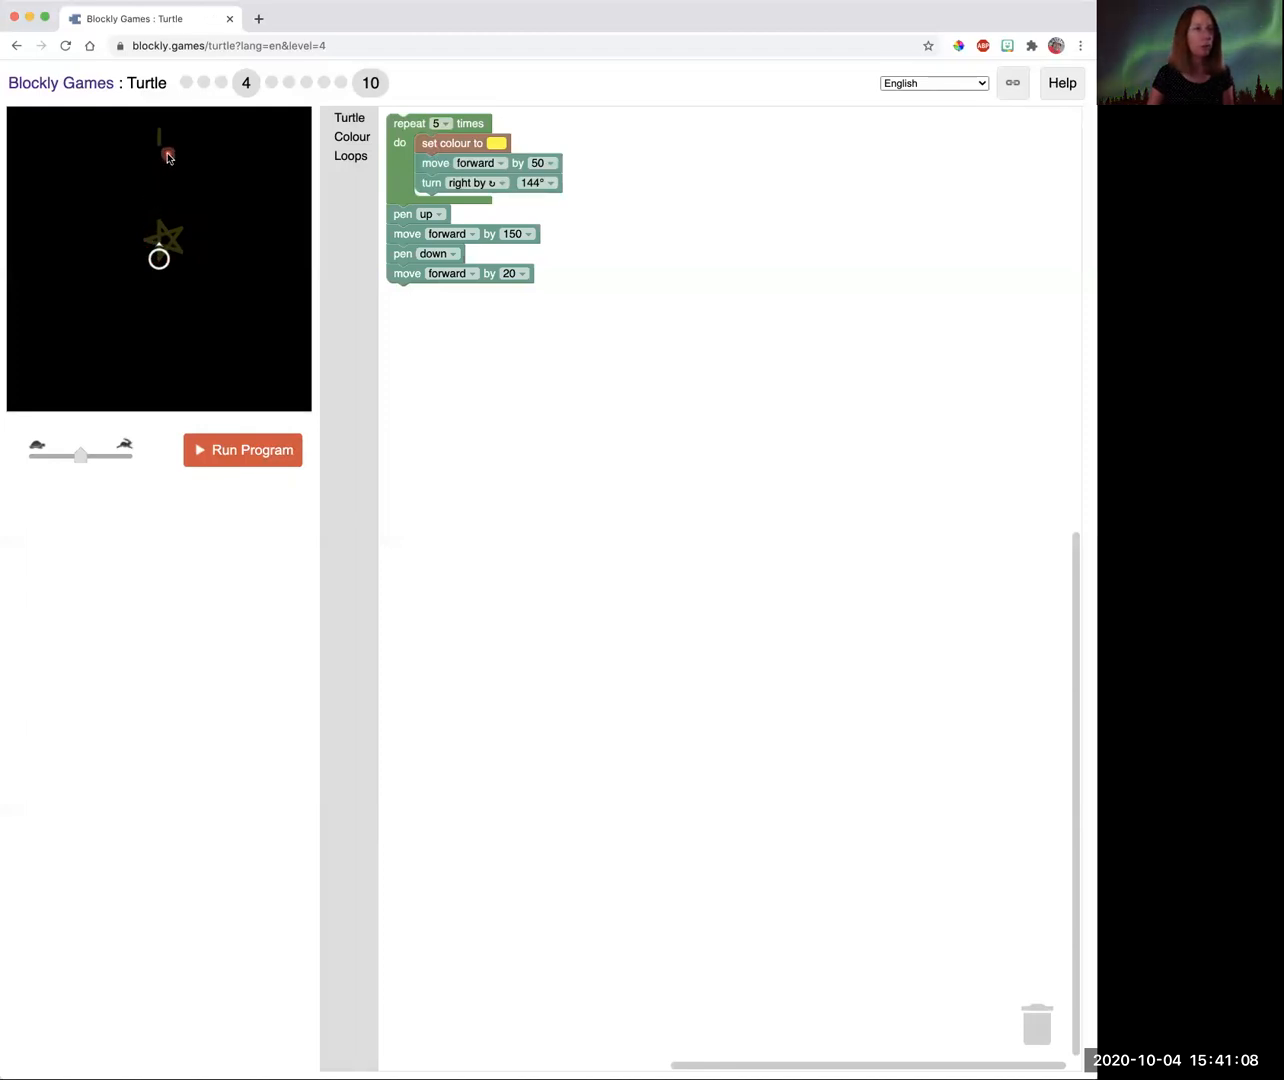
pyautogui.moveTo(158, 140)
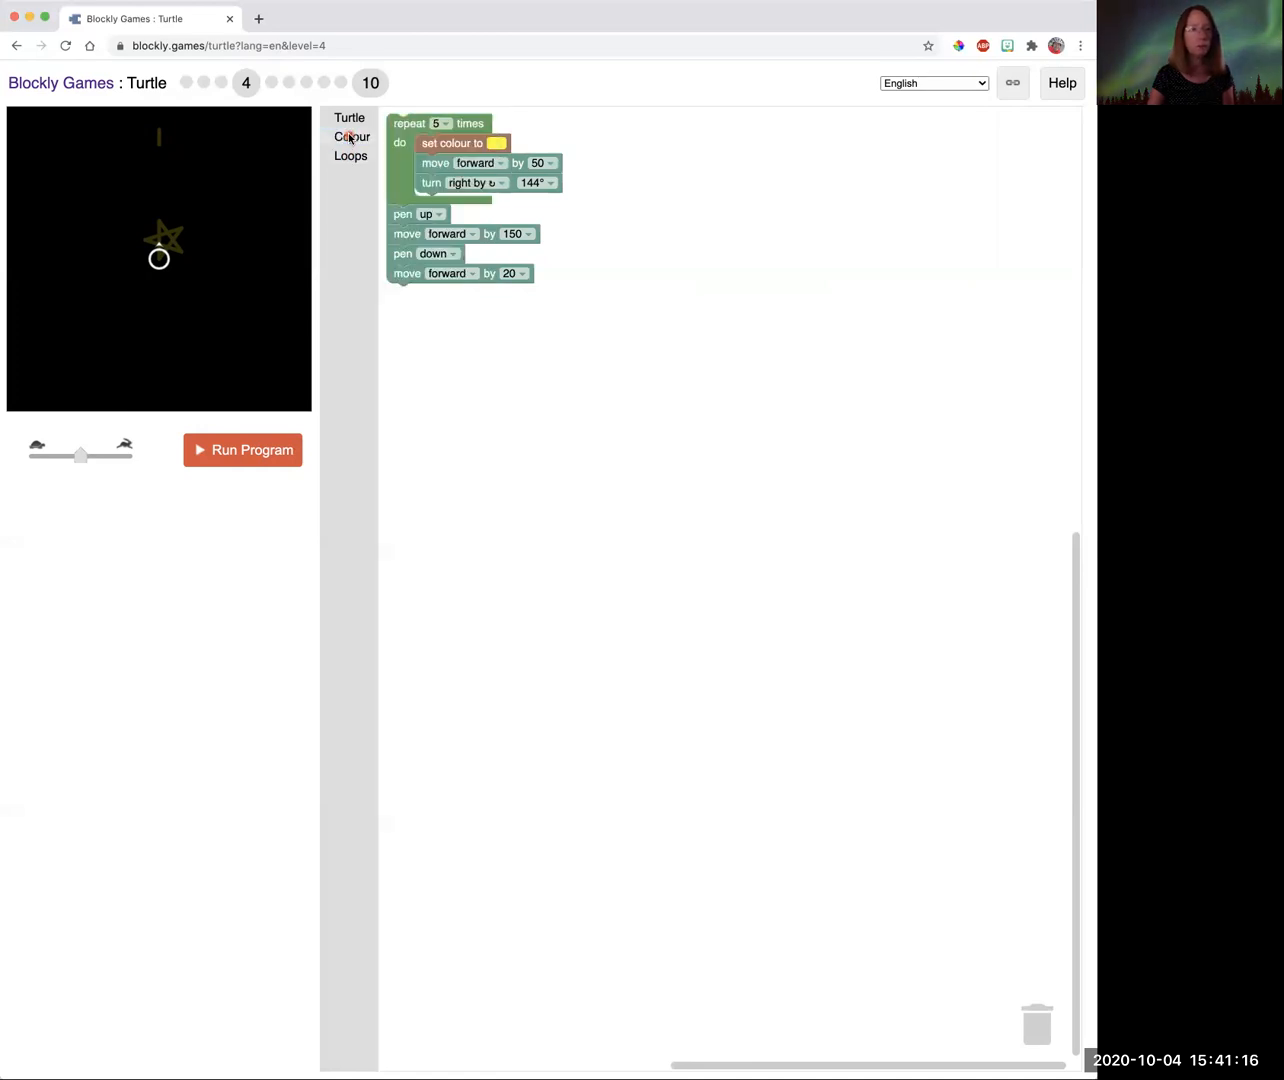
pyautogui.click(349, 117)
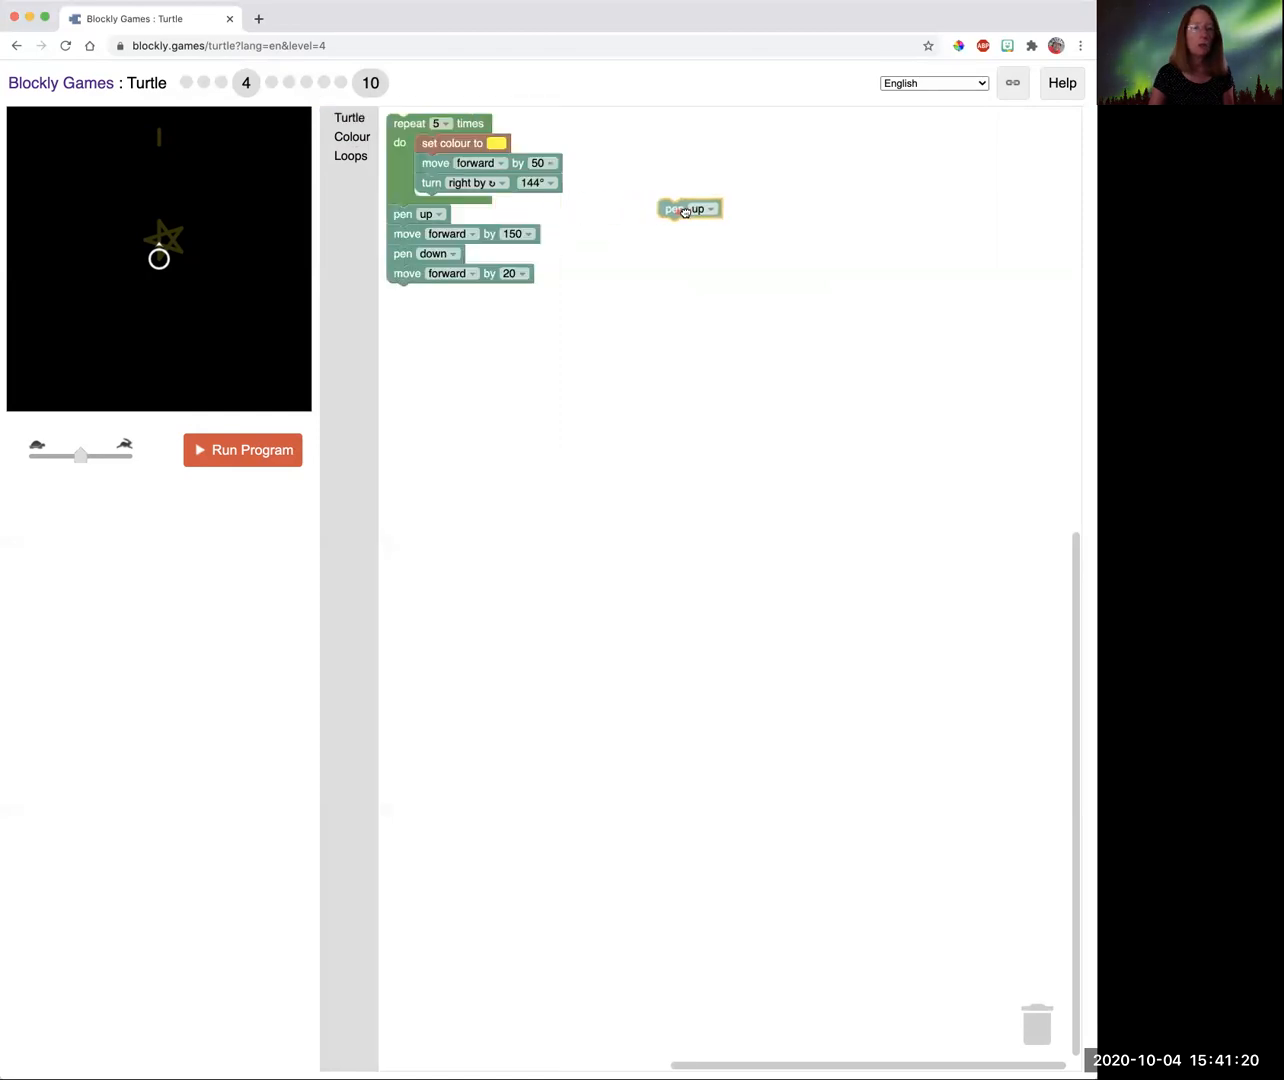
pyautogui.moveTo(688, 209); pyautogui.dragTo(758, 210)
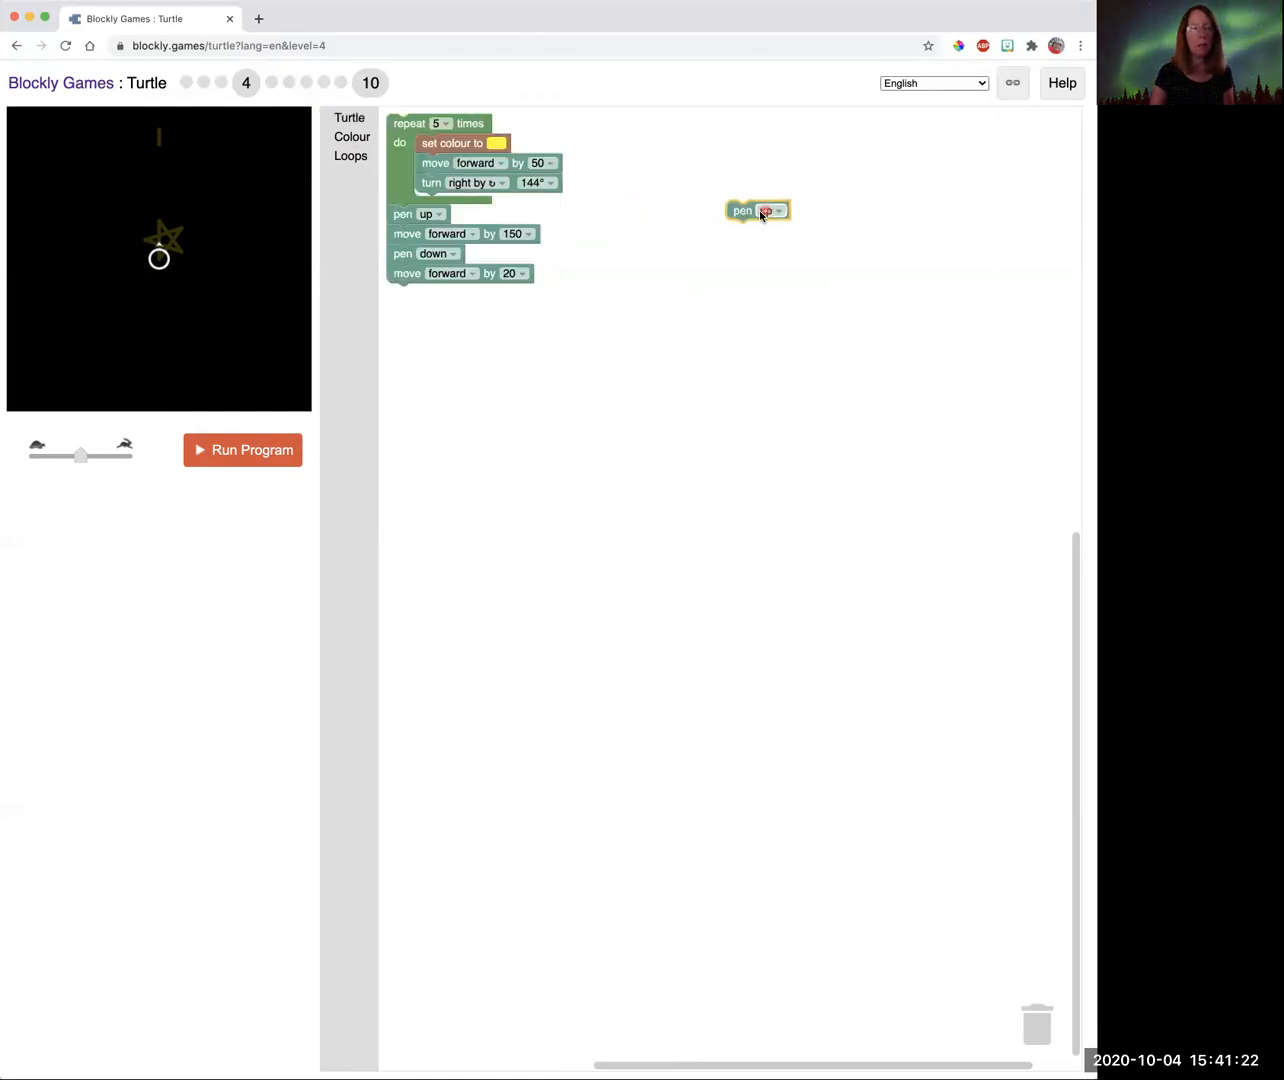
pyautogui.moveTo(757, 210); pyautogui.dragTo(580, 164)
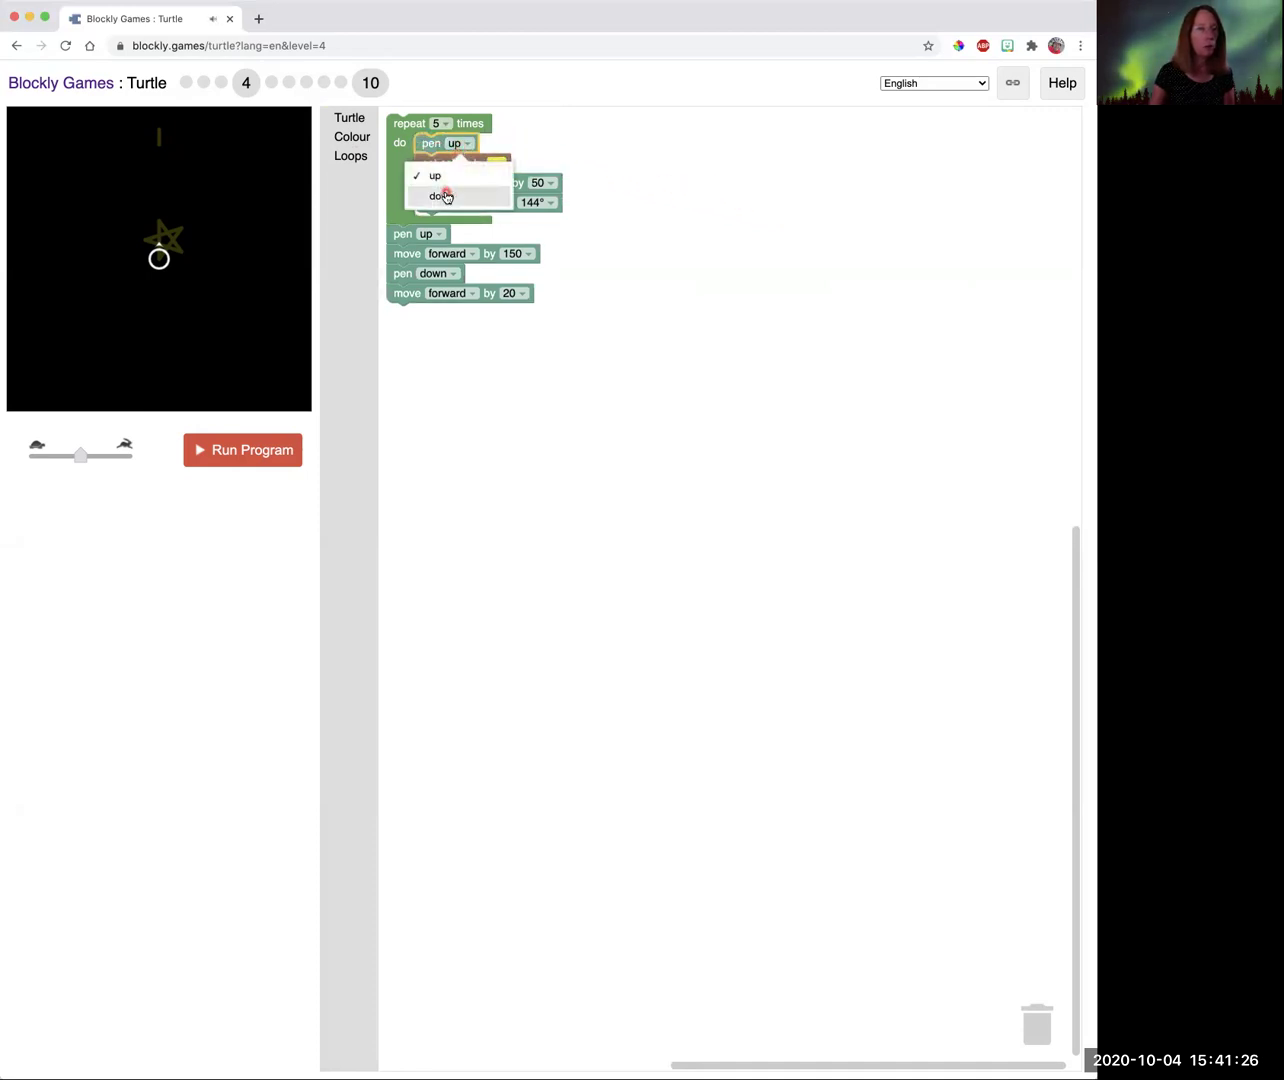
pyautogui.click(440, 195)
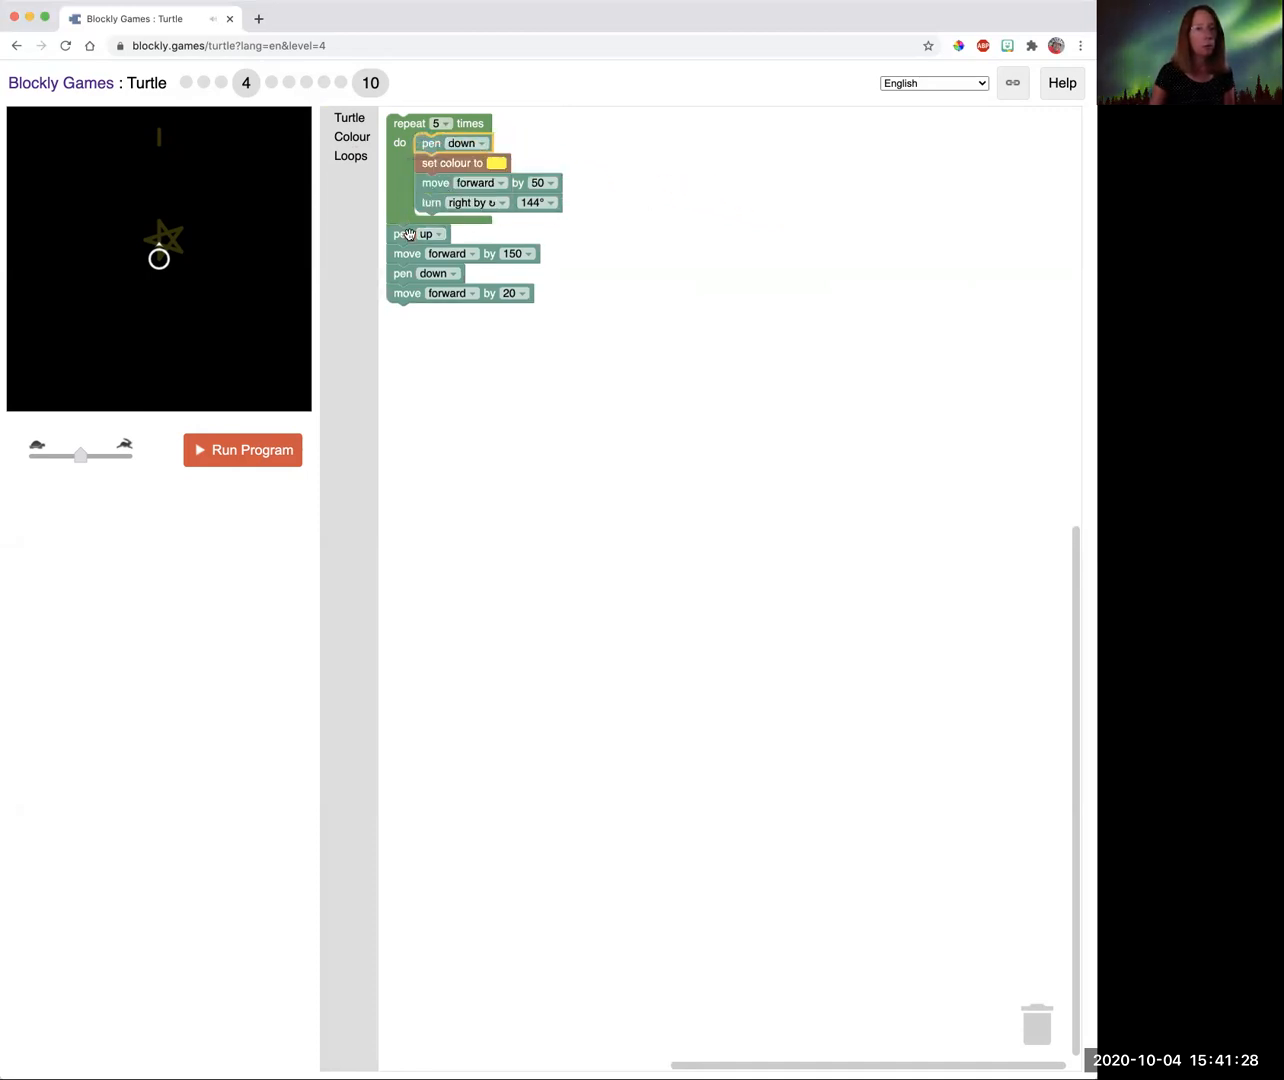
pyautogui.moveTo(405, 233)
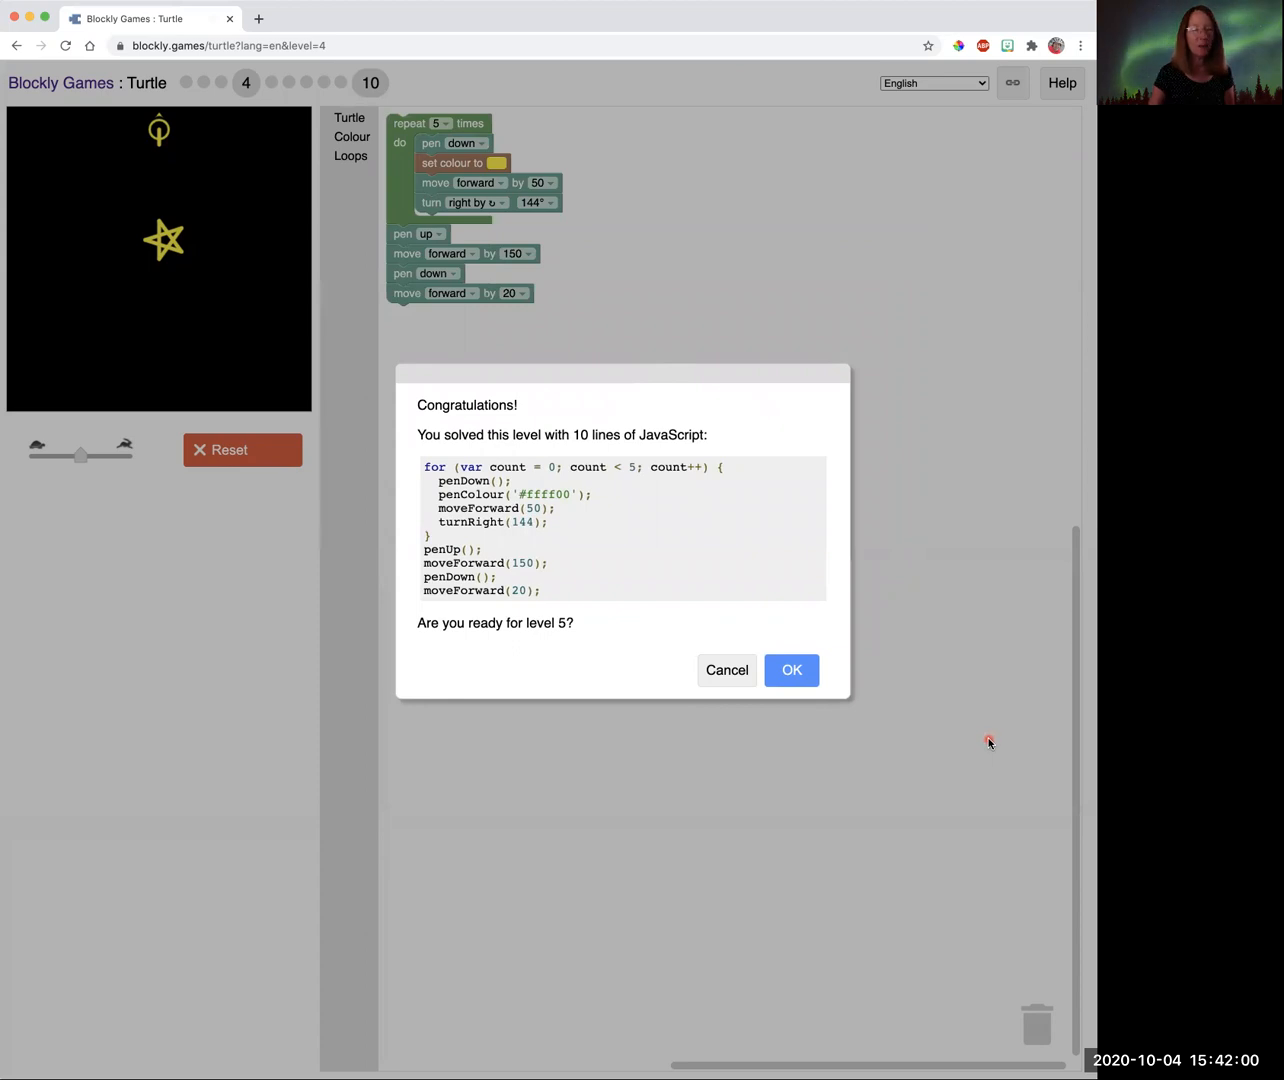
pyautogui.click(791, 670)
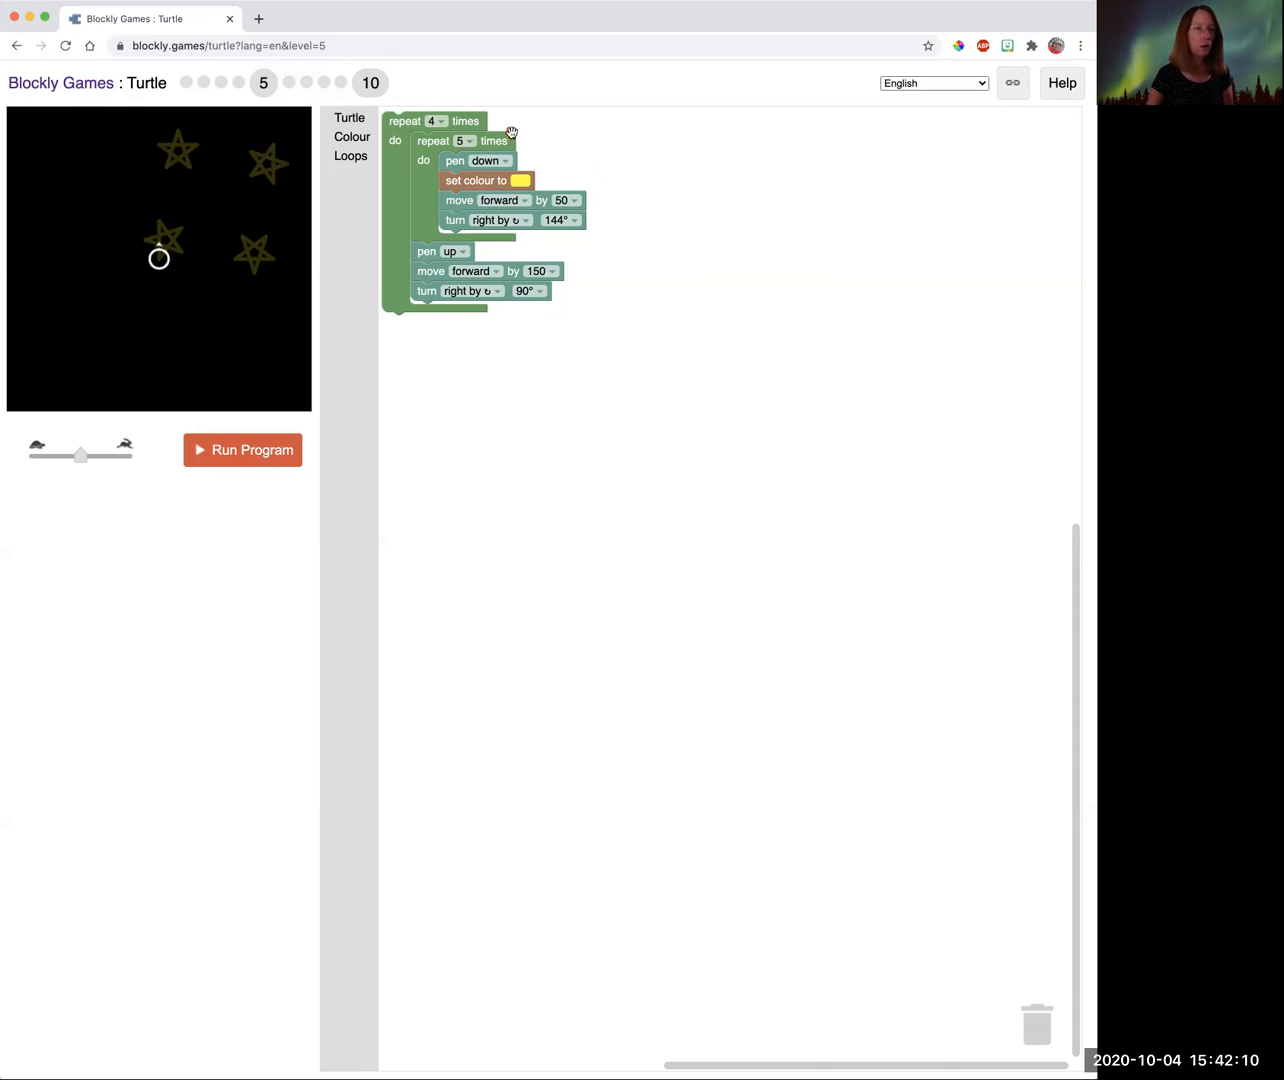
pyautogui.moveTo(436, 220)
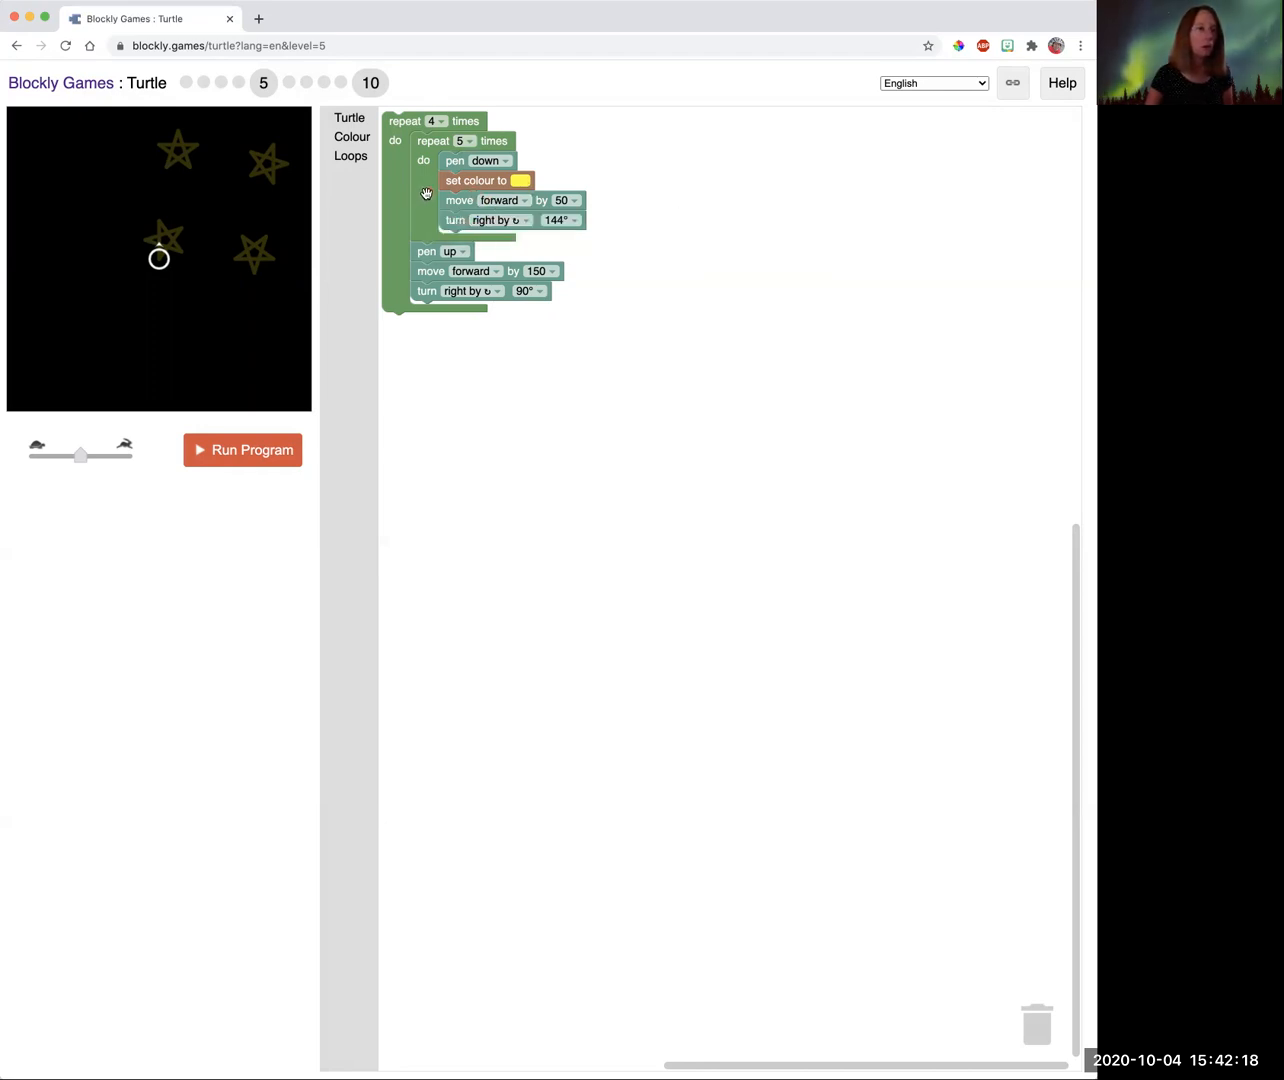
pyautogui.moveTo(420, 114)
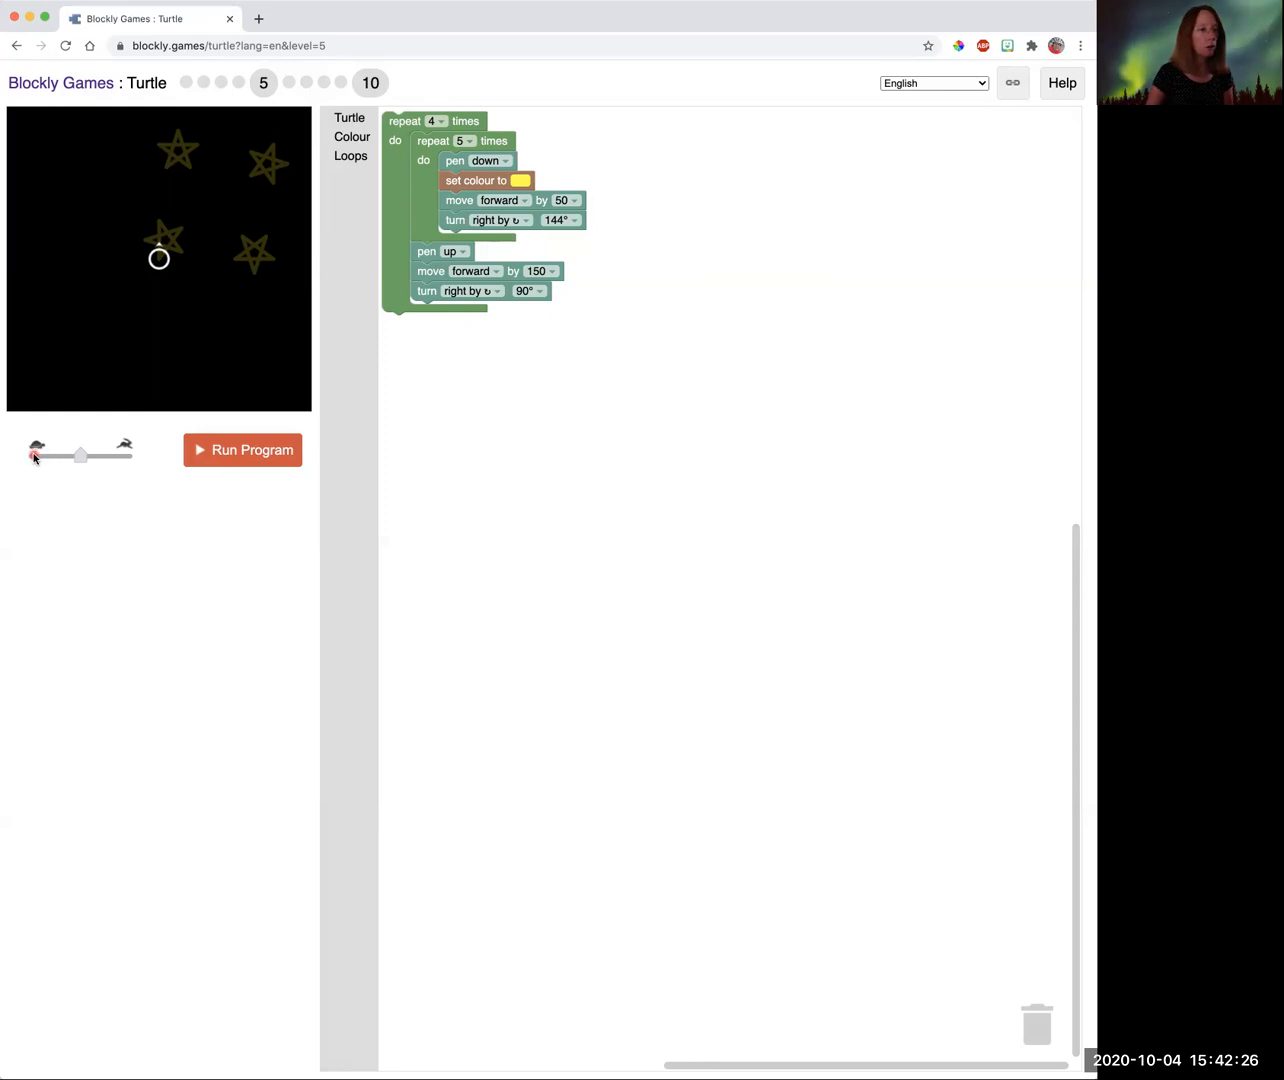
# Run the four-yellow-stars program, speed up the turtle, and continue to level 6.
pyautogui.moveTo(80, 456); pyautogui.dragTo(38, 456)
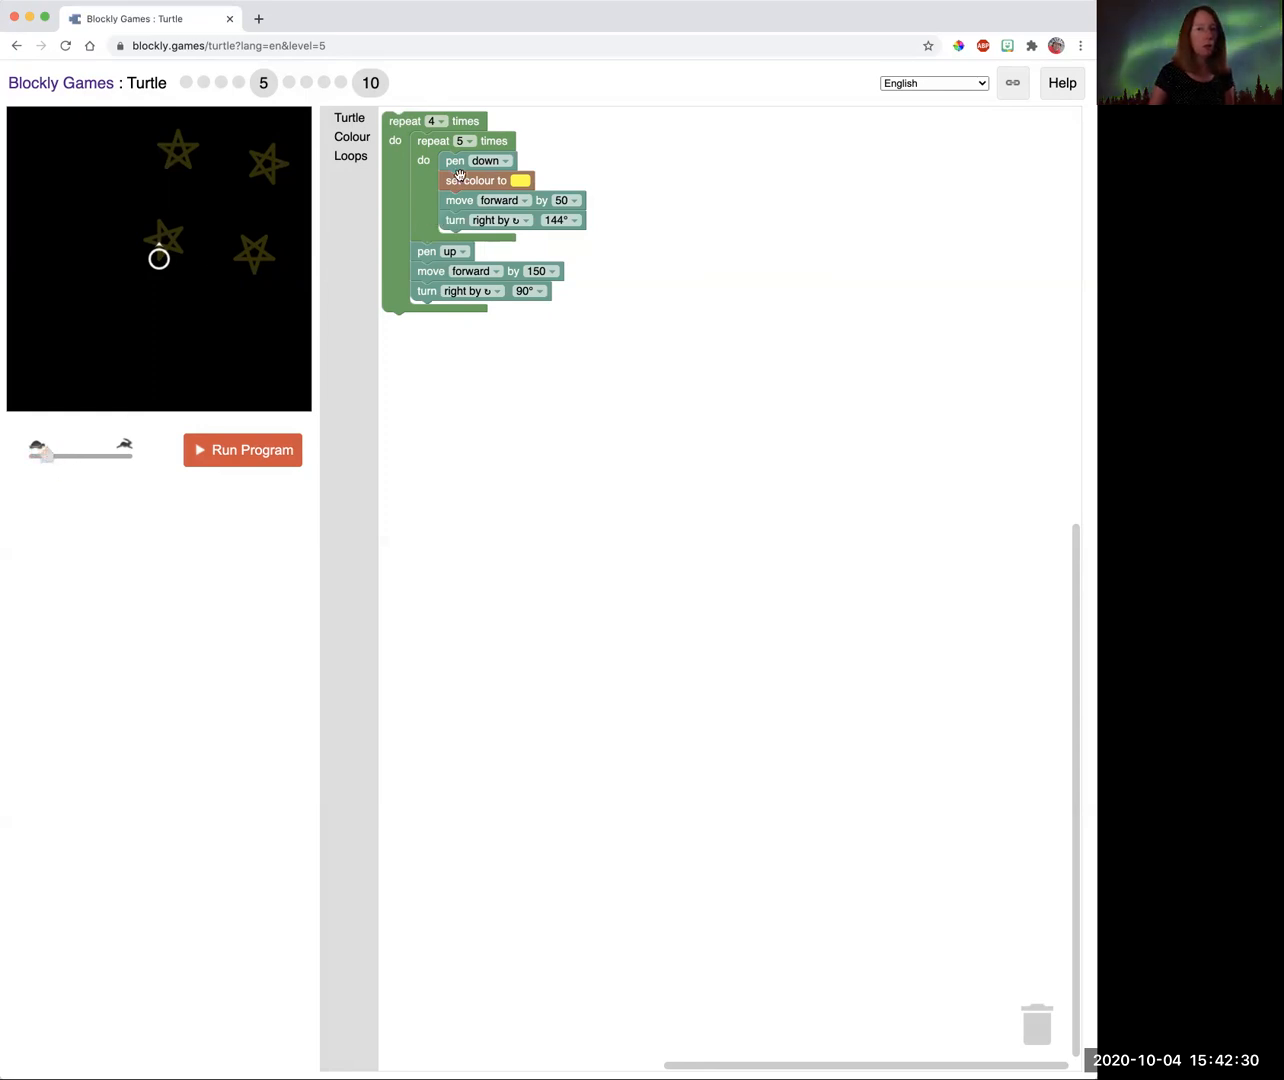
pyautogui.moveTo(426, 251)
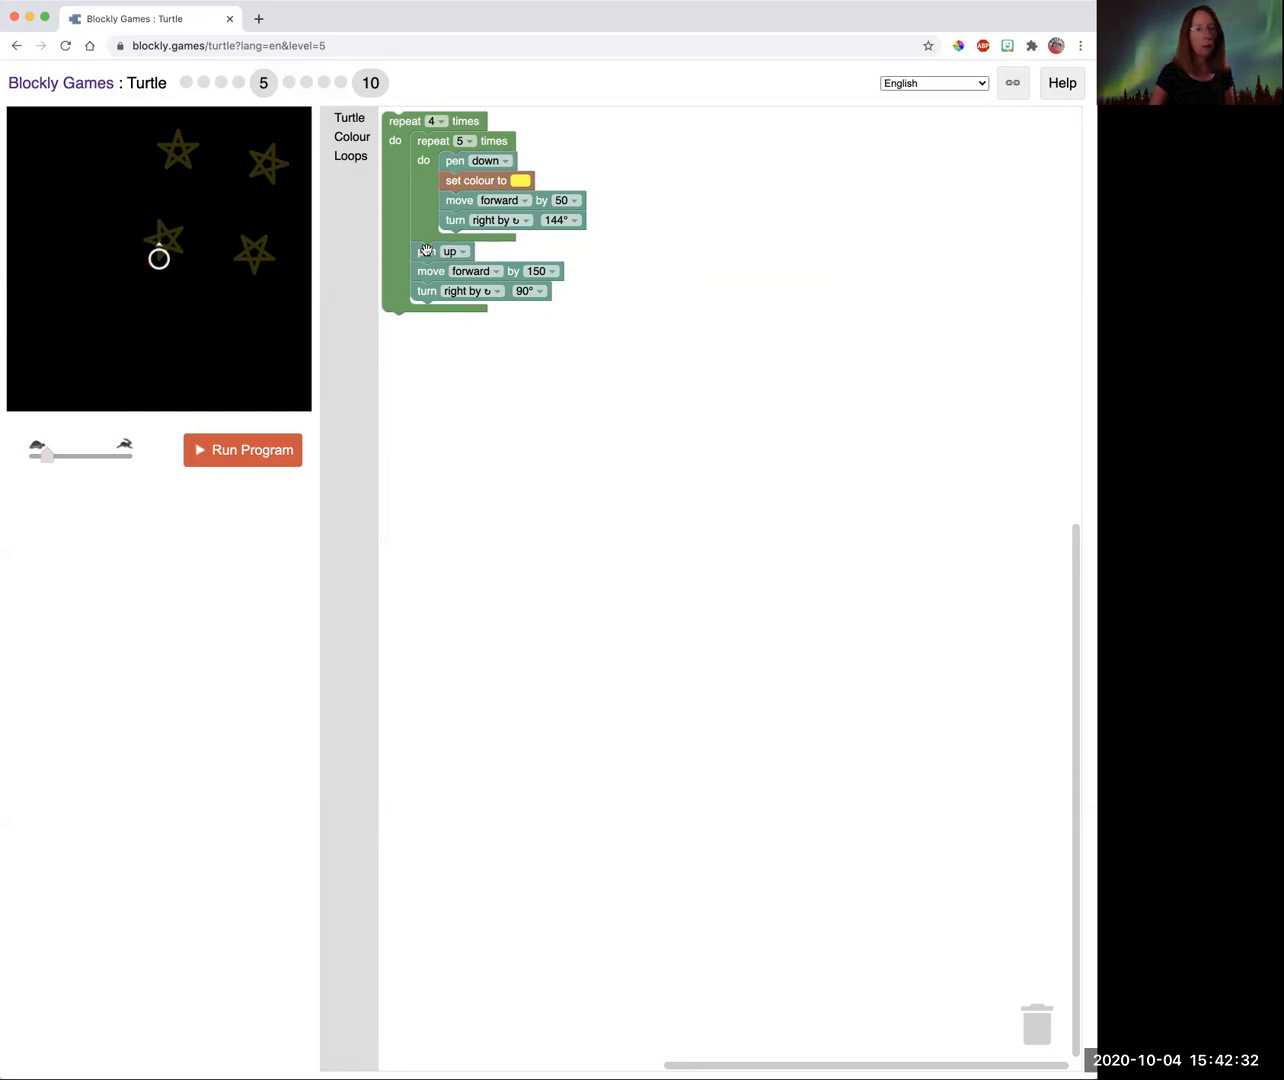
pyautogui.moveTo(198, 291)
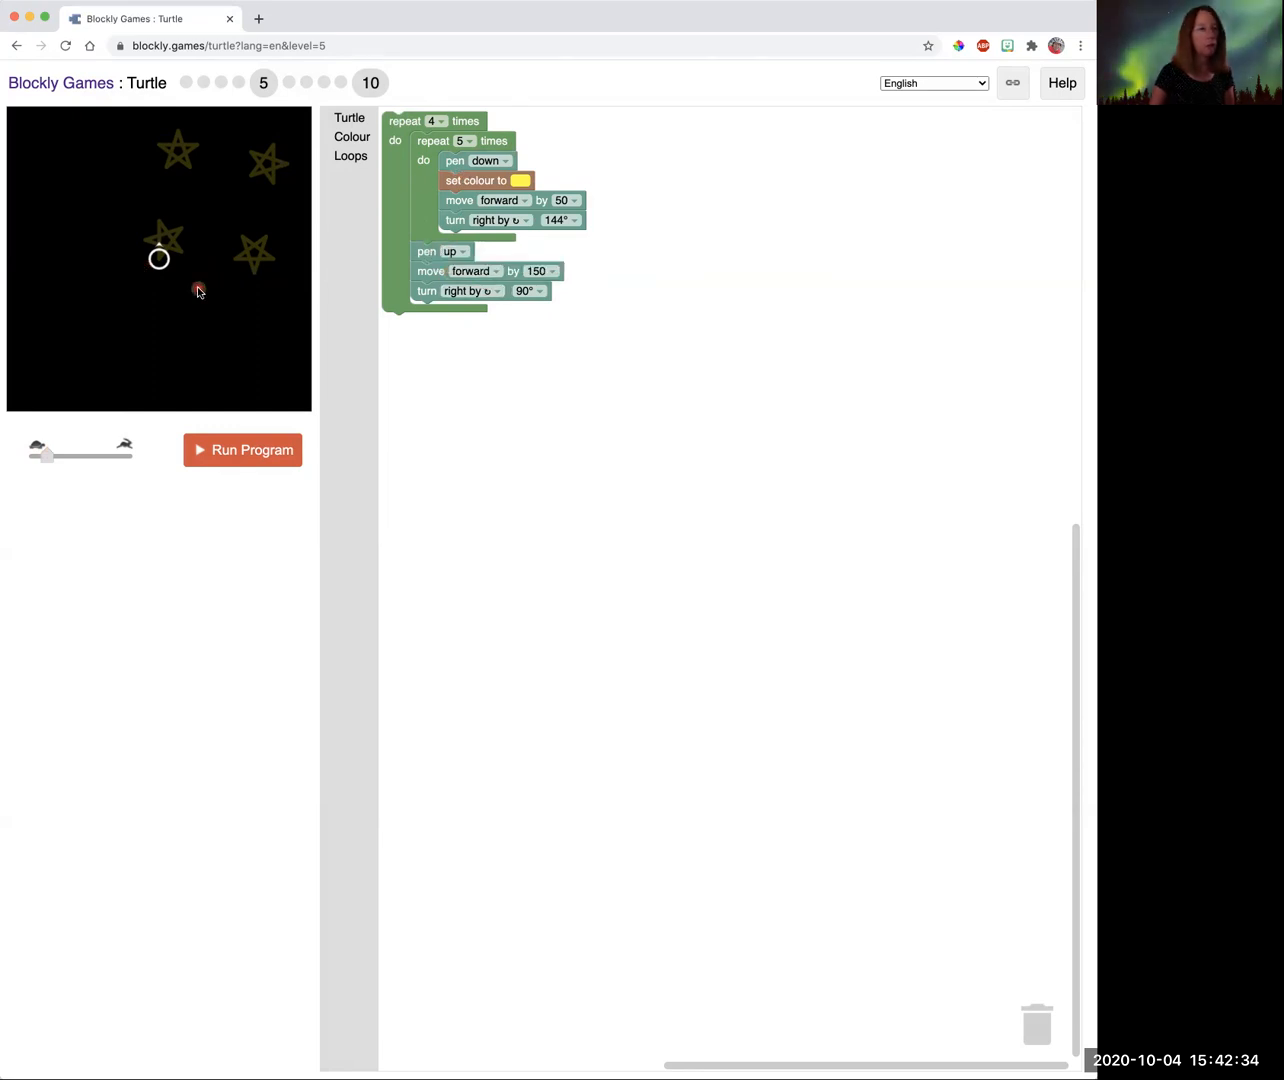
pyautogui.moveTo(178, 154)
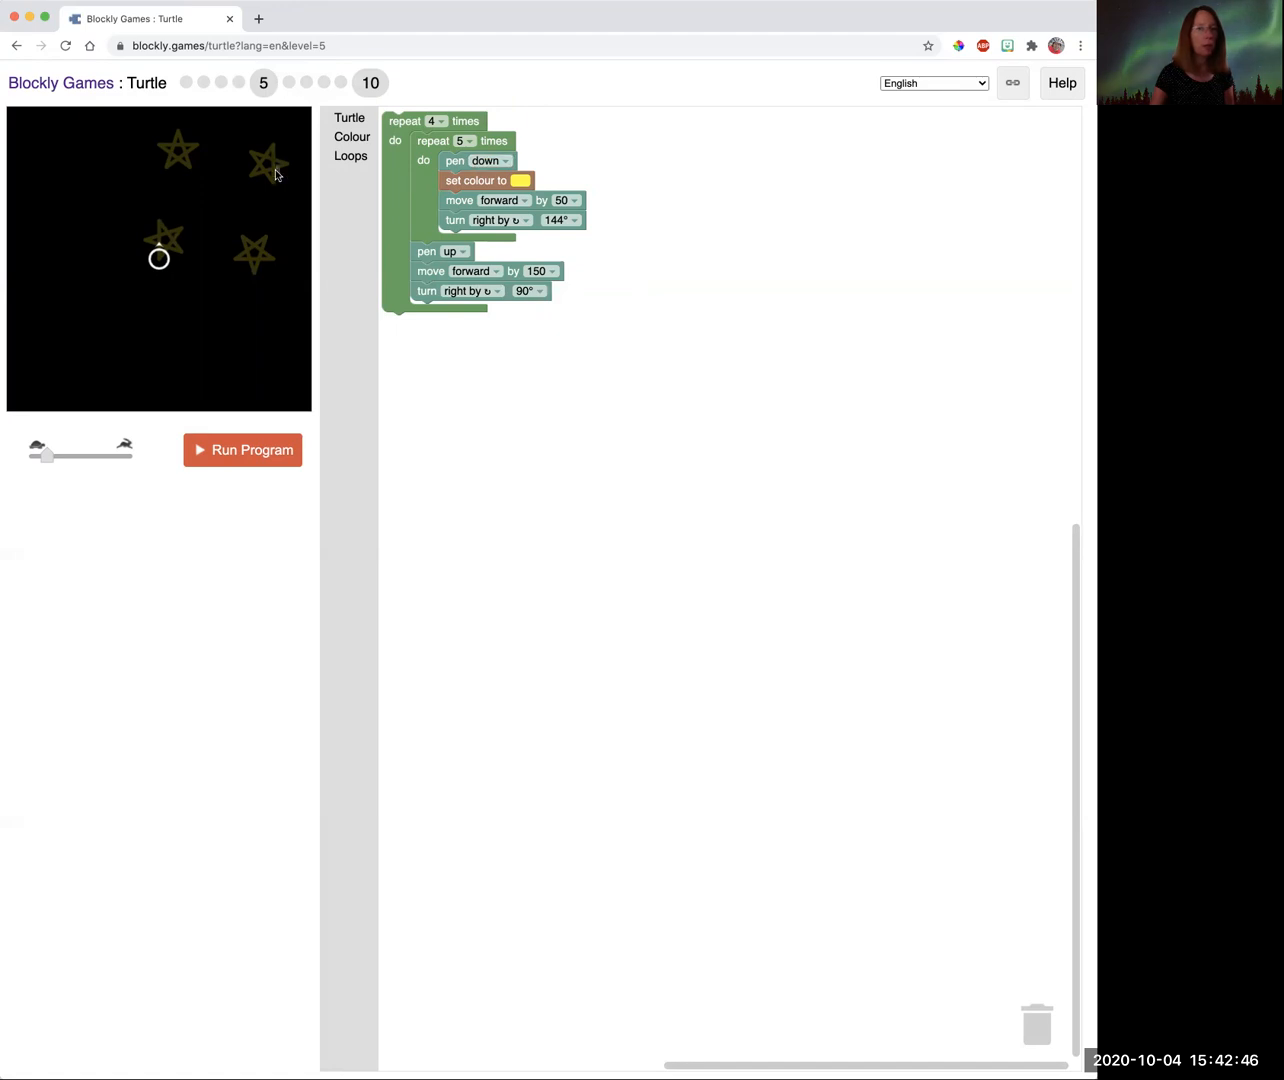
pyautogui.moveTo(192, 166)
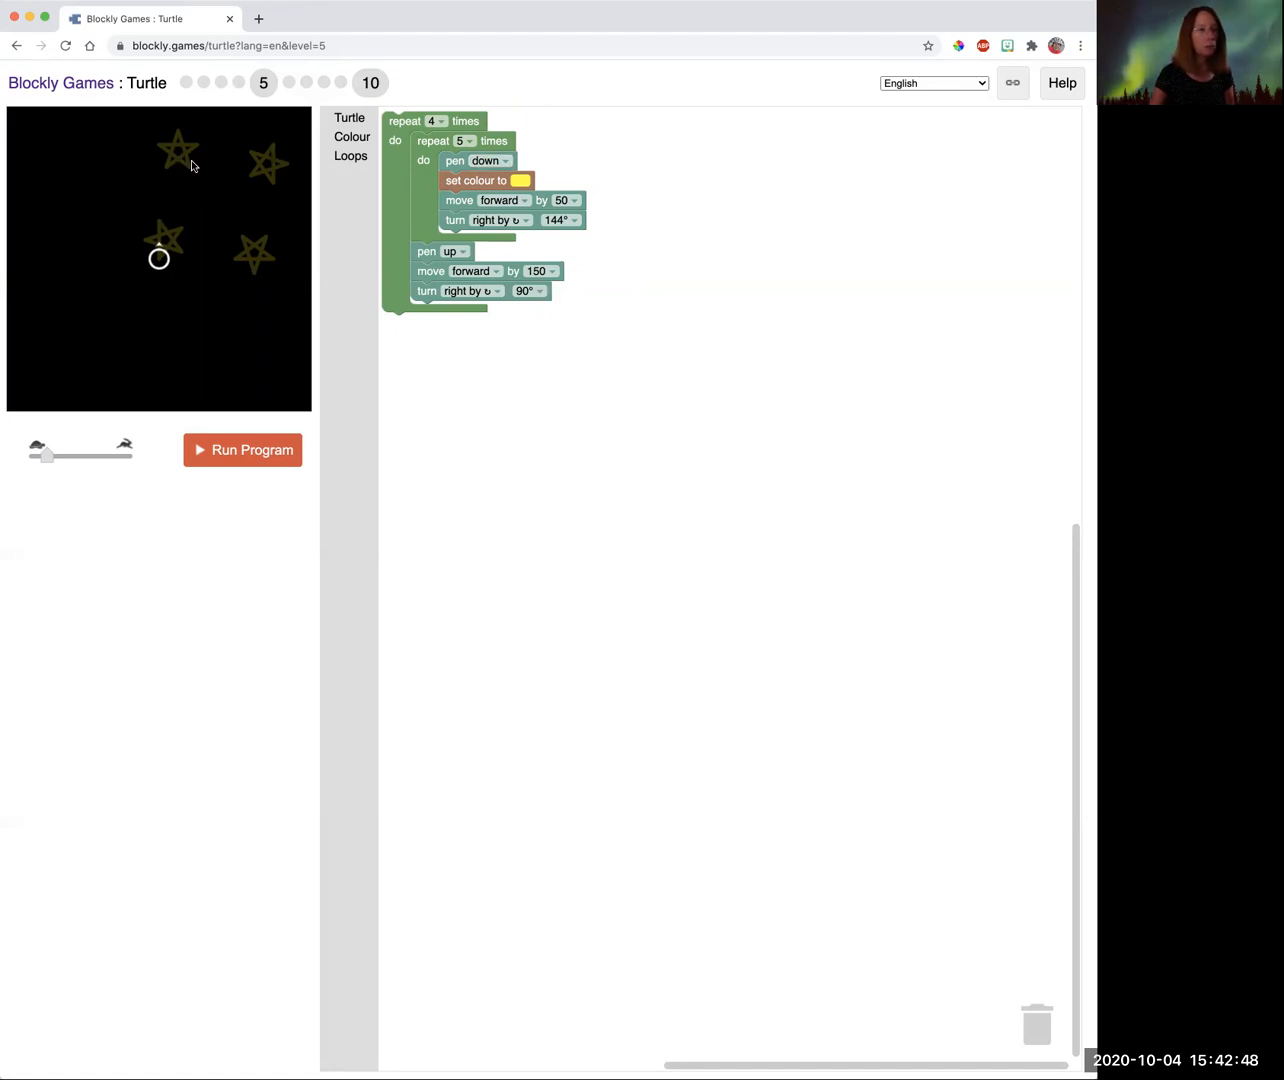
pyautogui.moveTo(287, 170)
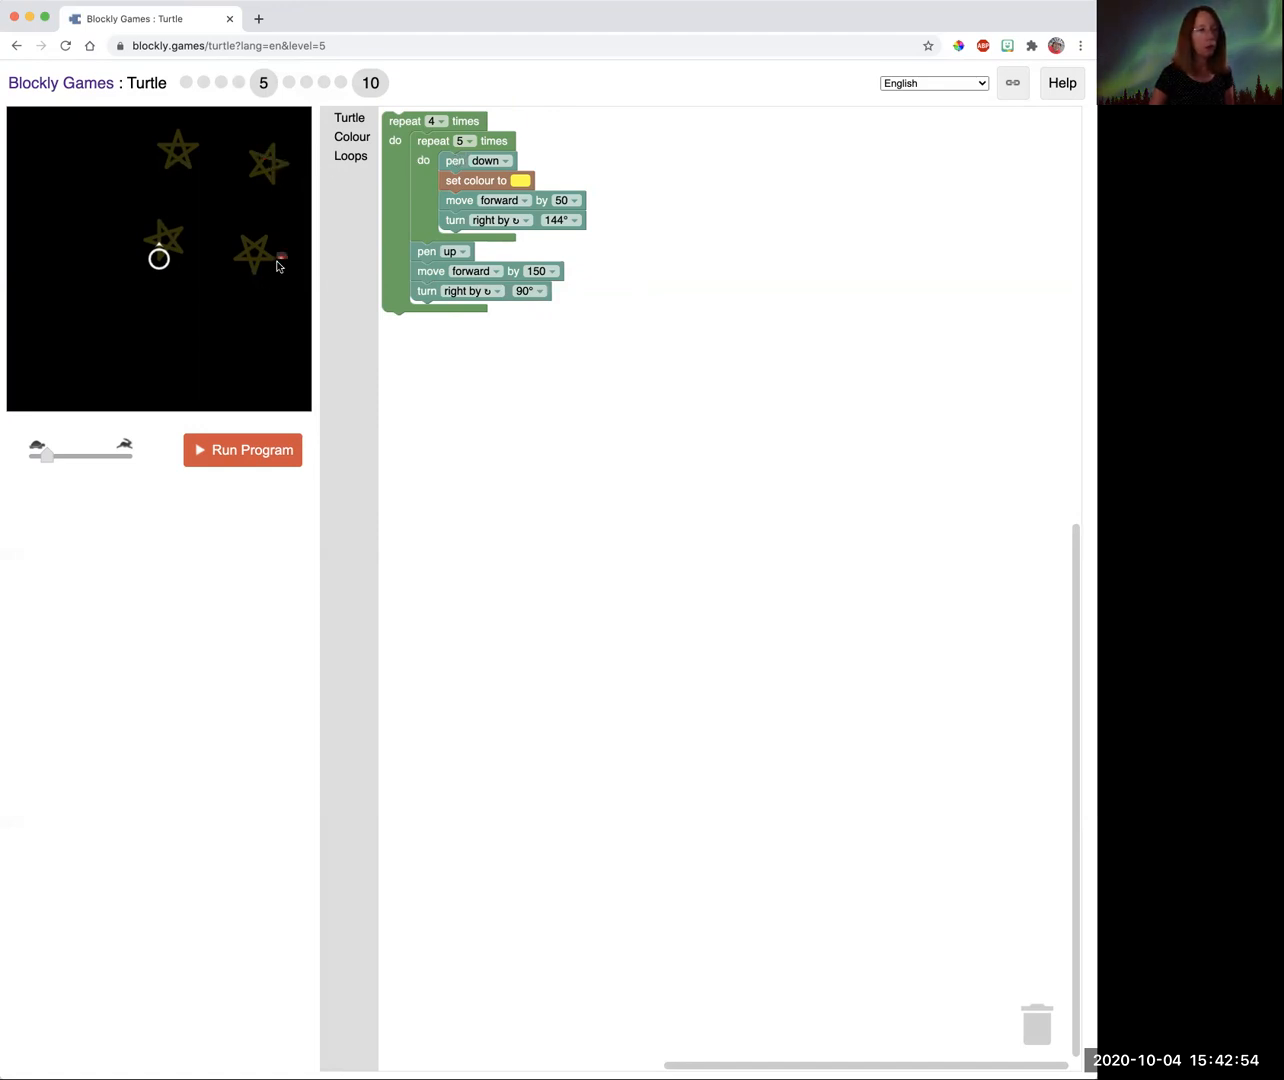
pyautogui.click(242, 450)
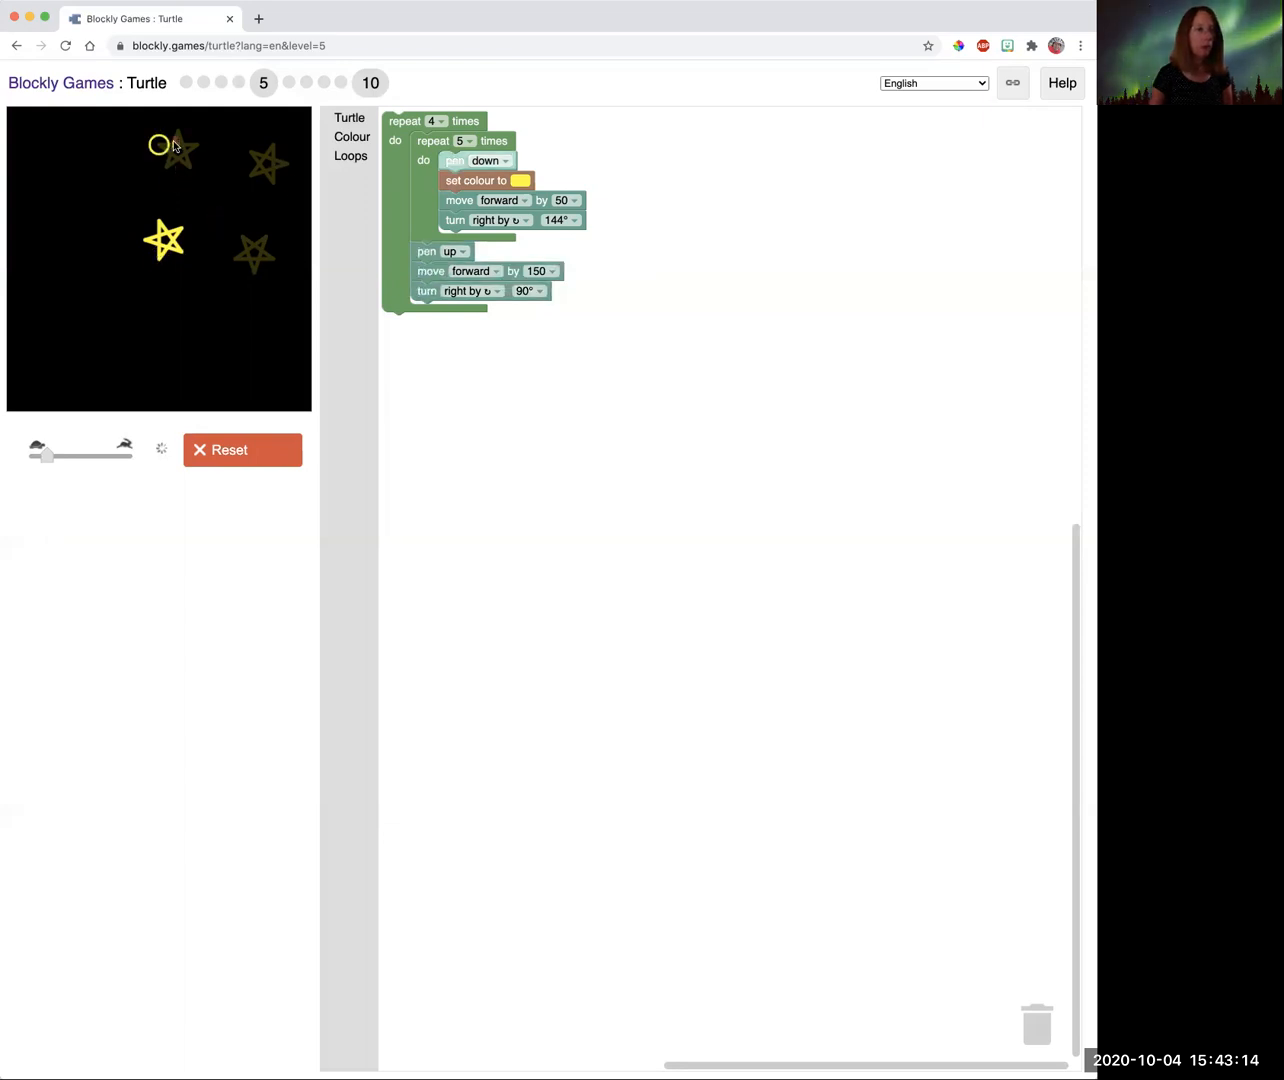
pyautogui.moveTo(45, 456); pyautogui.dragTo(125, 456)
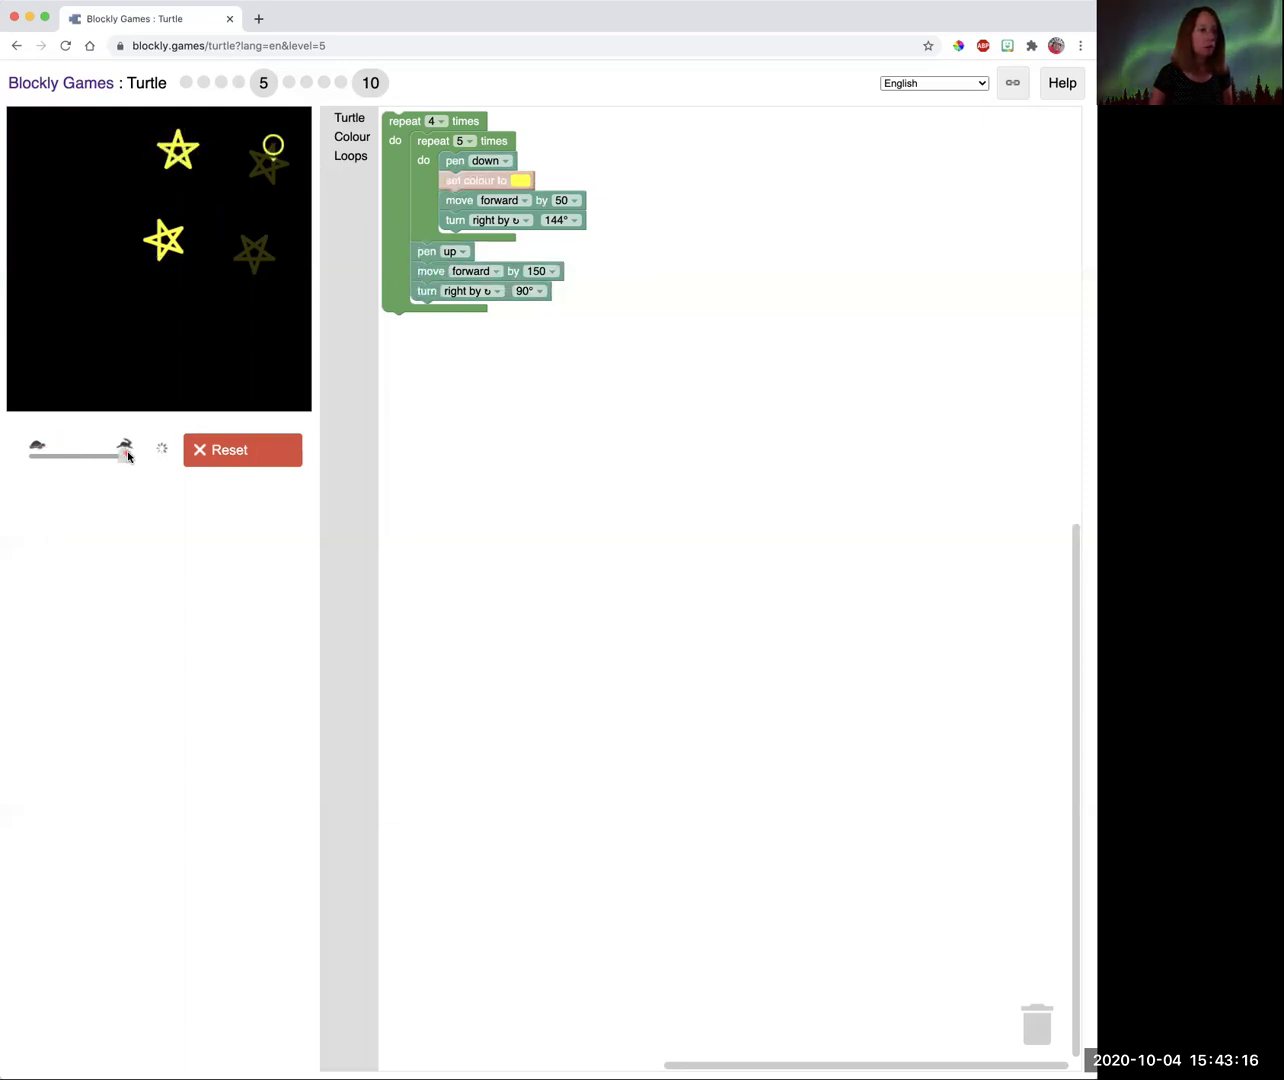
pyautogui.click(126, 455)
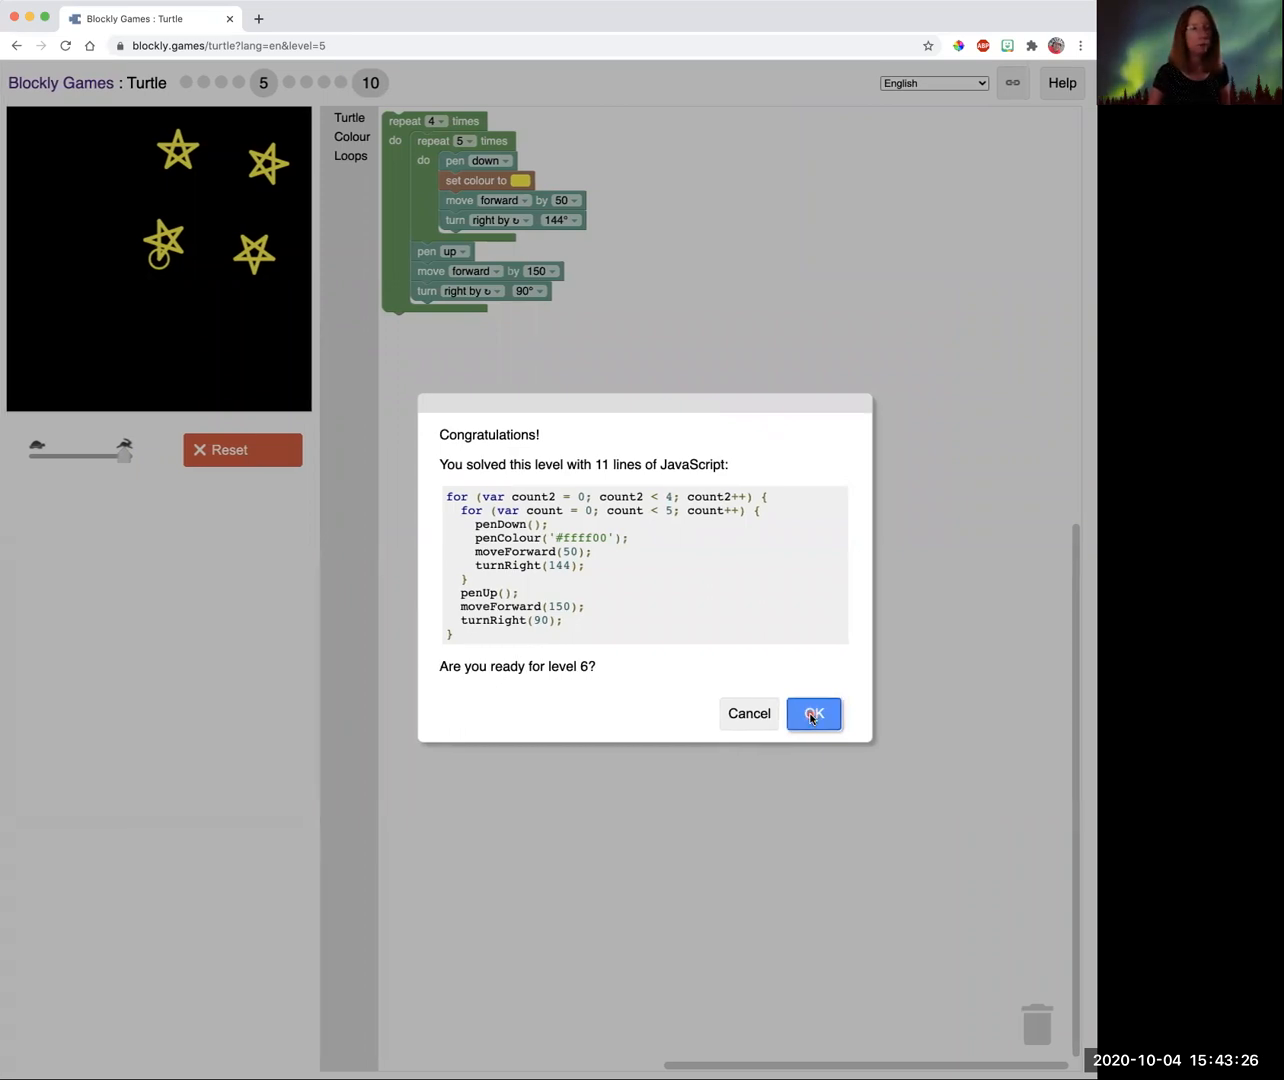
pyautogui.click(812, 714)
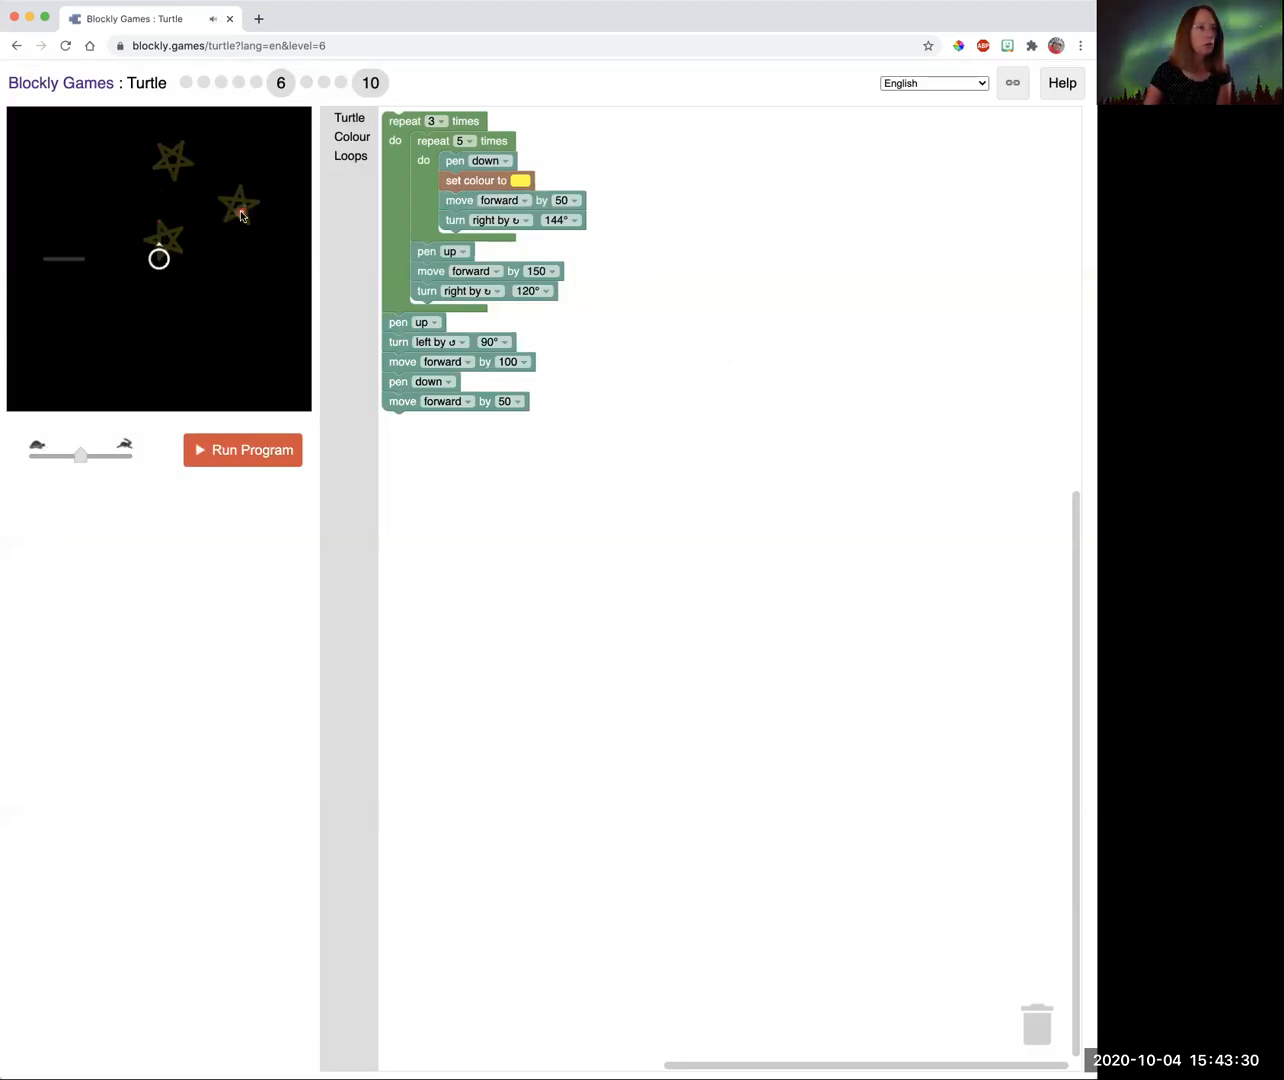
pyautogui.moveTo(284, 250)
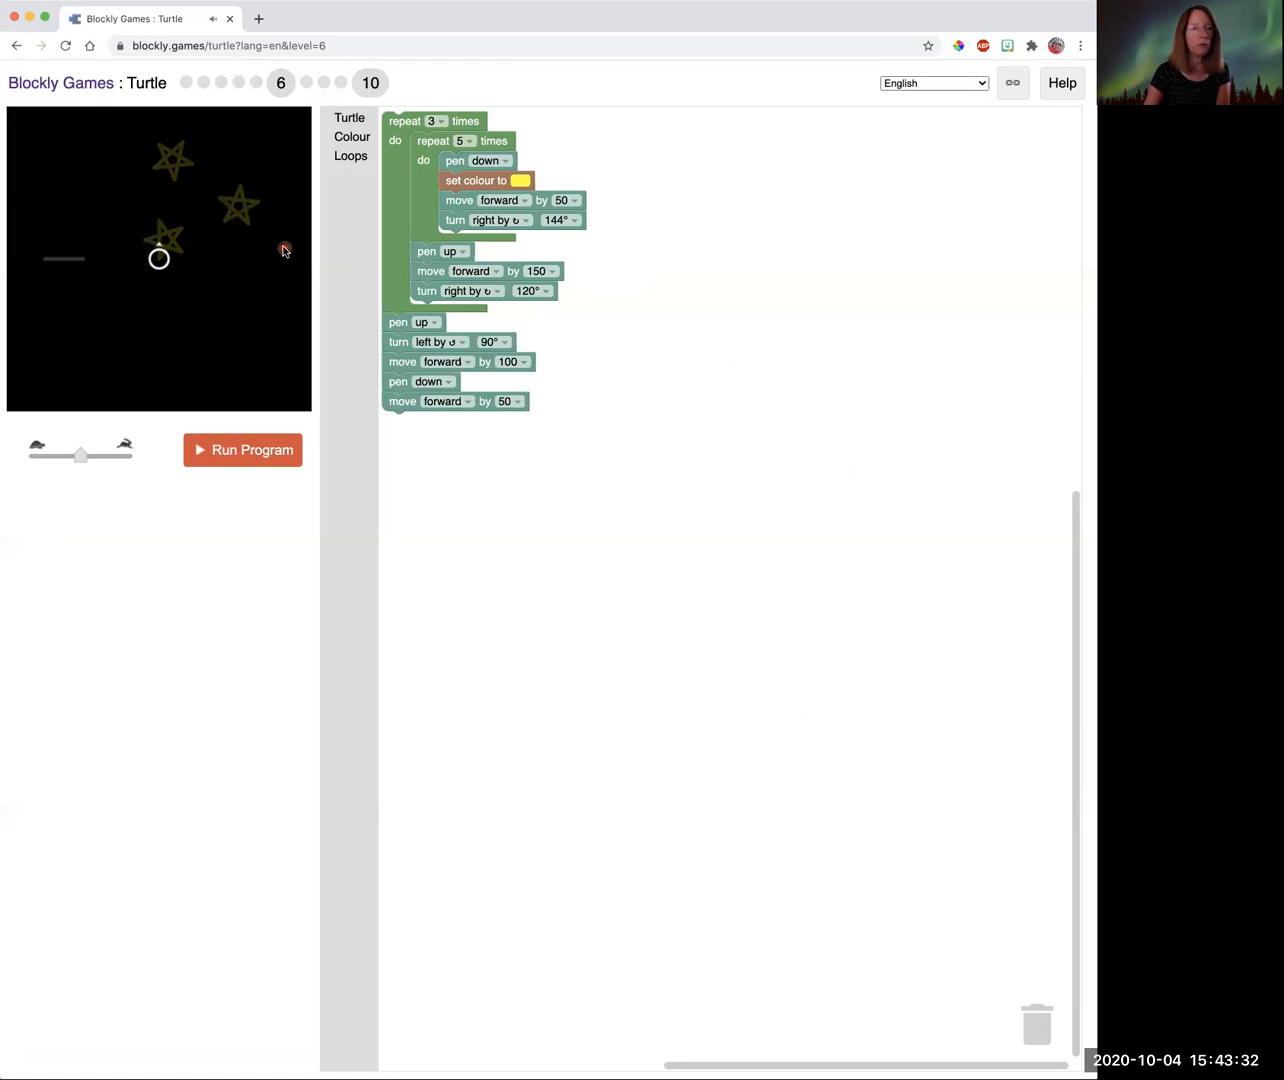
pyautogui.moveTo(498, 97)
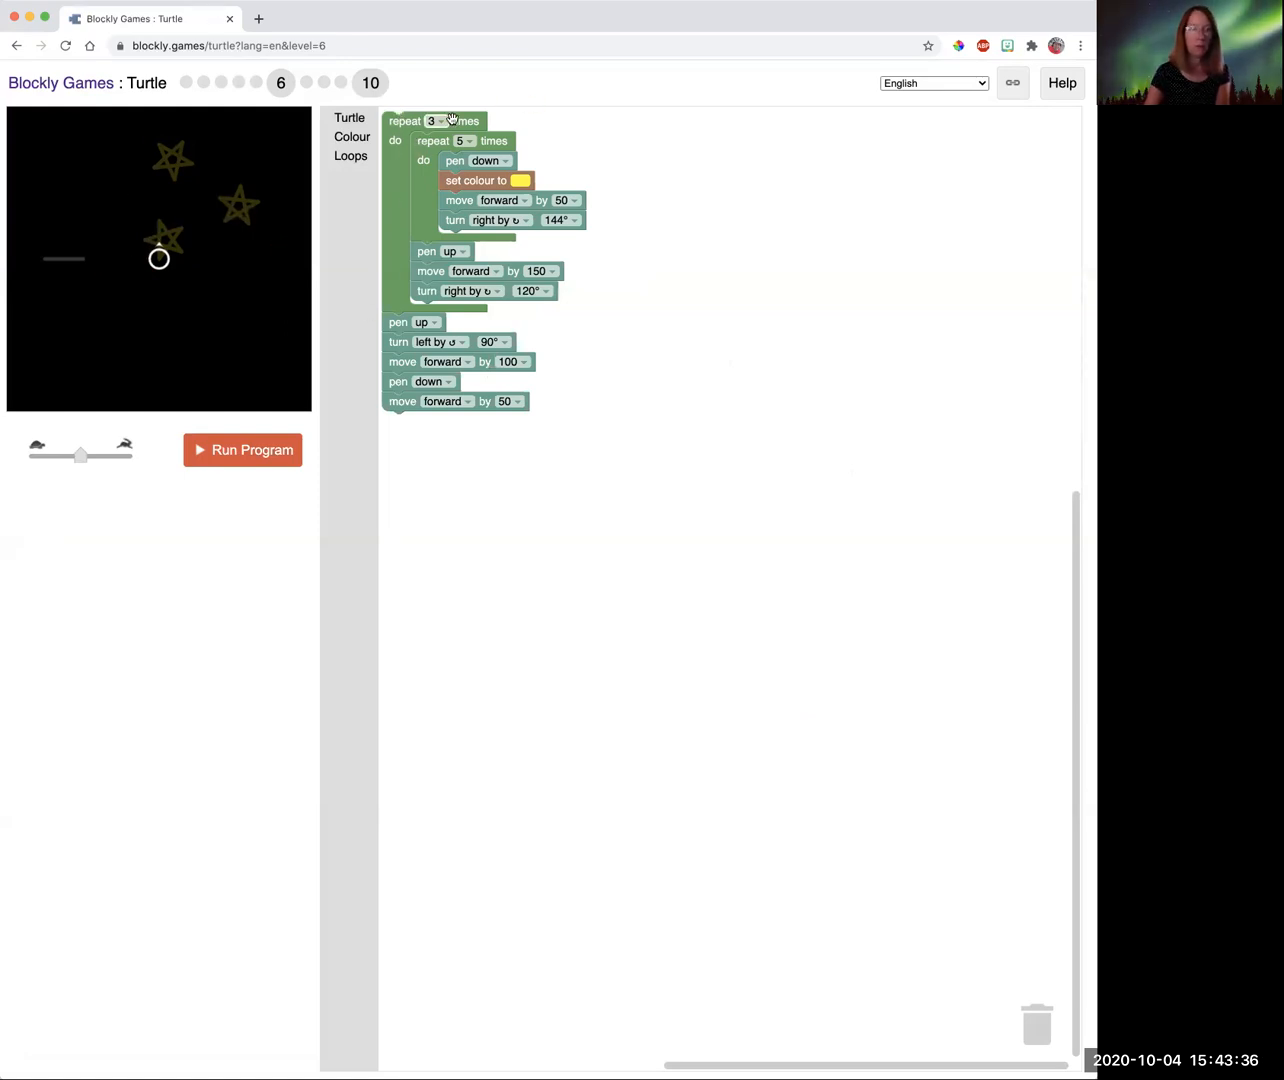
pyautogui.moveTo(445, 194)
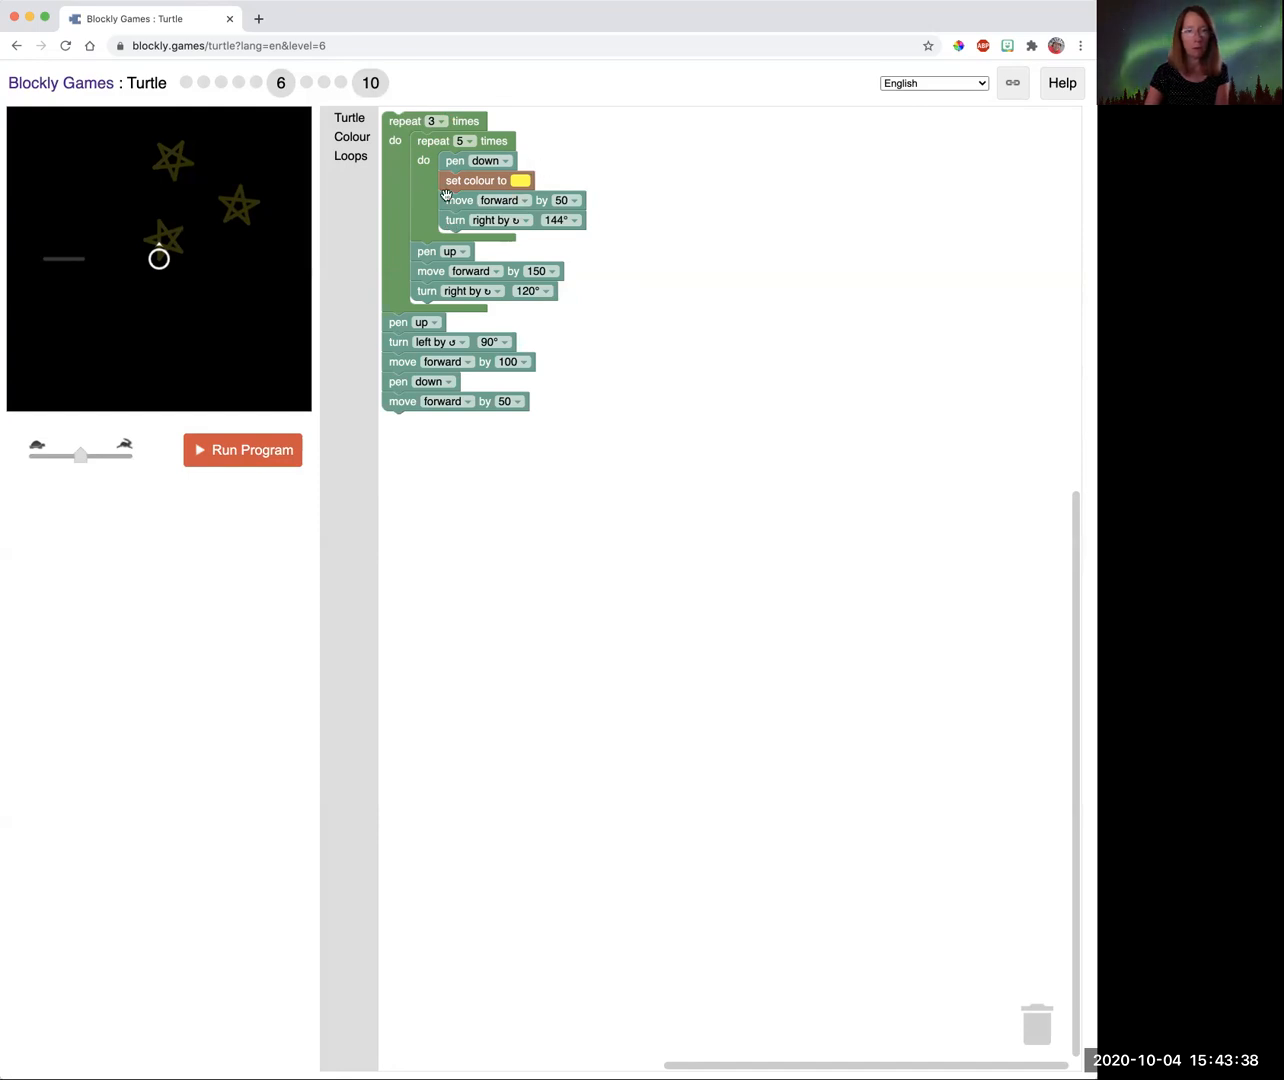
pyautogui.moveTo(500, 180)
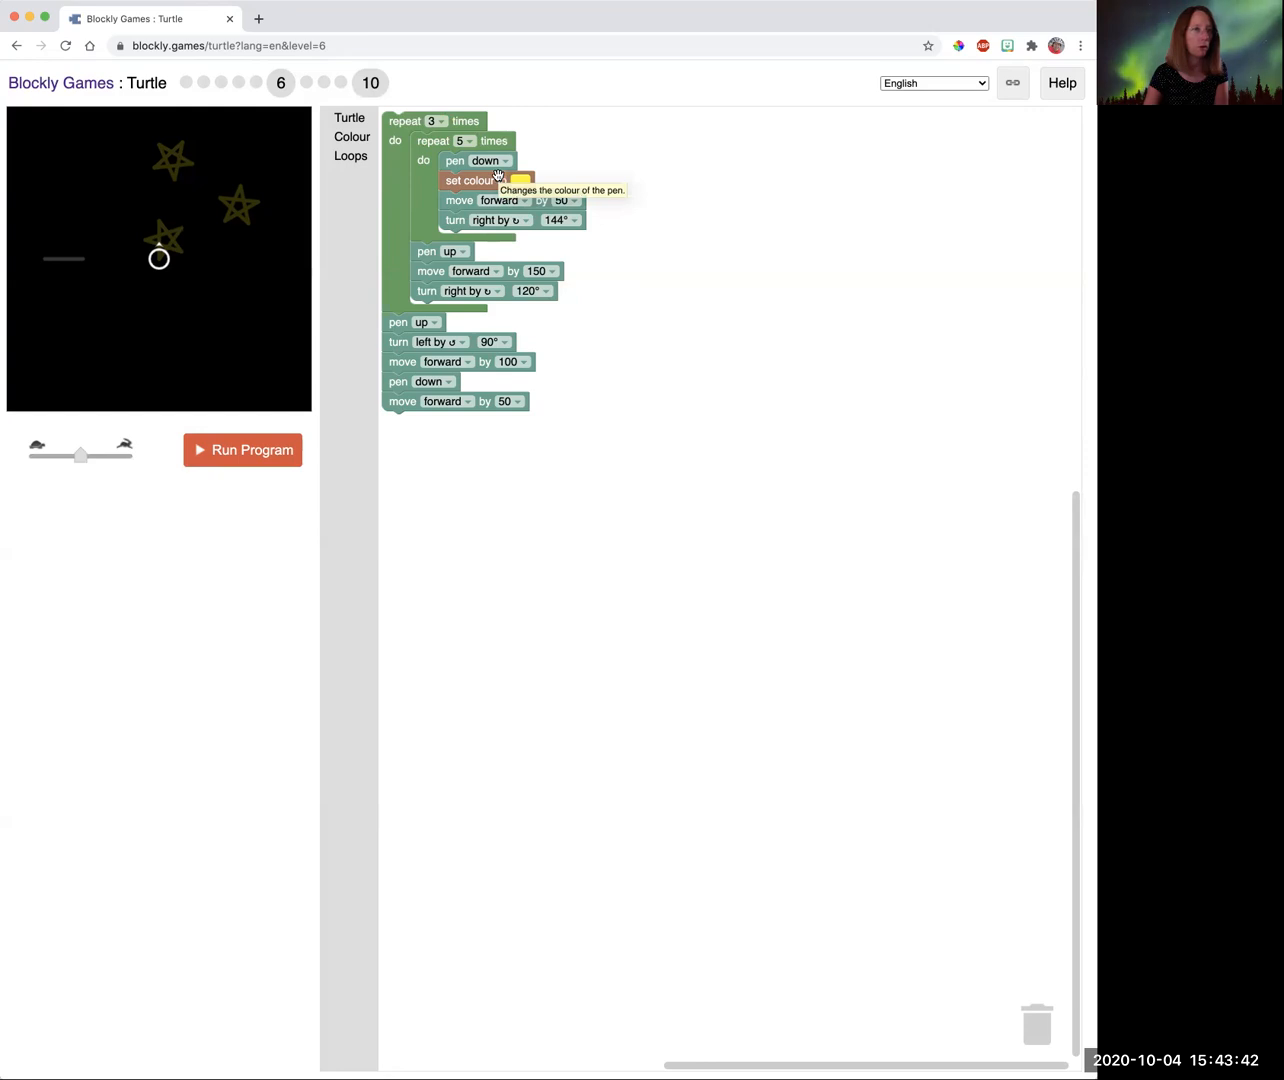
pyautogui.moveTo(383, 204)
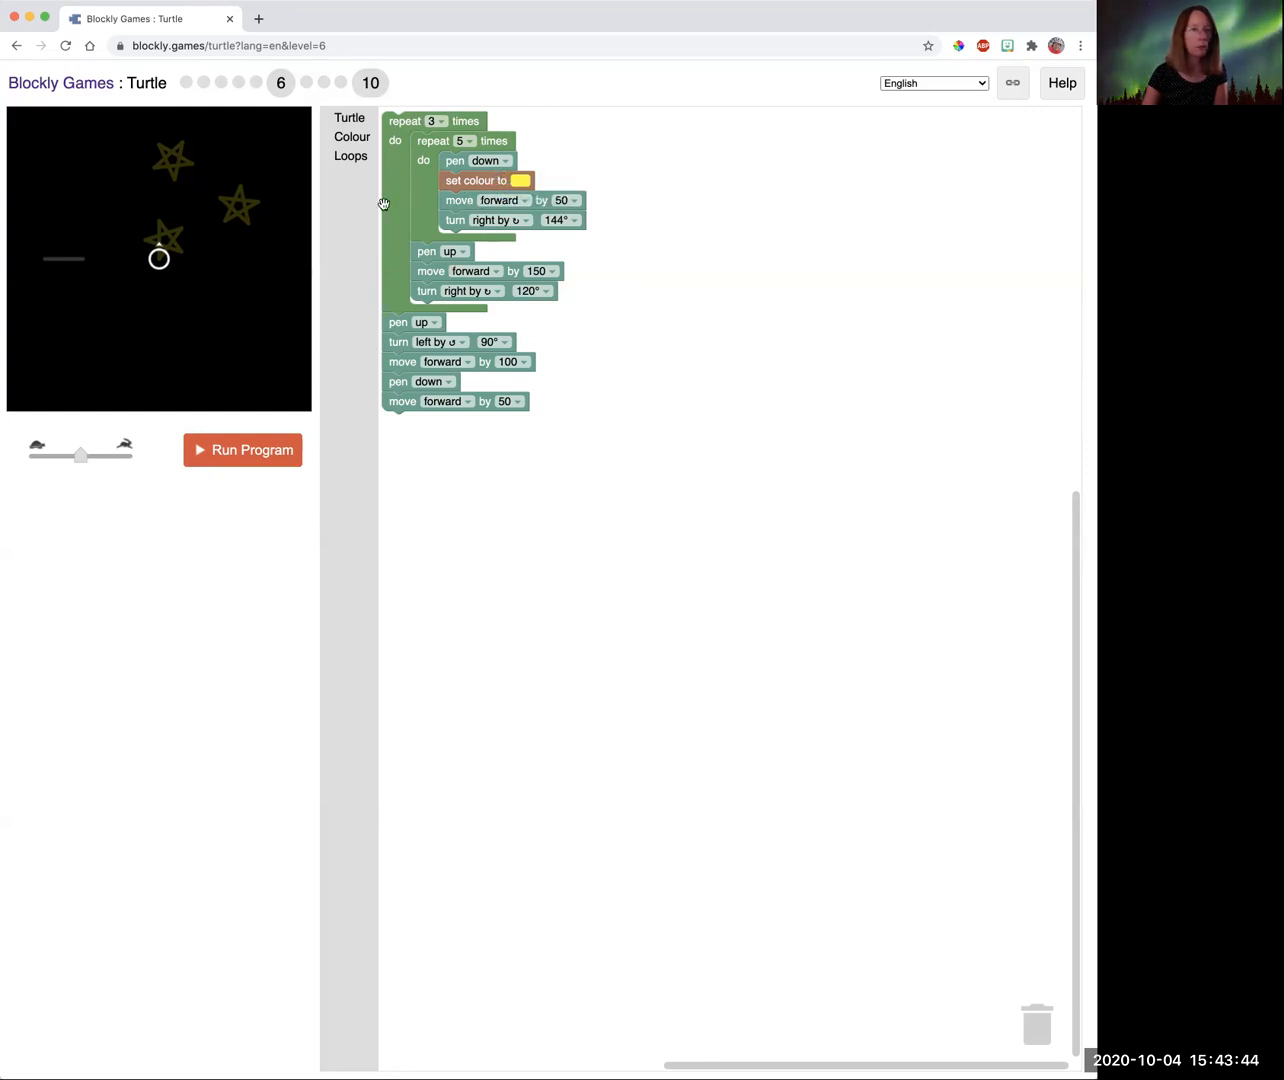
# Reattach the pen-up line stack below the star loop and run the program.
pyautogui.moveTo(398, 322); pyautogui.dragTo(410, 403)
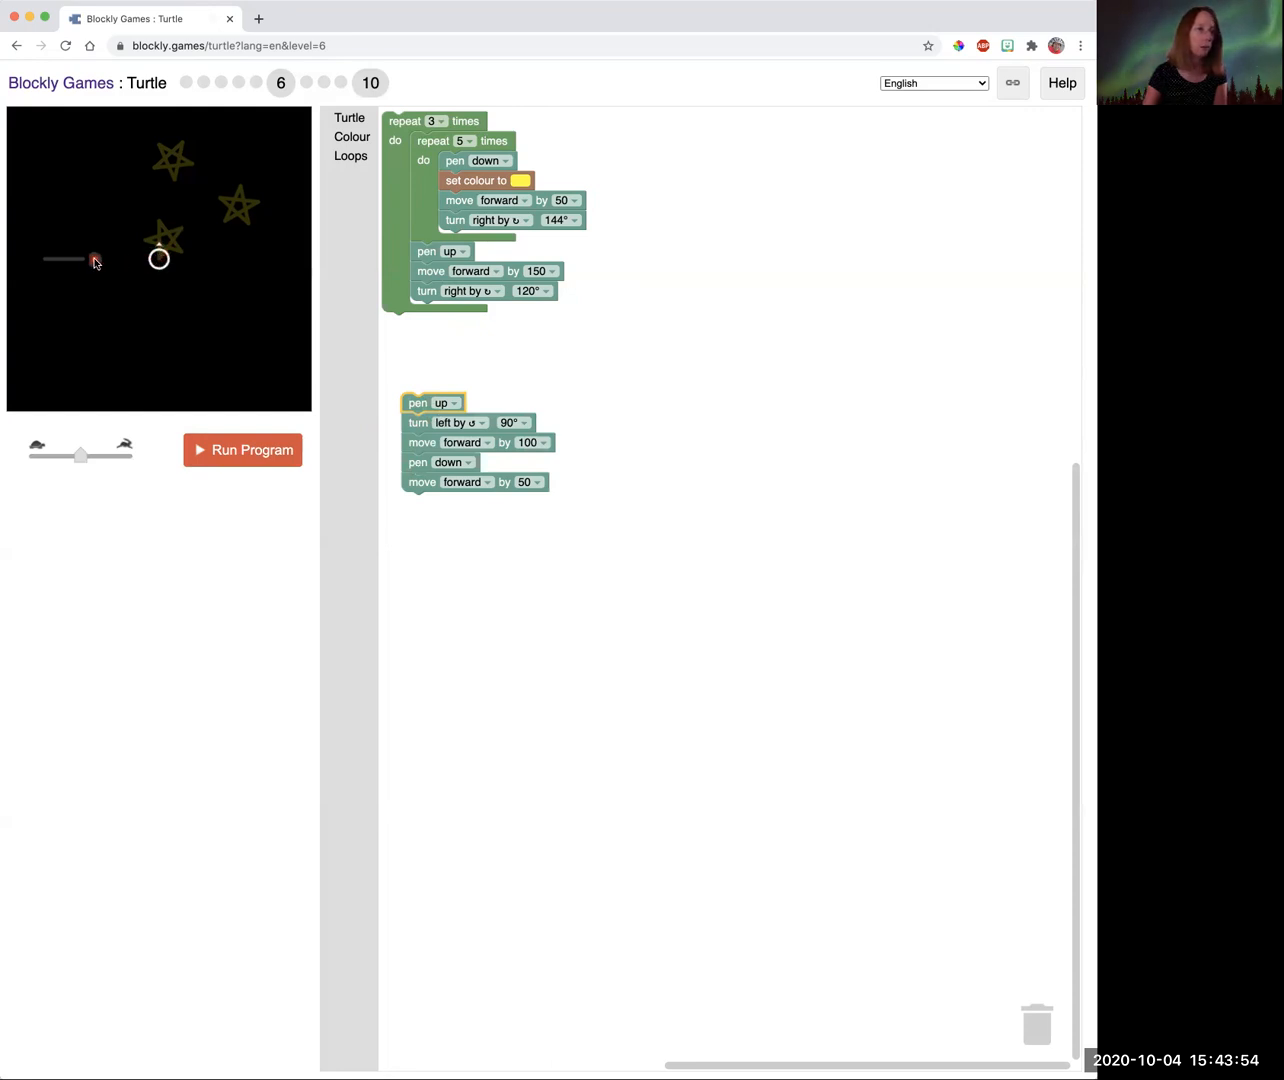
pyautogui.moveTo(84, 297)
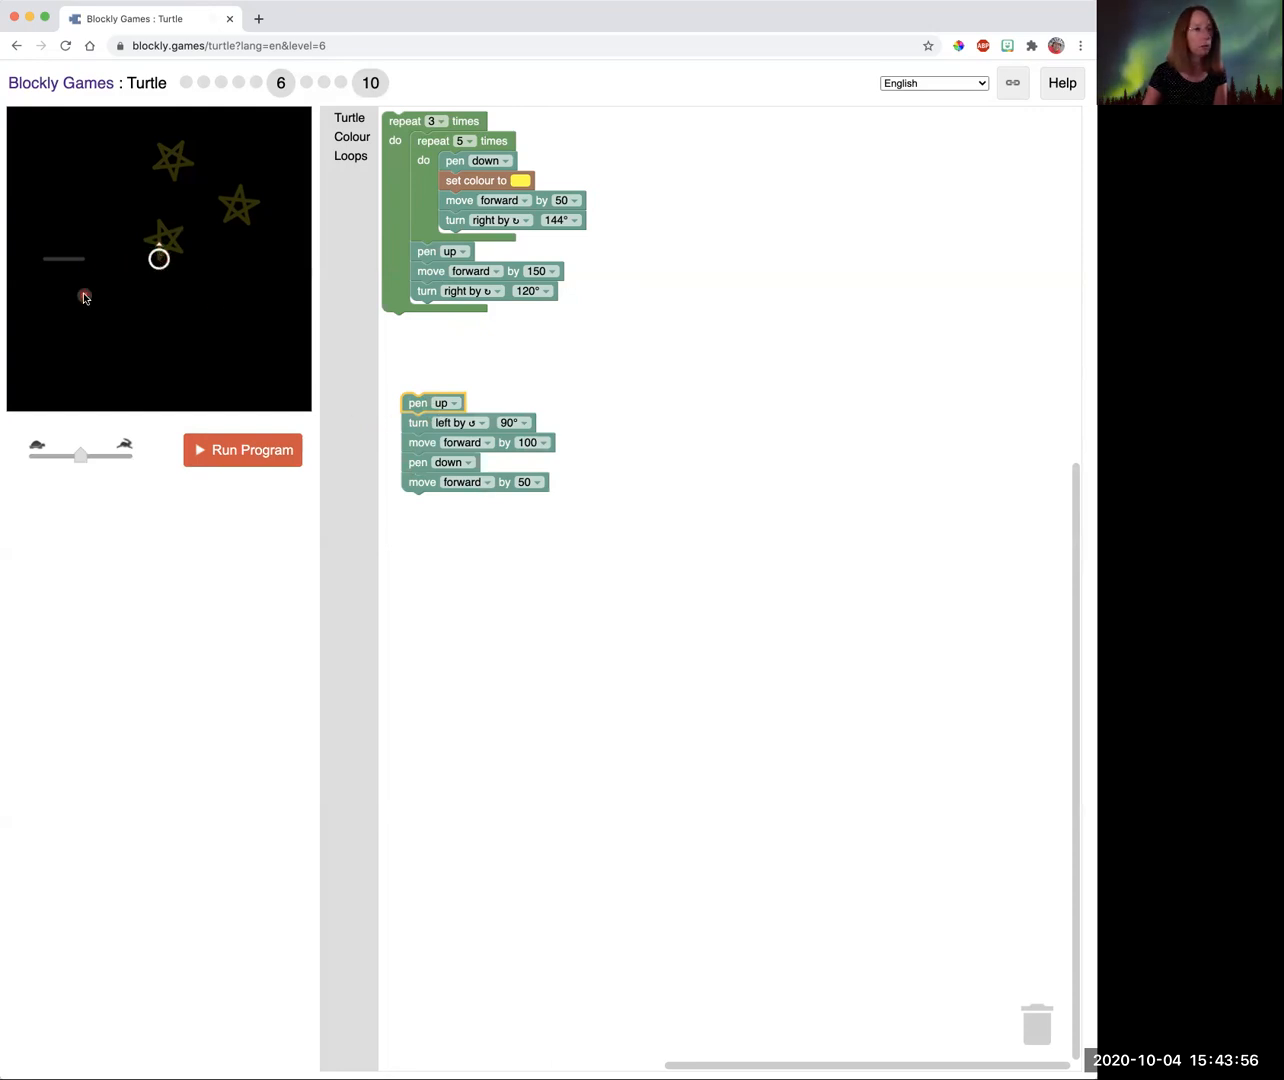
pyautogui.moveTo(348, 360)
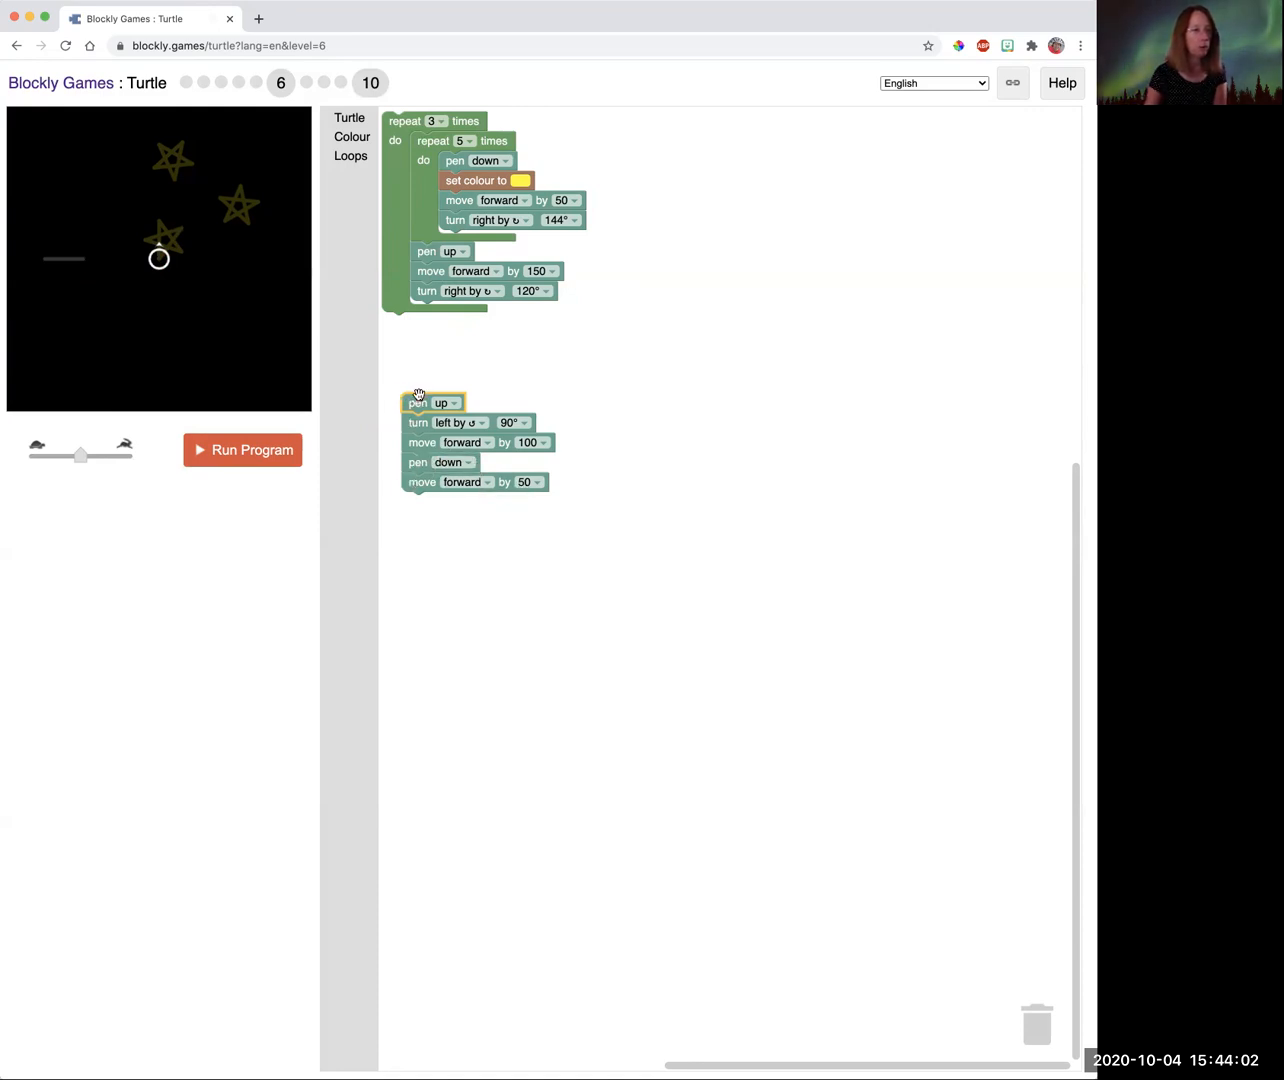
pyautogui.moveTo(418, 398); pyautogui.dragTo(397, 321)
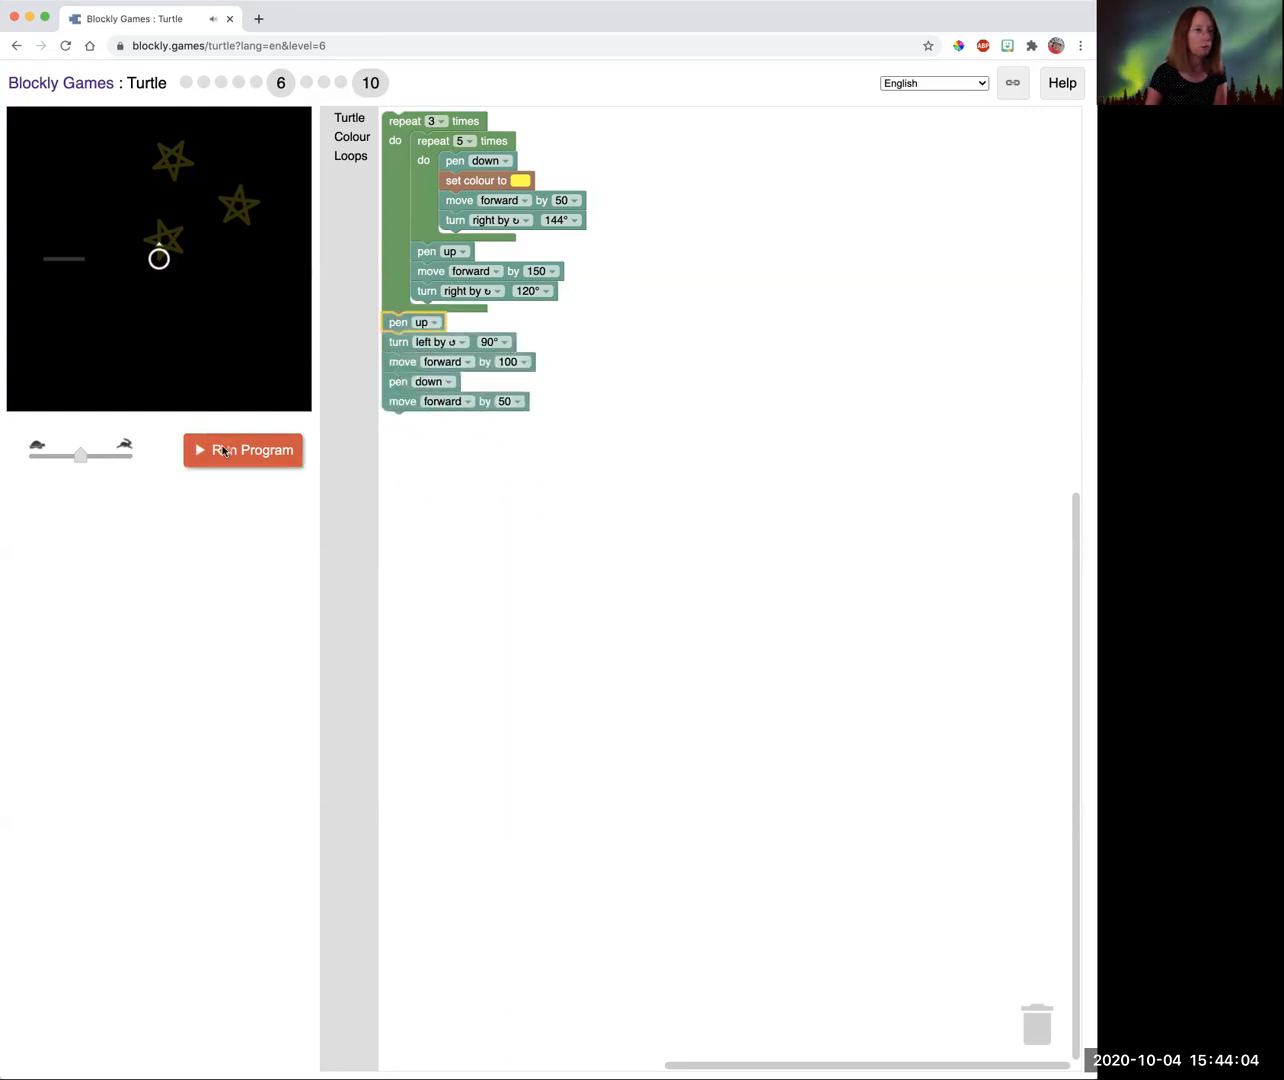
pyautogui.click(243, 450)
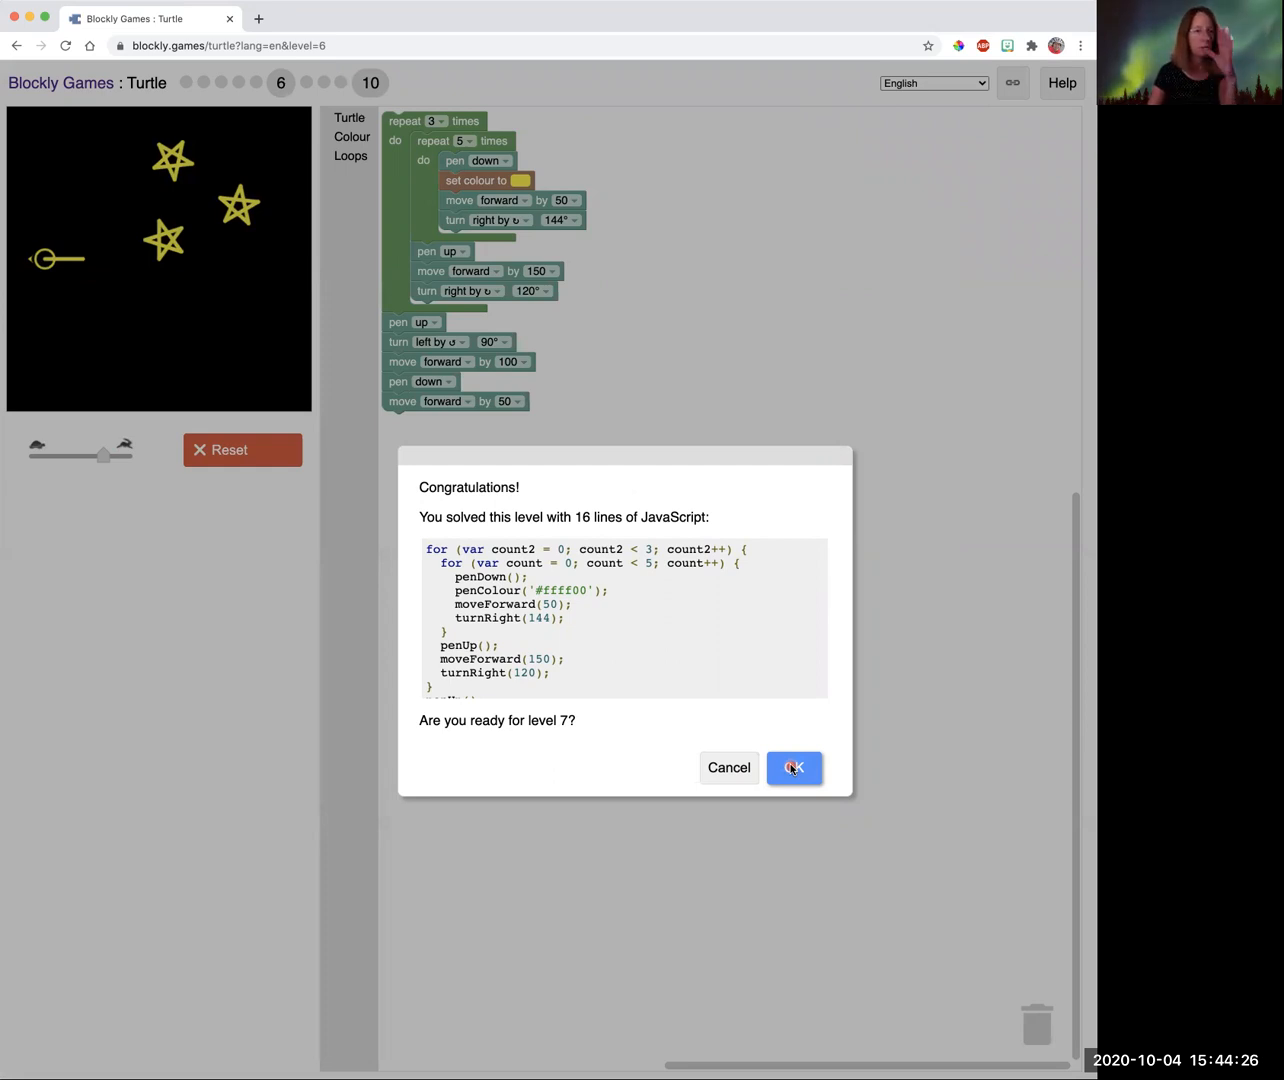
pyautogui.moveTo(619, 263)
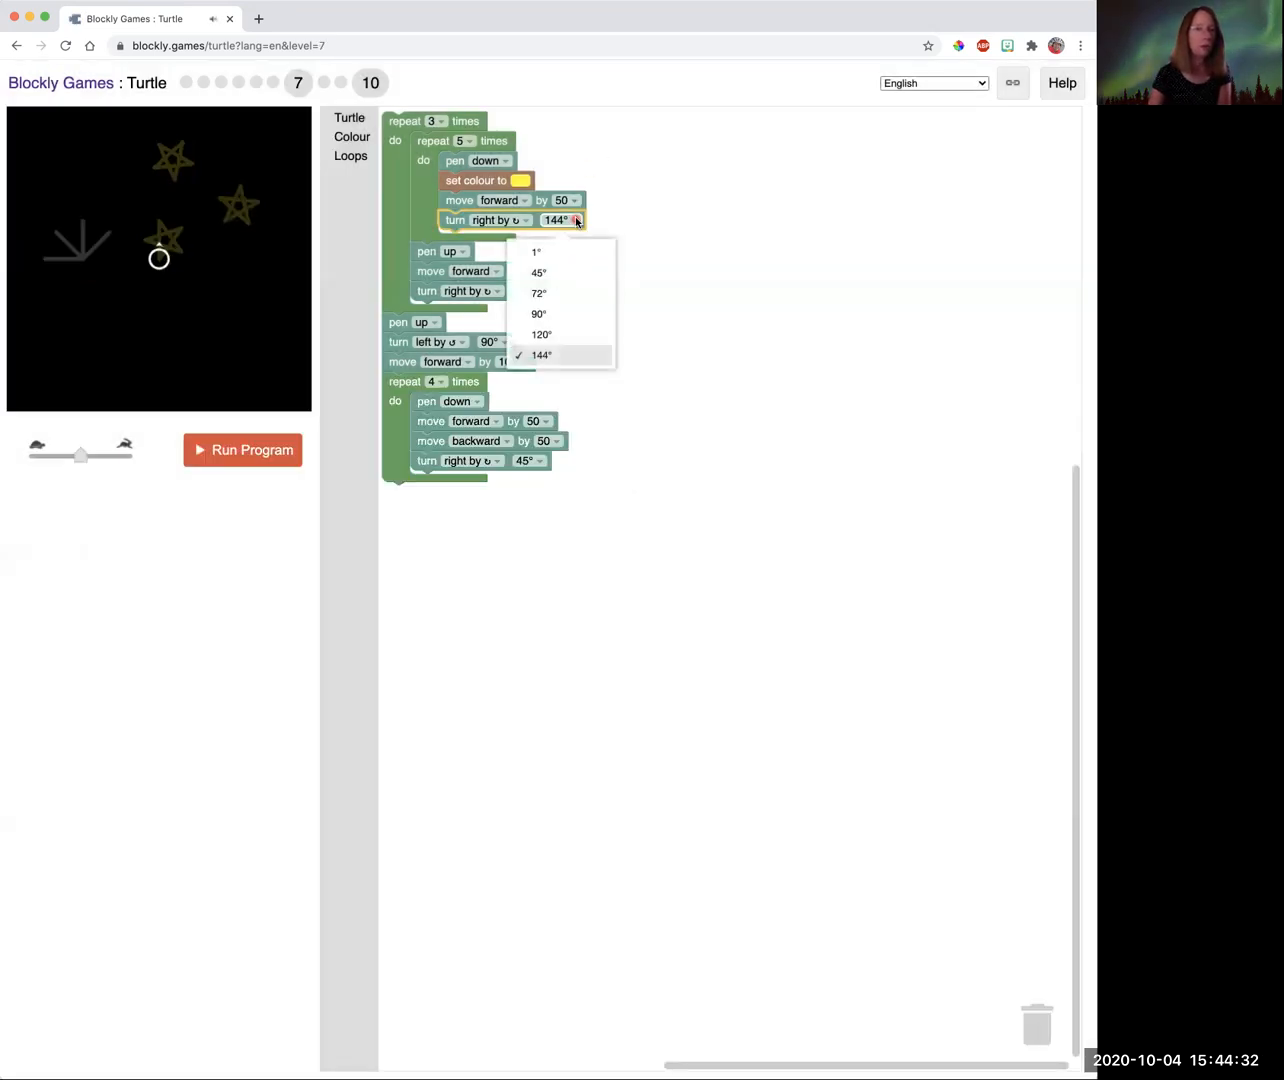
pyautogui.moveTo(575, 220)
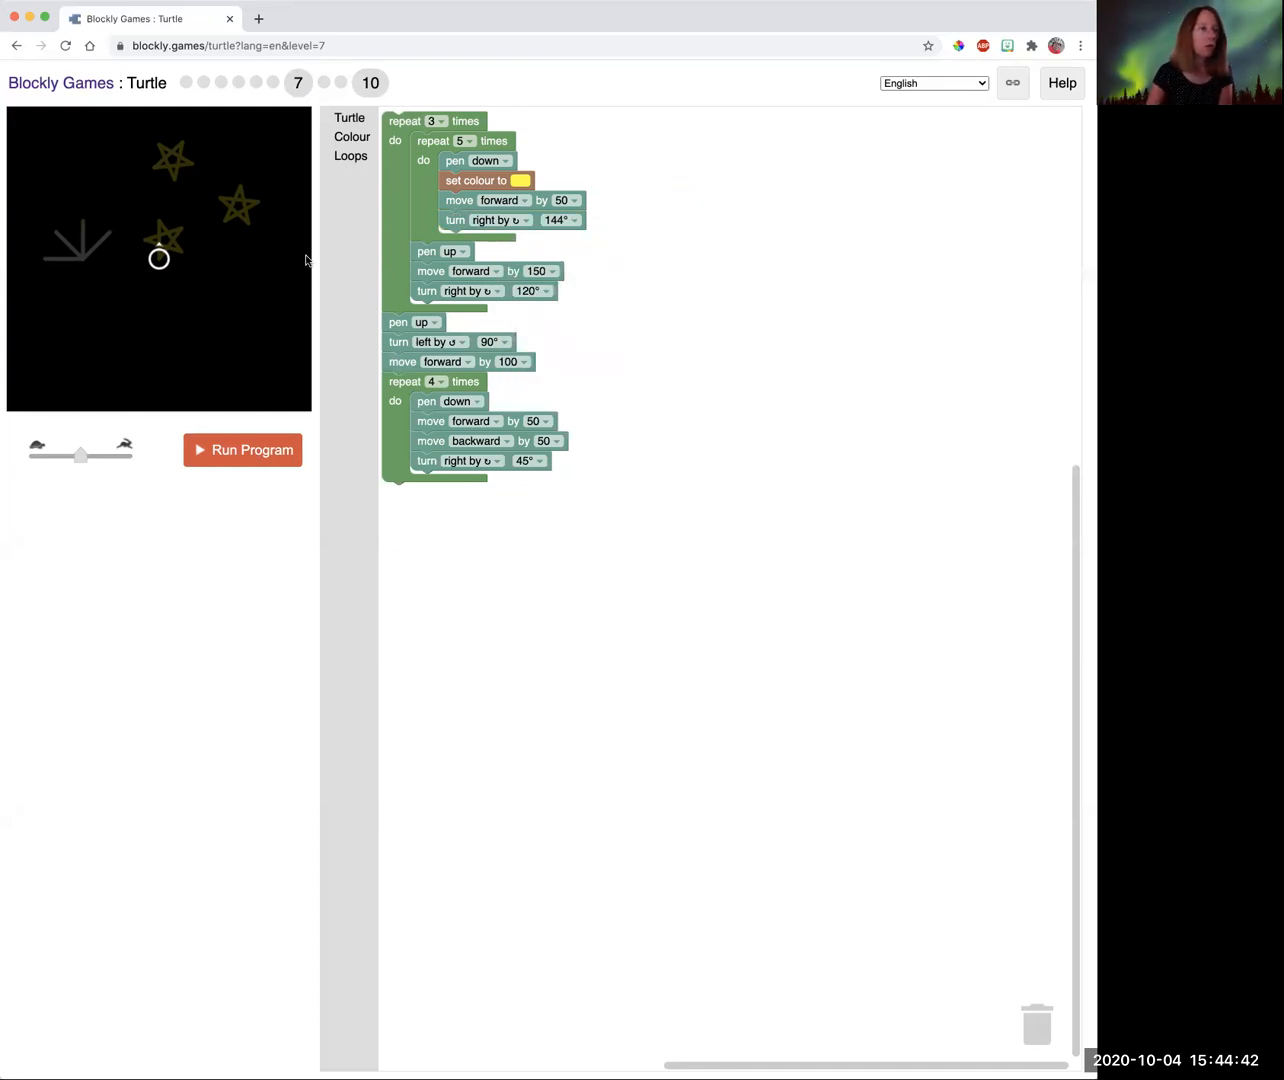
pyautogui.moveTo(442, 349)
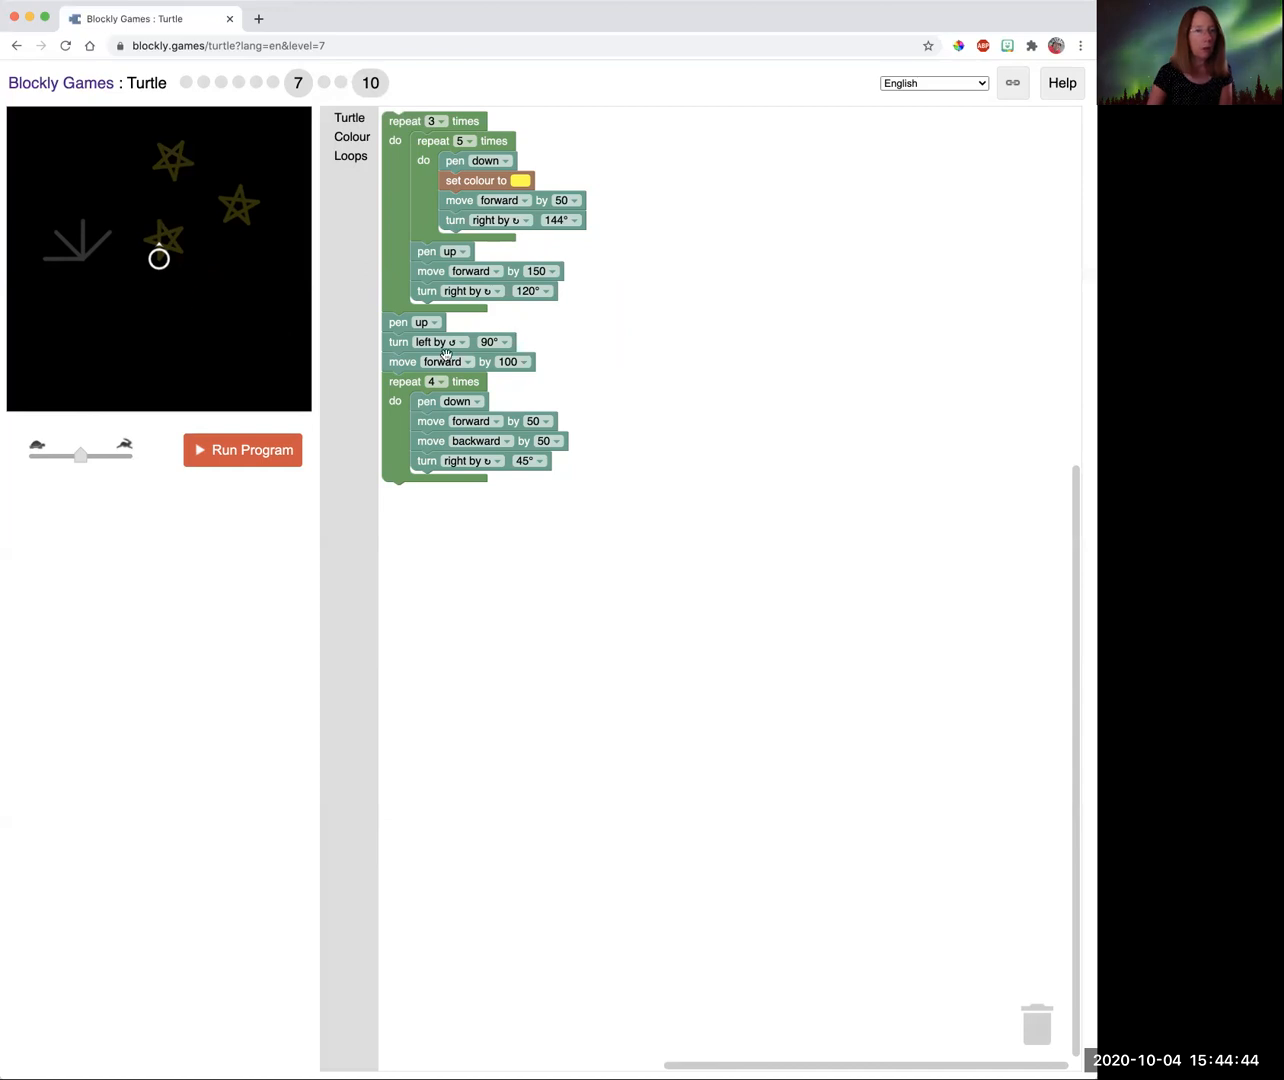
pyautogui.moveTo(427, 356)
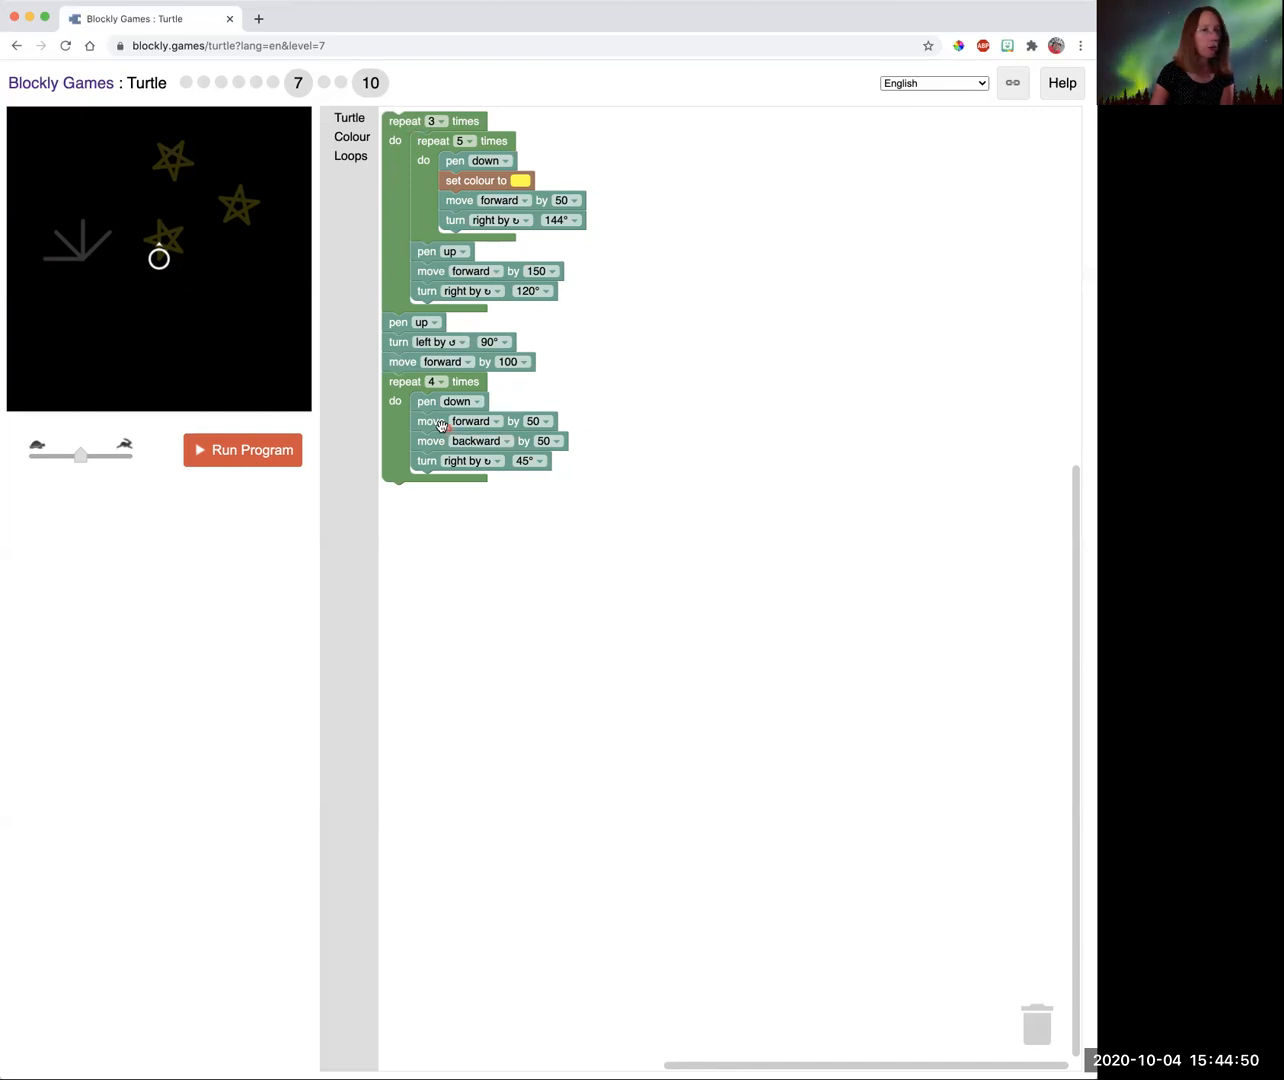
pyautogui.moveTo(548, 407)
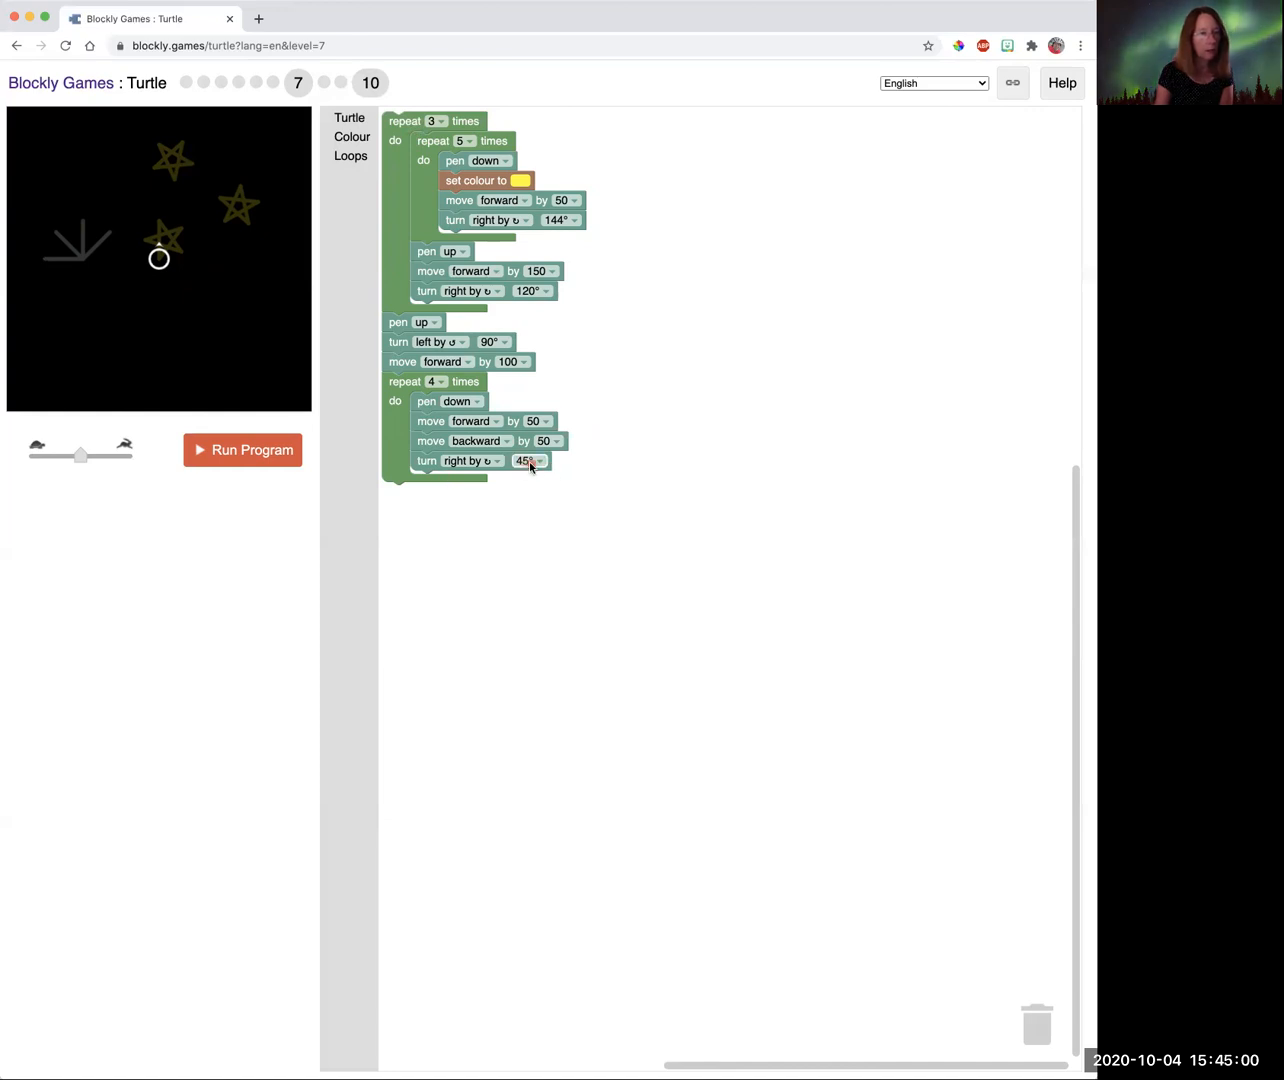
pyautogui.moveTo(131, 280)
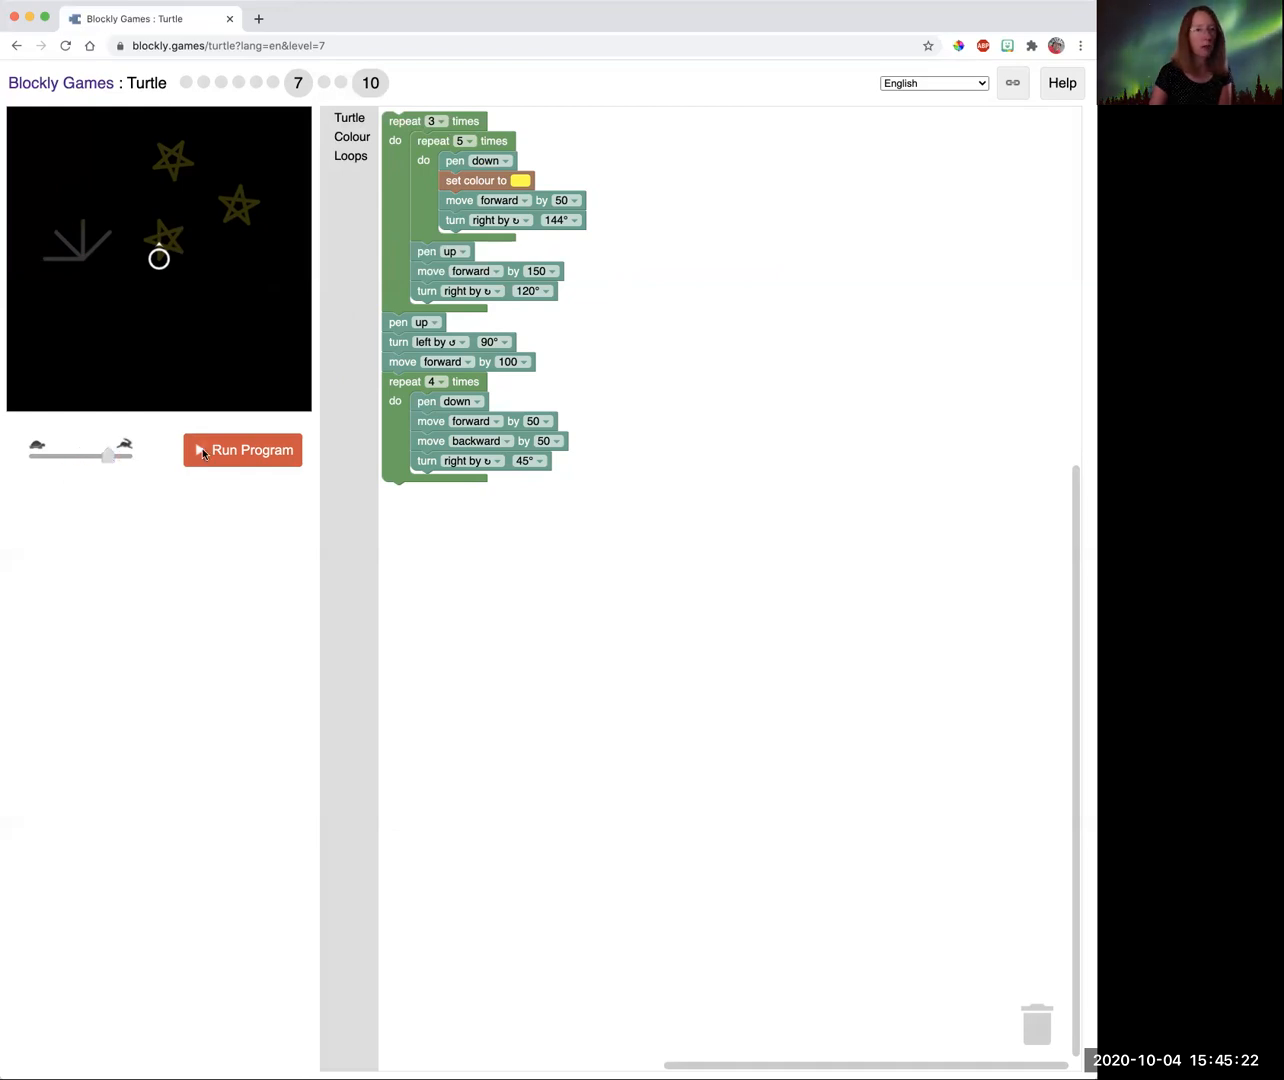
# Set the turtle speed slider to maximum.
pyautogui.moveTo(107, 457); pyautogui.dragTo(125, 457)
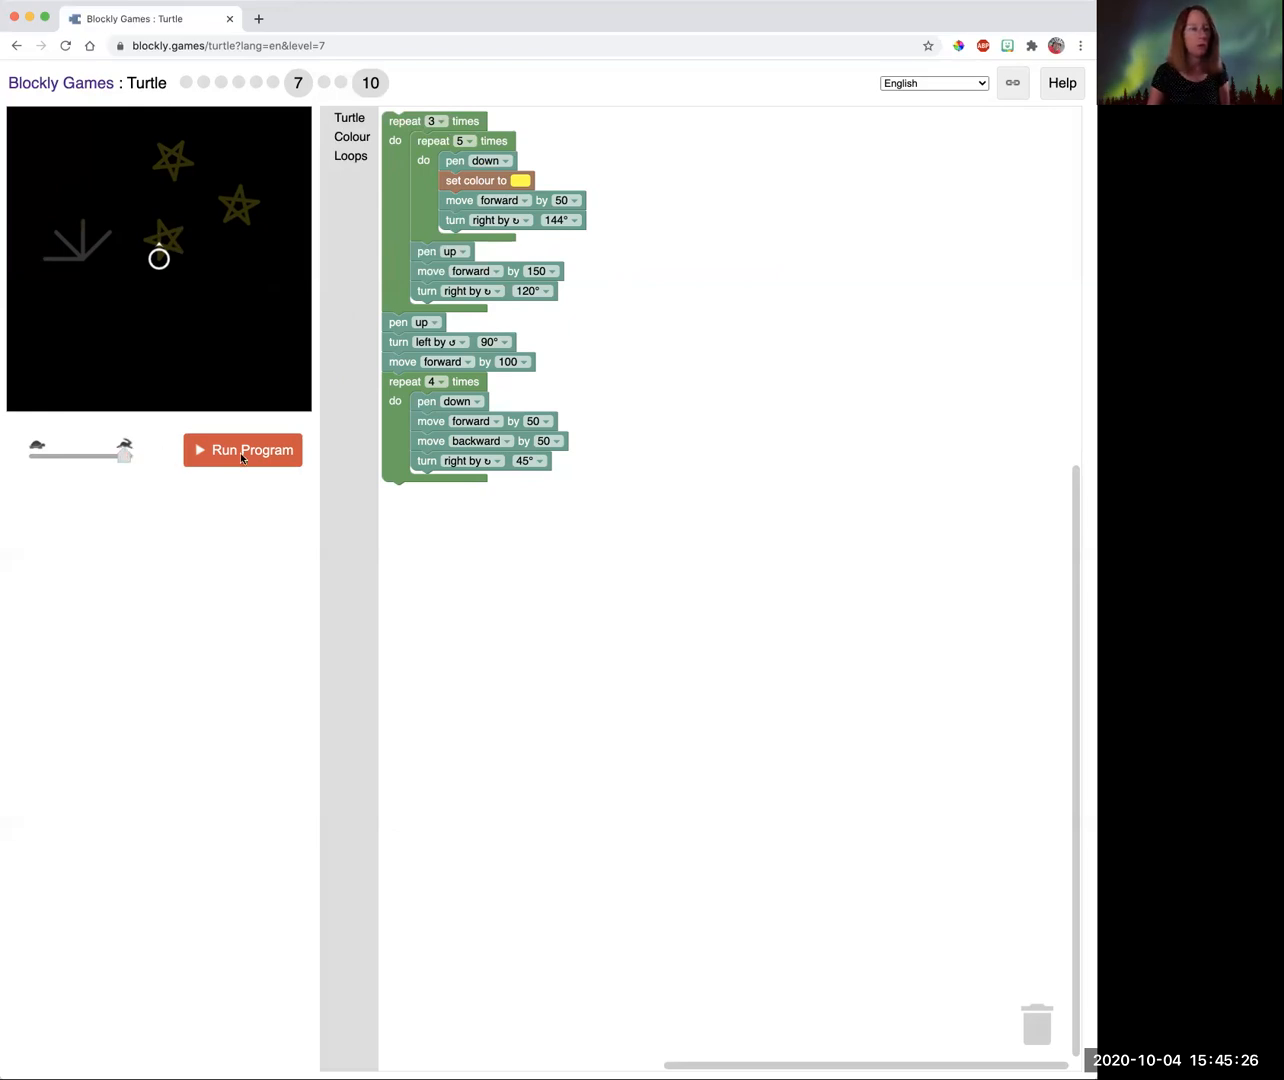
# Run the stars-and-fan program and accept moving on to level 8.
pyautogui.click(242, 450)
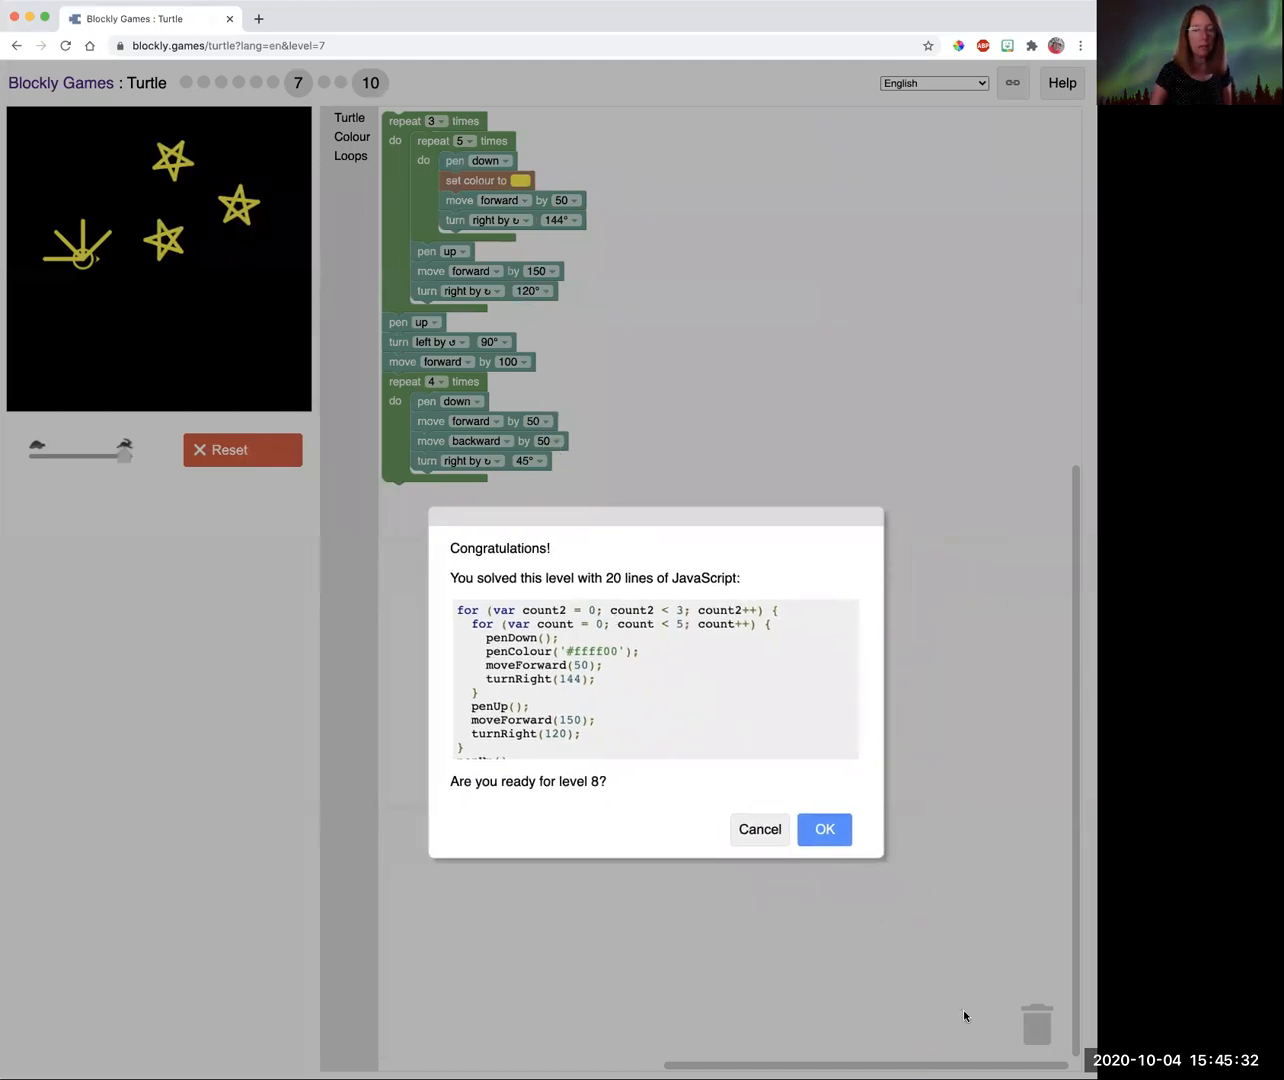
pyautogui.click(824, 829)
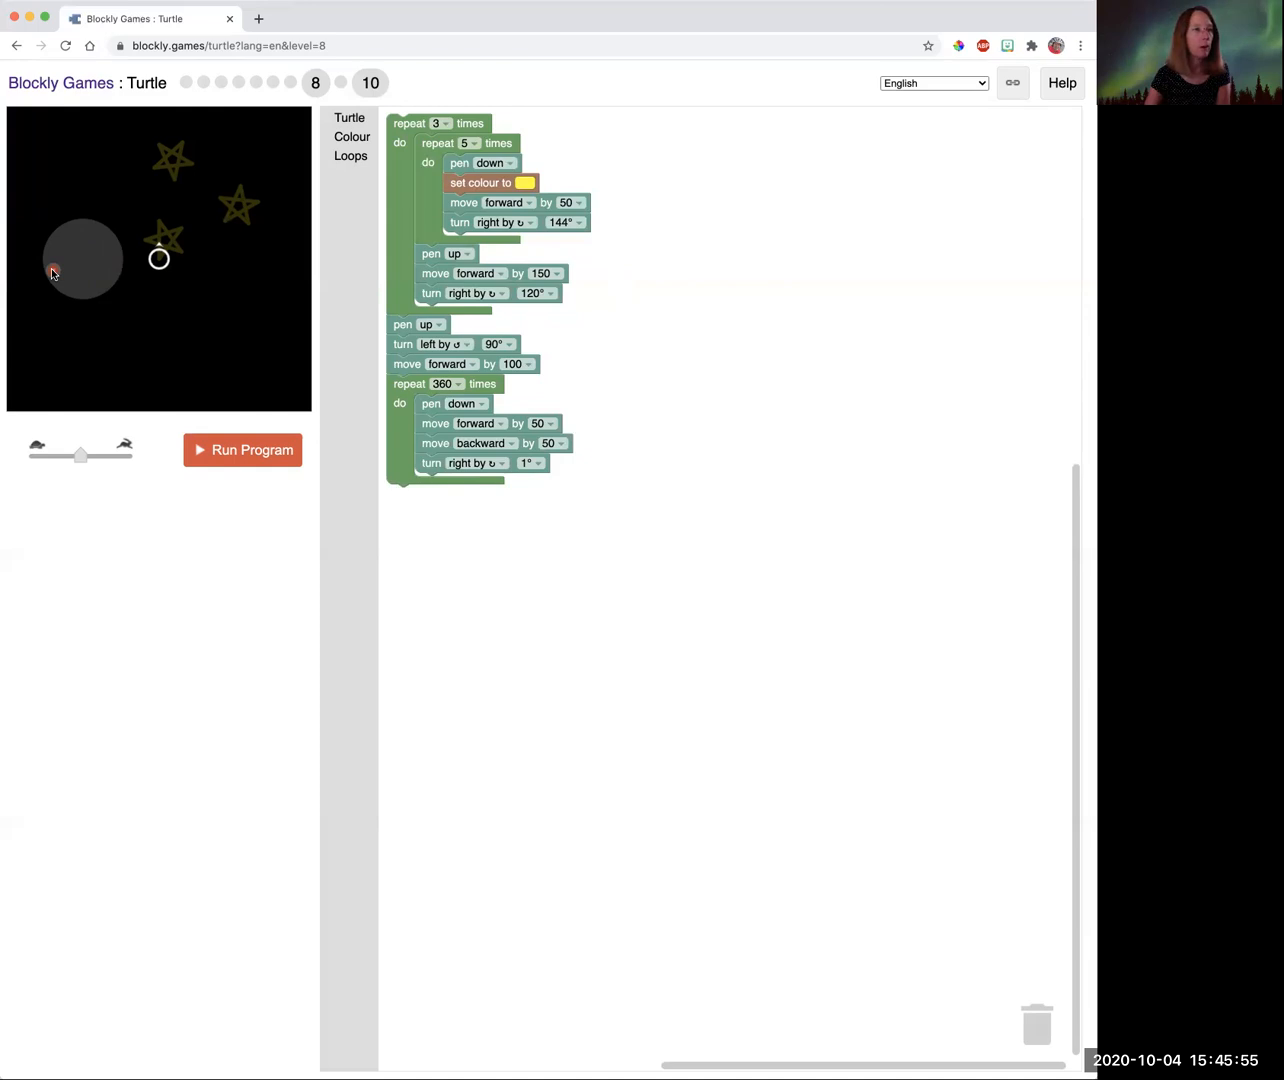
pyautogui.moveTo(145, 293)
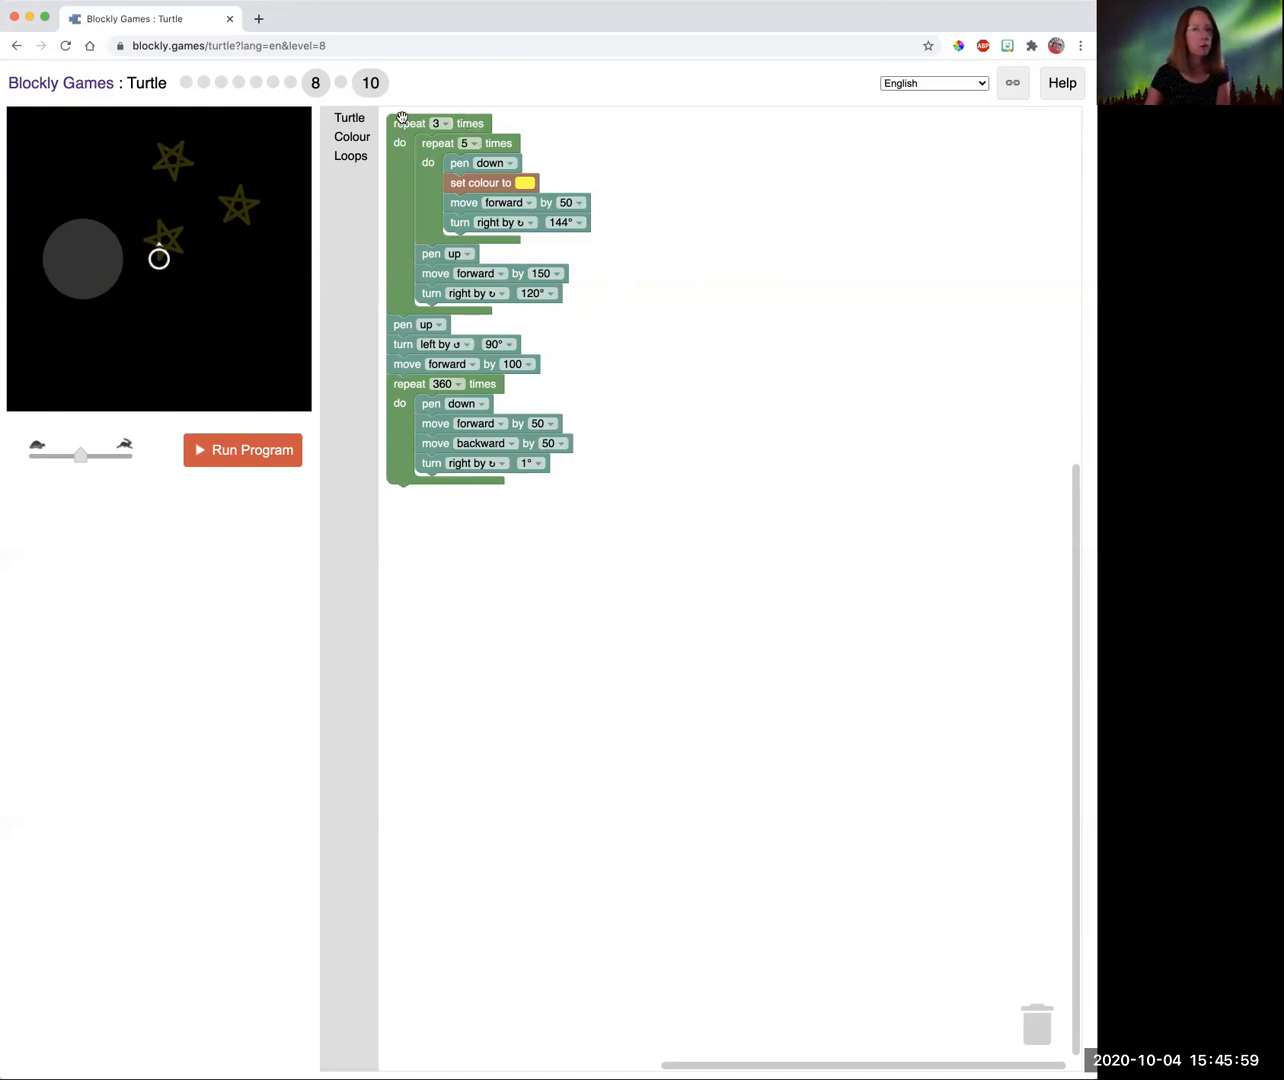
pyautogui.moveTo(497, 182)
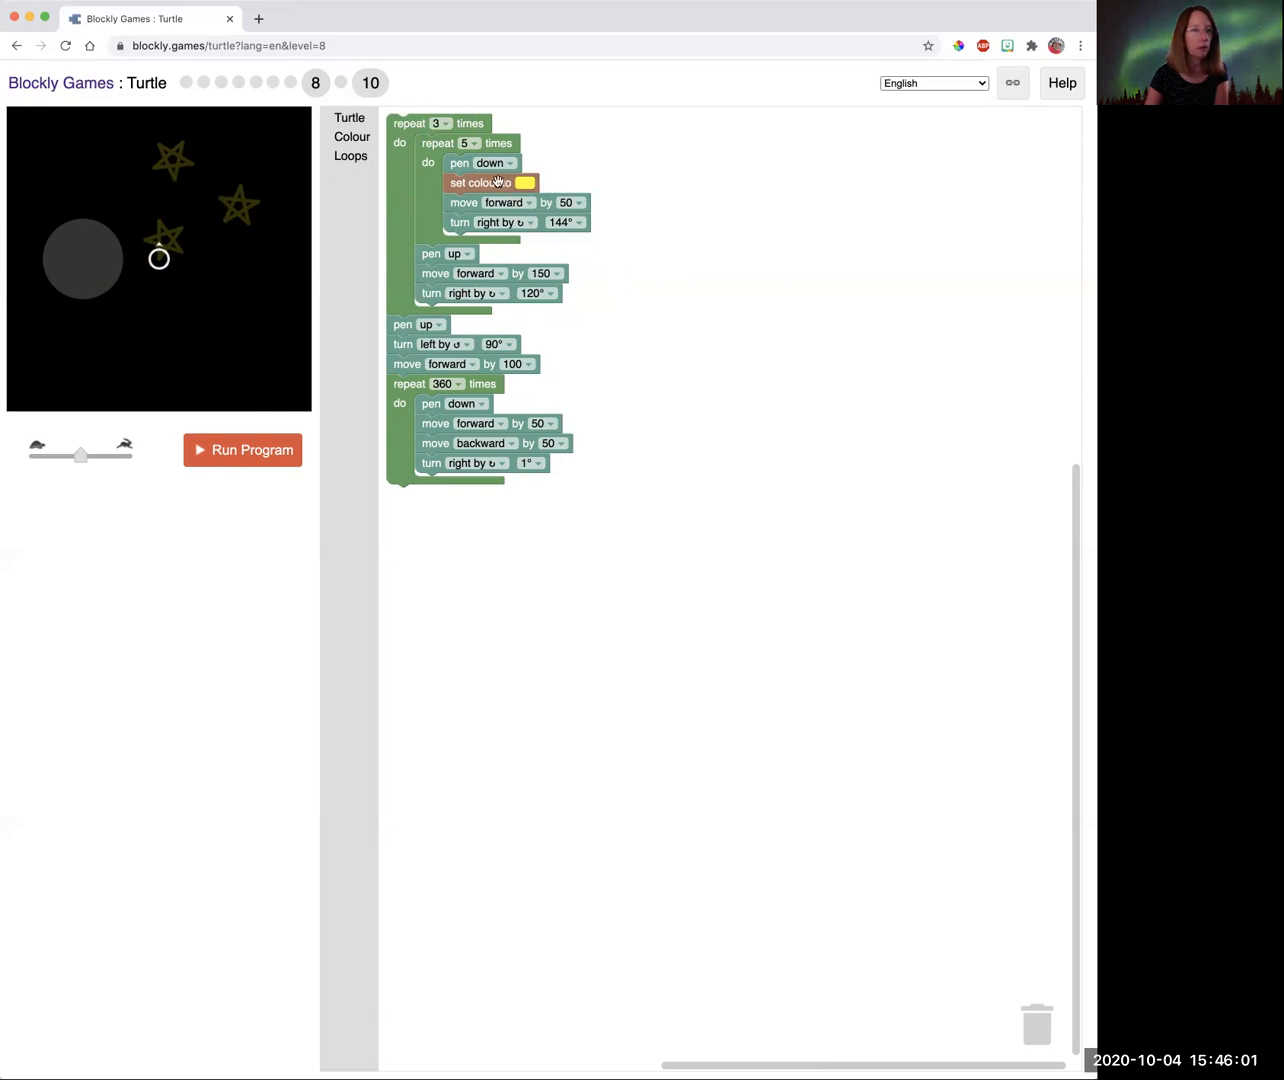
pyautogui.moveTo(408, 338)
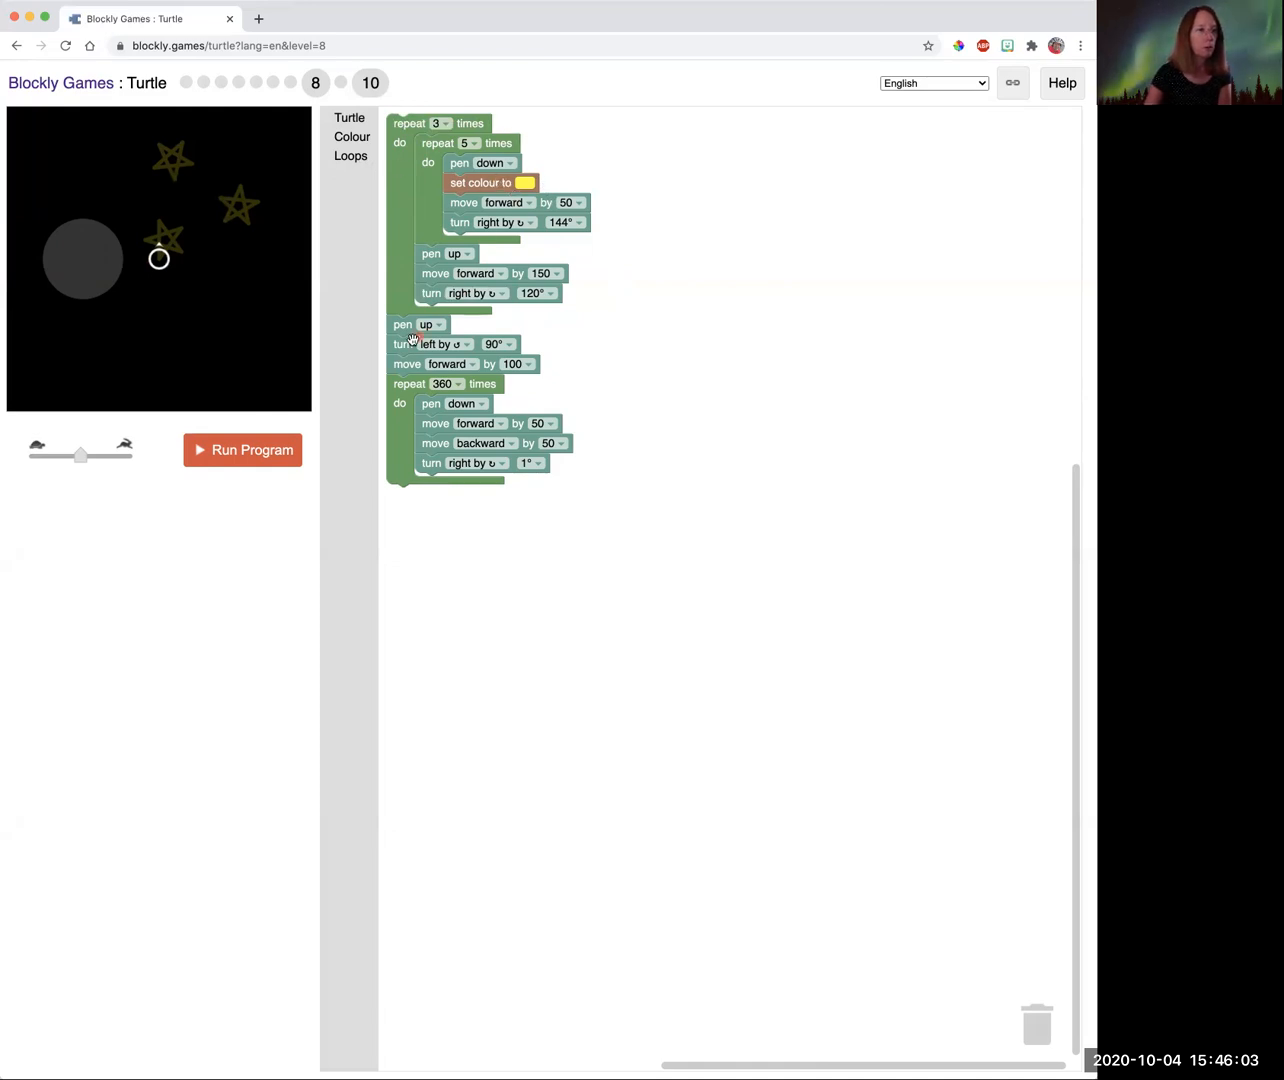
pyautogui.moveTo(487, 382)
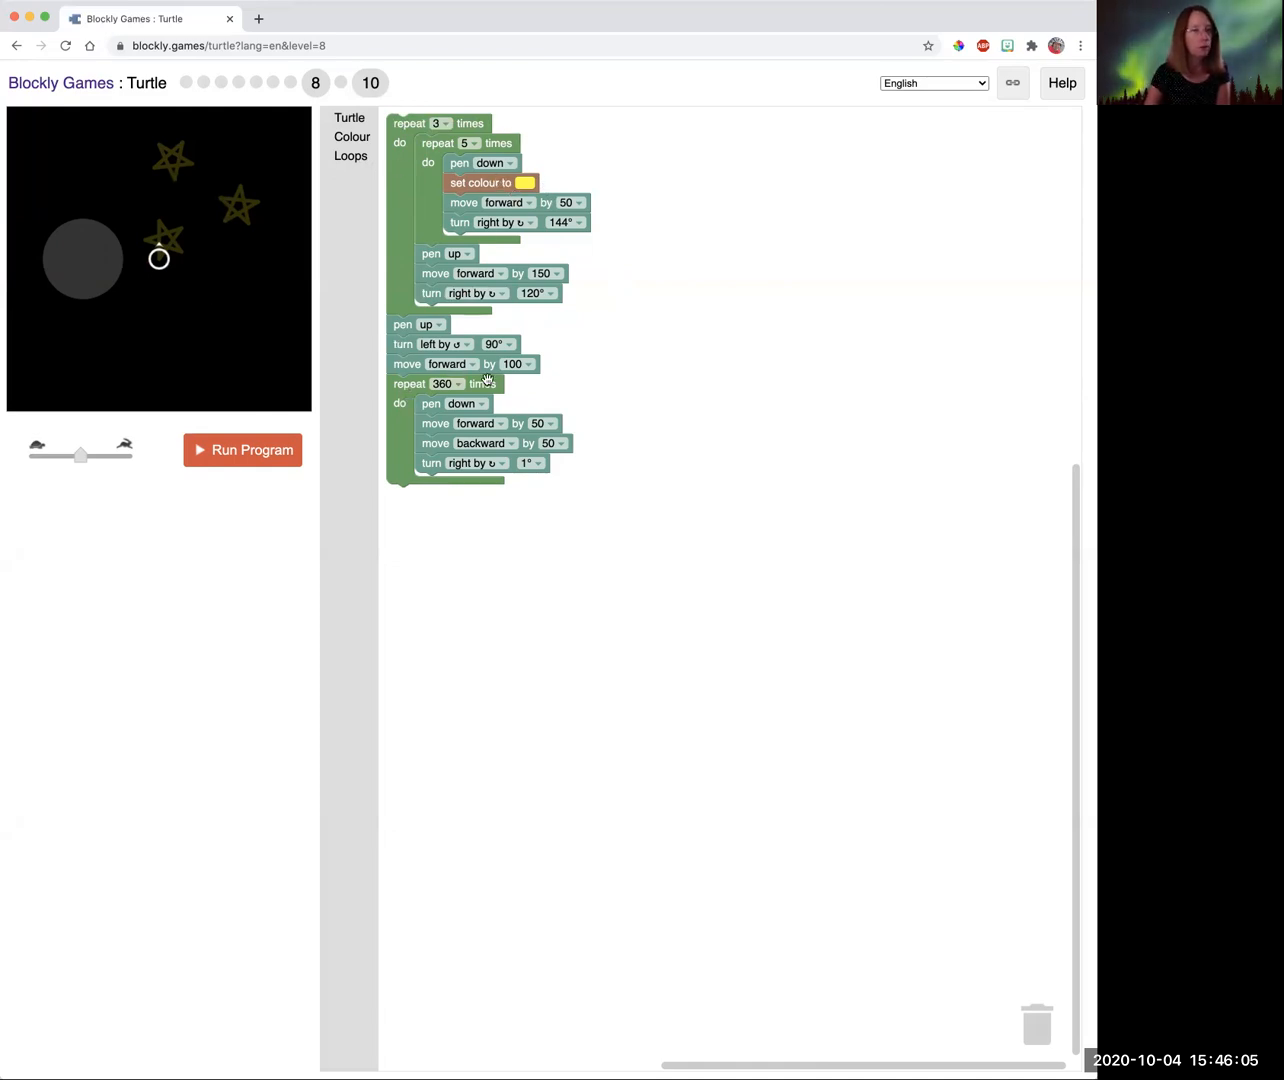
pyautogui.moveTo(113, 277)
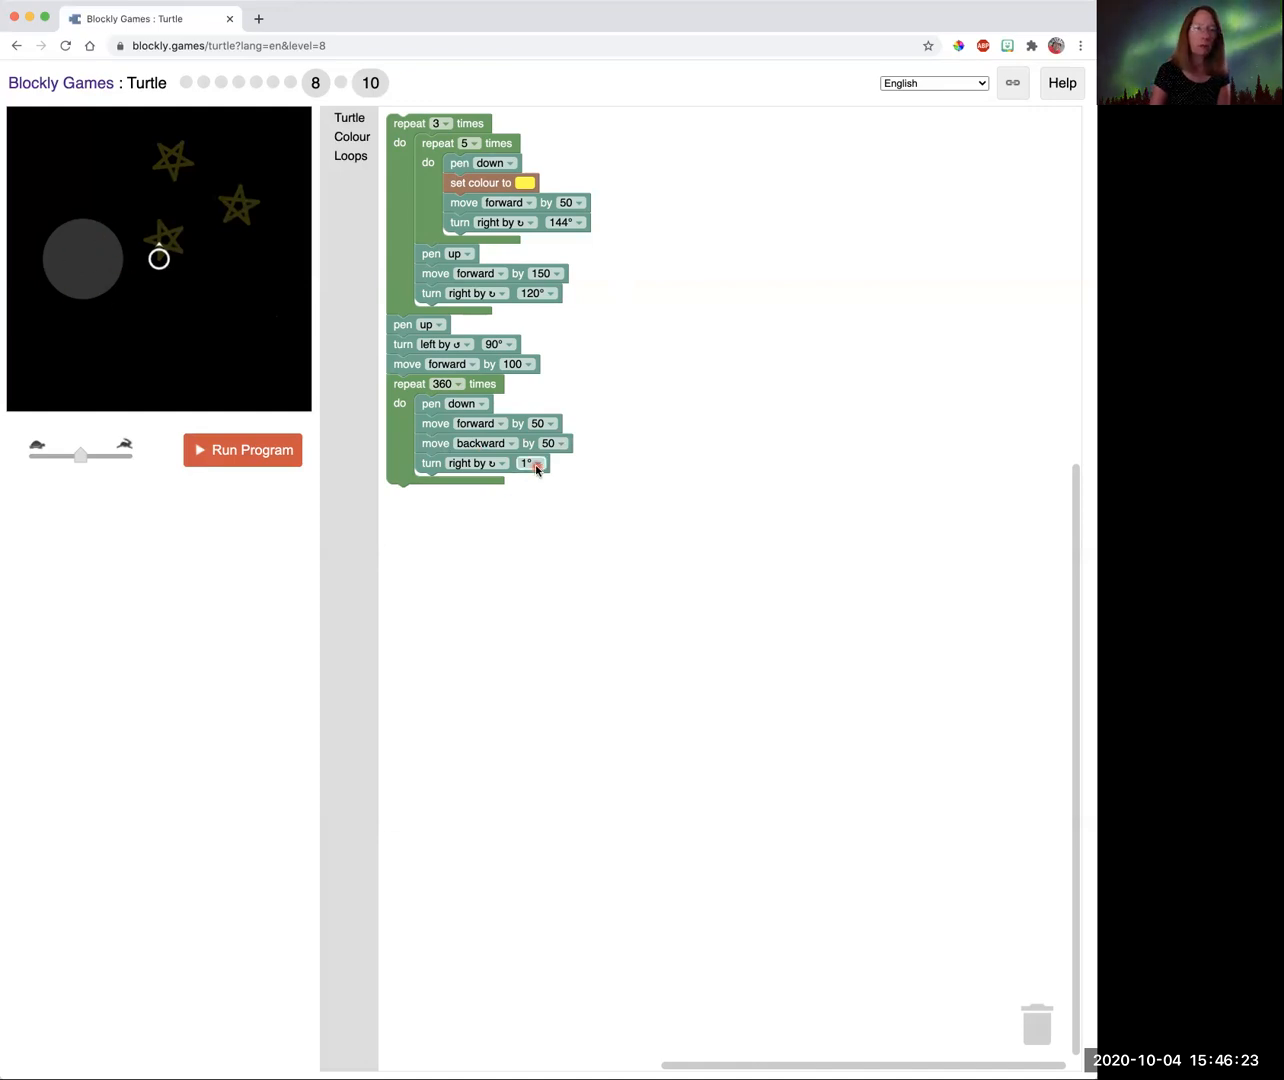
# Click on the level 8 program workspace.
pyautogui.click(535, 463)
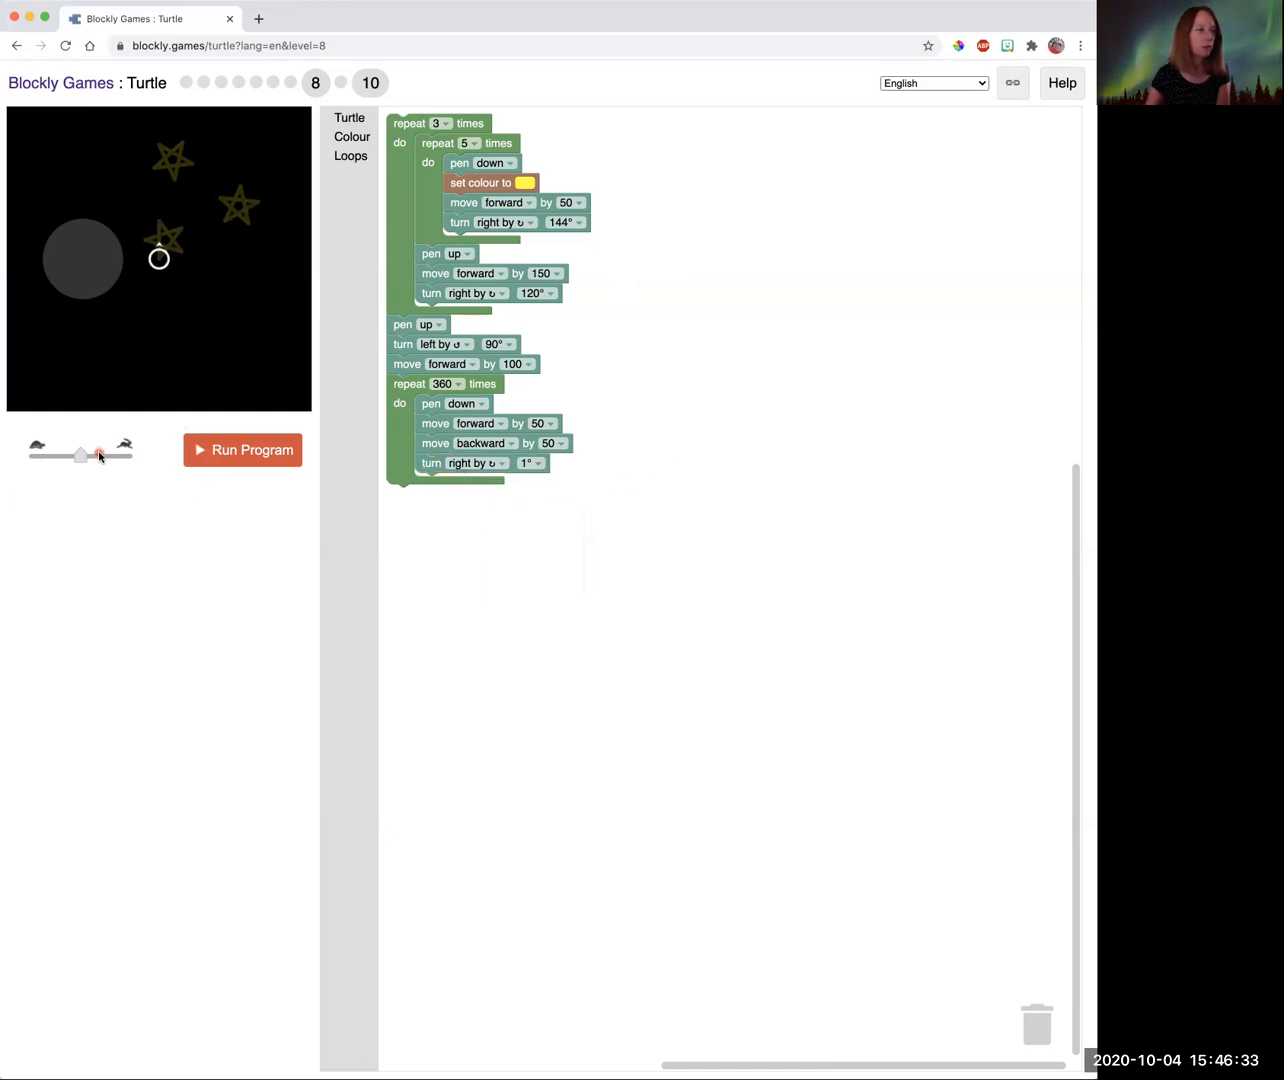
# Run level 8's stars-and-full-moon program at top speed, then accept the Congratulations to reach level 9.
pyautogui.click(242, 450)
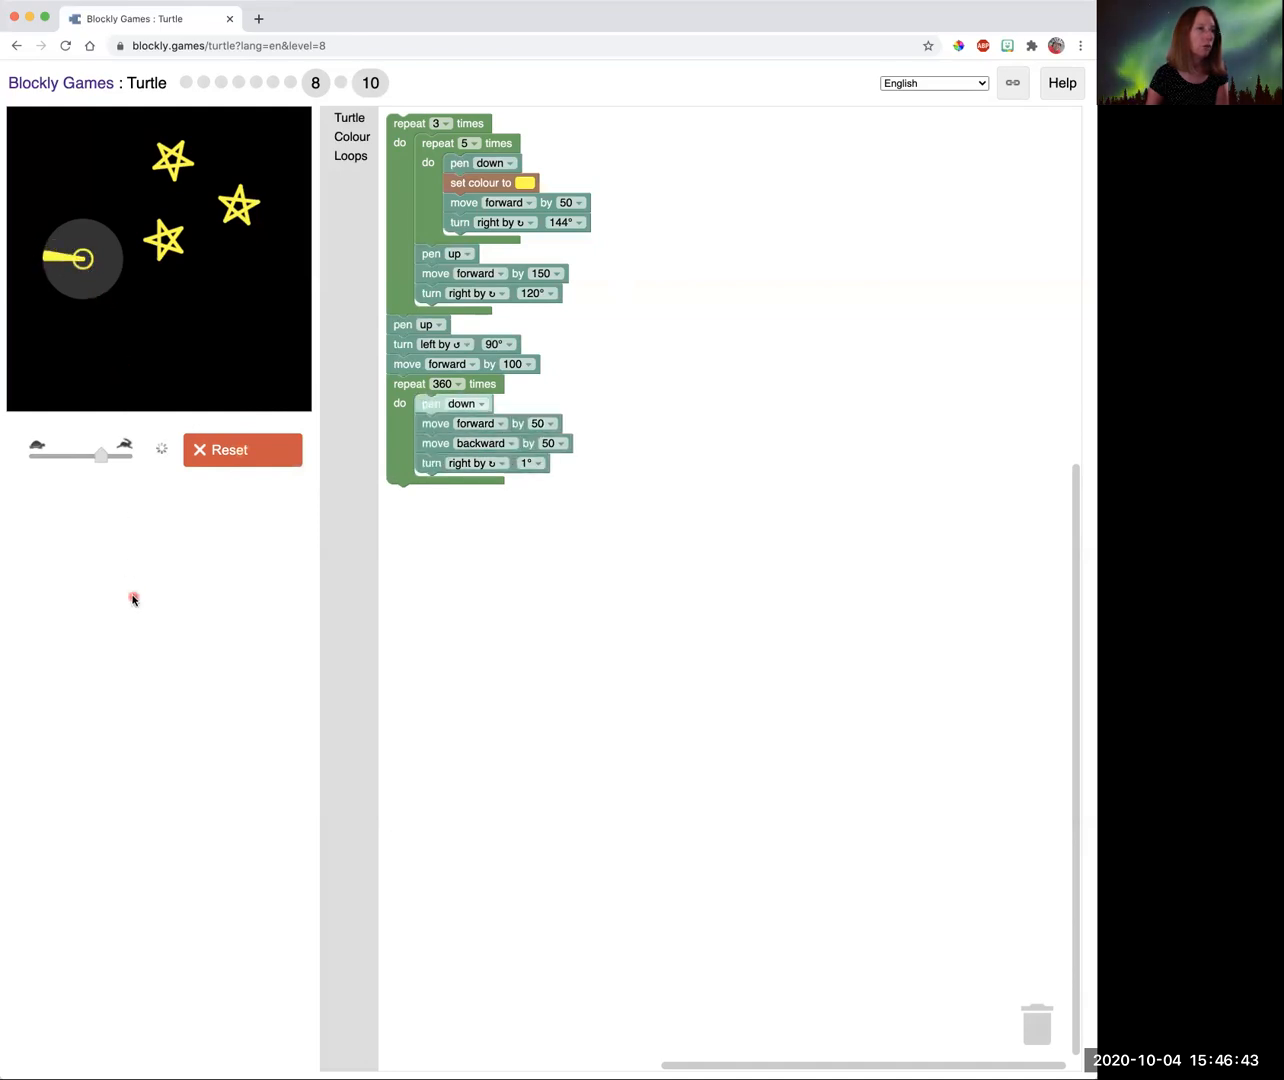
pyautogui.moveTo(101, 456); pyautogui.dragTo(120, 456)
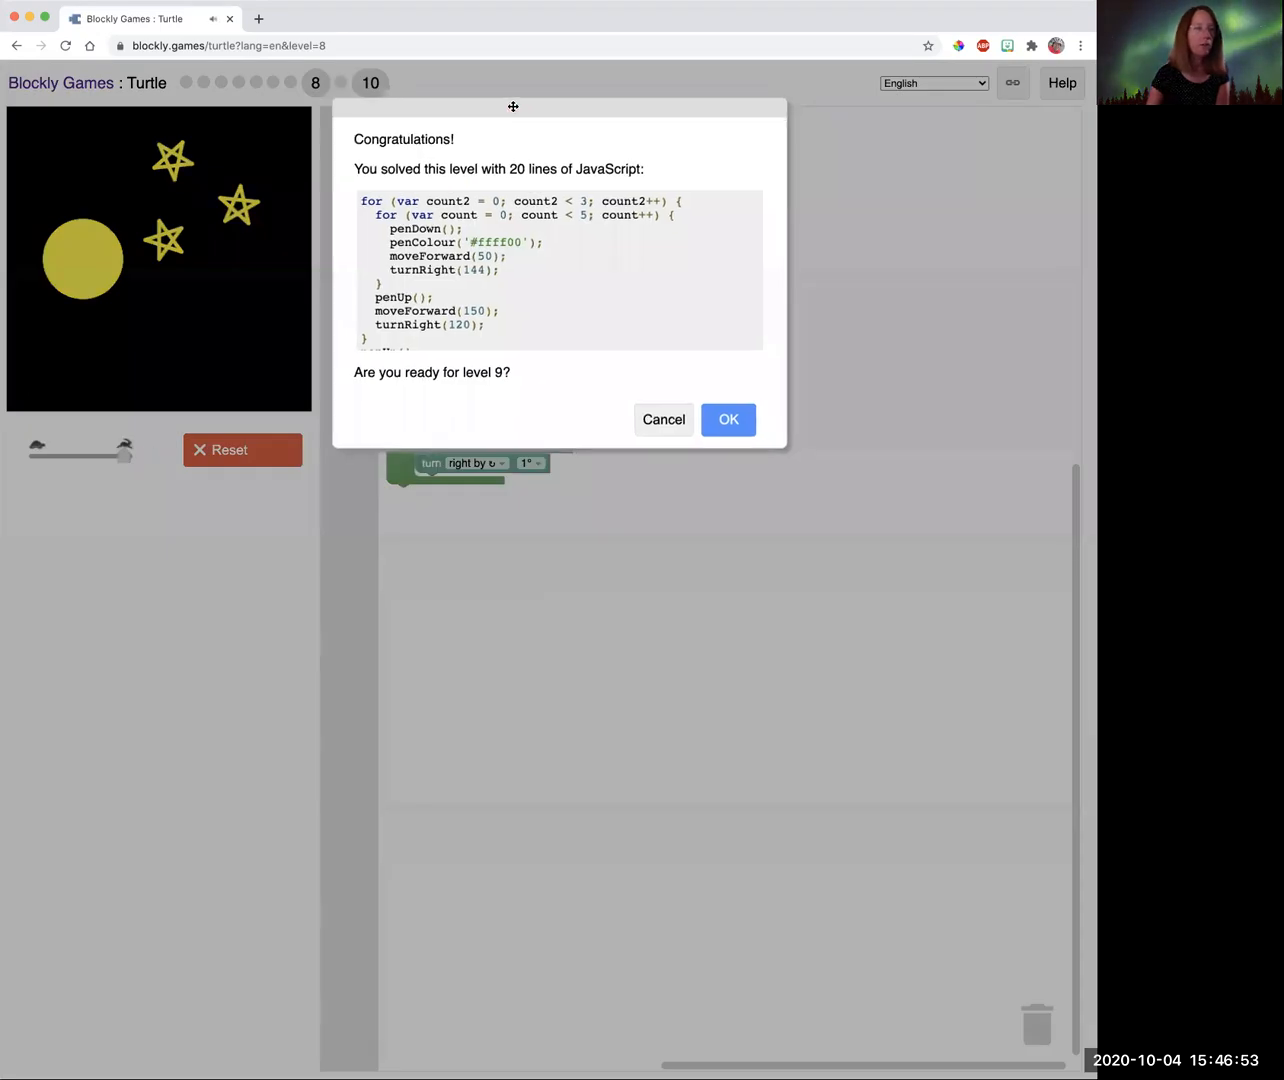
pyautogui.moveTo(513, 106); pyautogui.dragTo(575, 547)
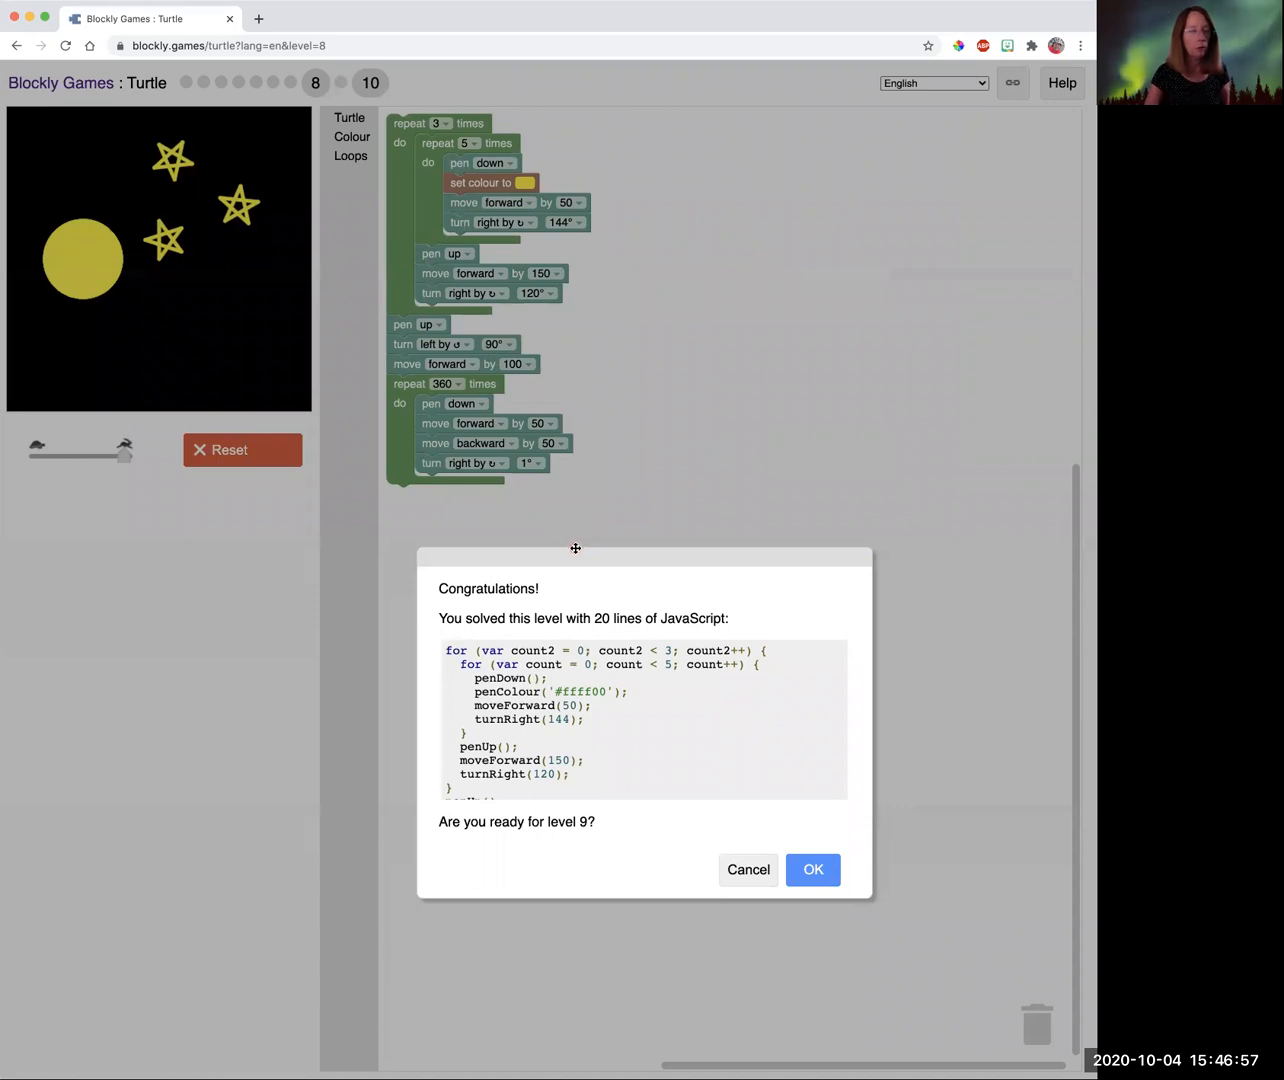
pyautogui.moveTo(795, 793)
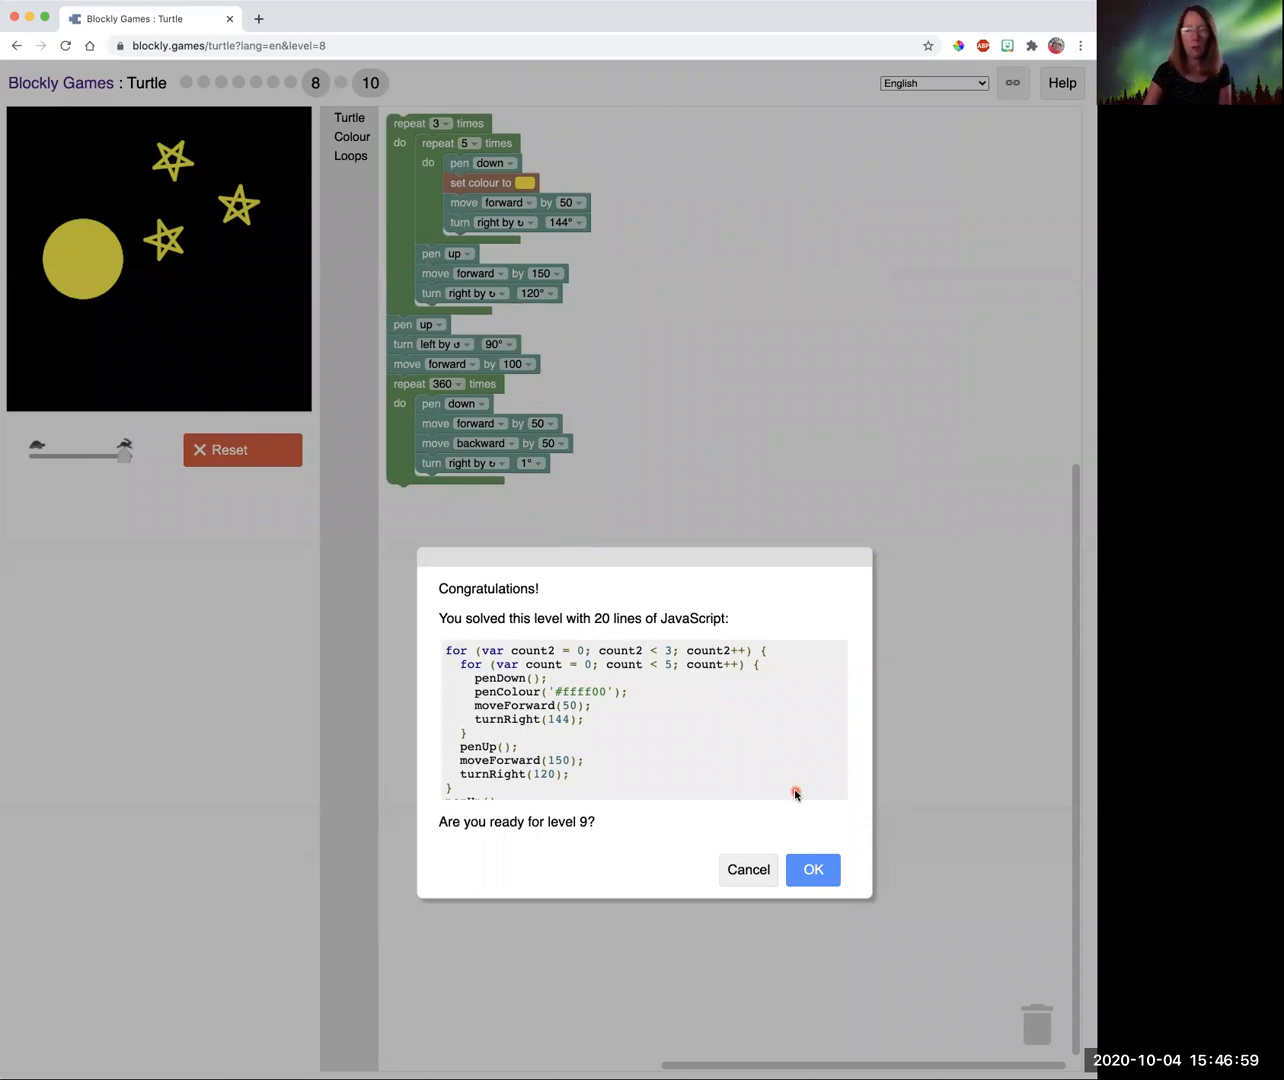
pyautogui.click(812, 870)
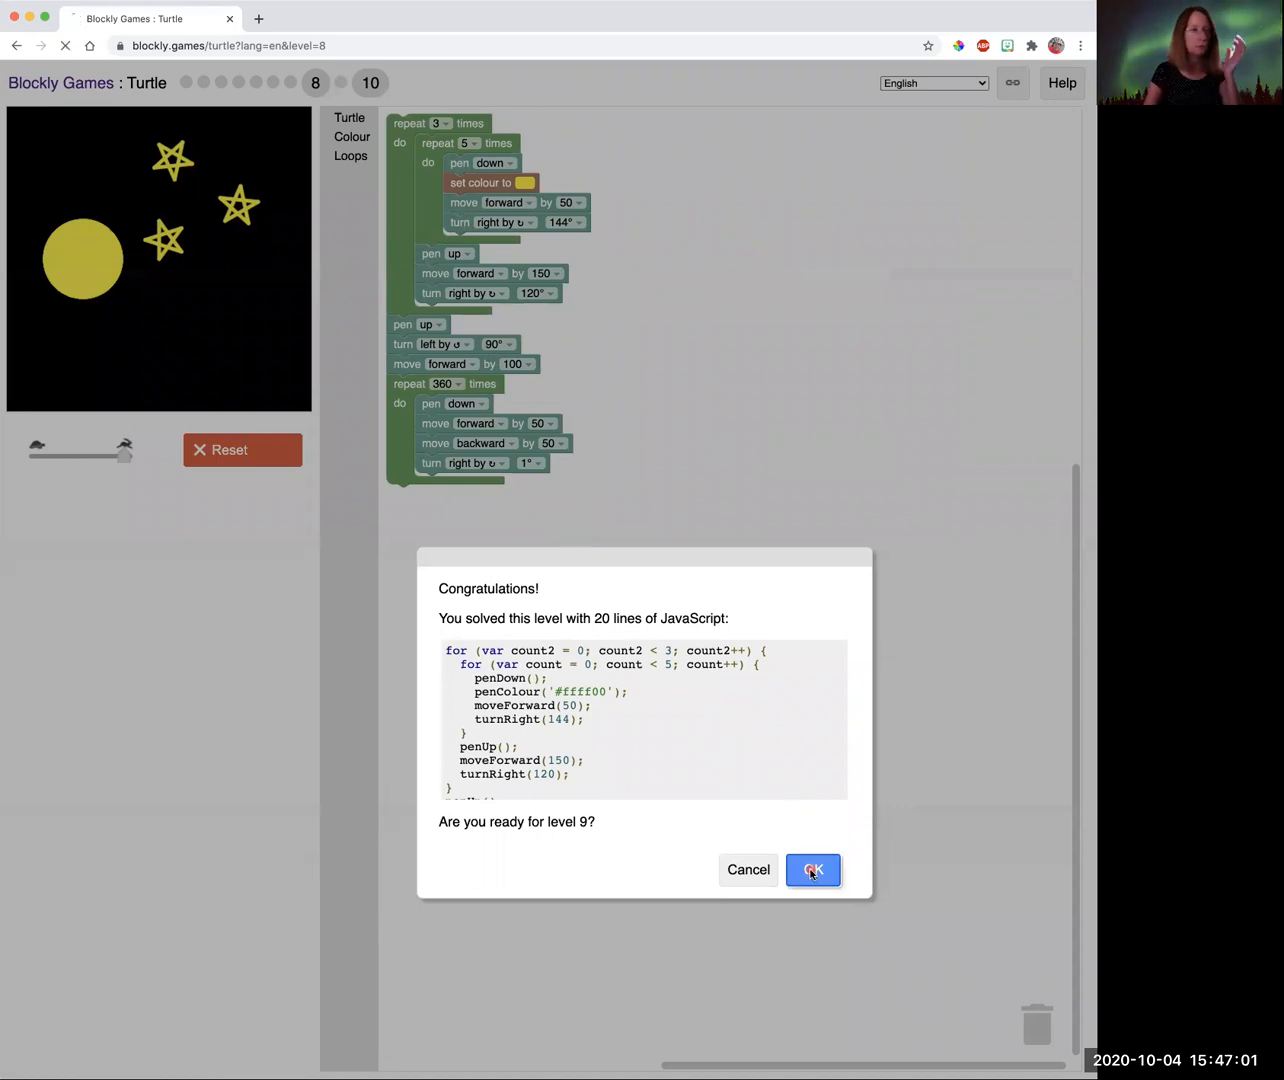
pyautogui.click(812, 870)
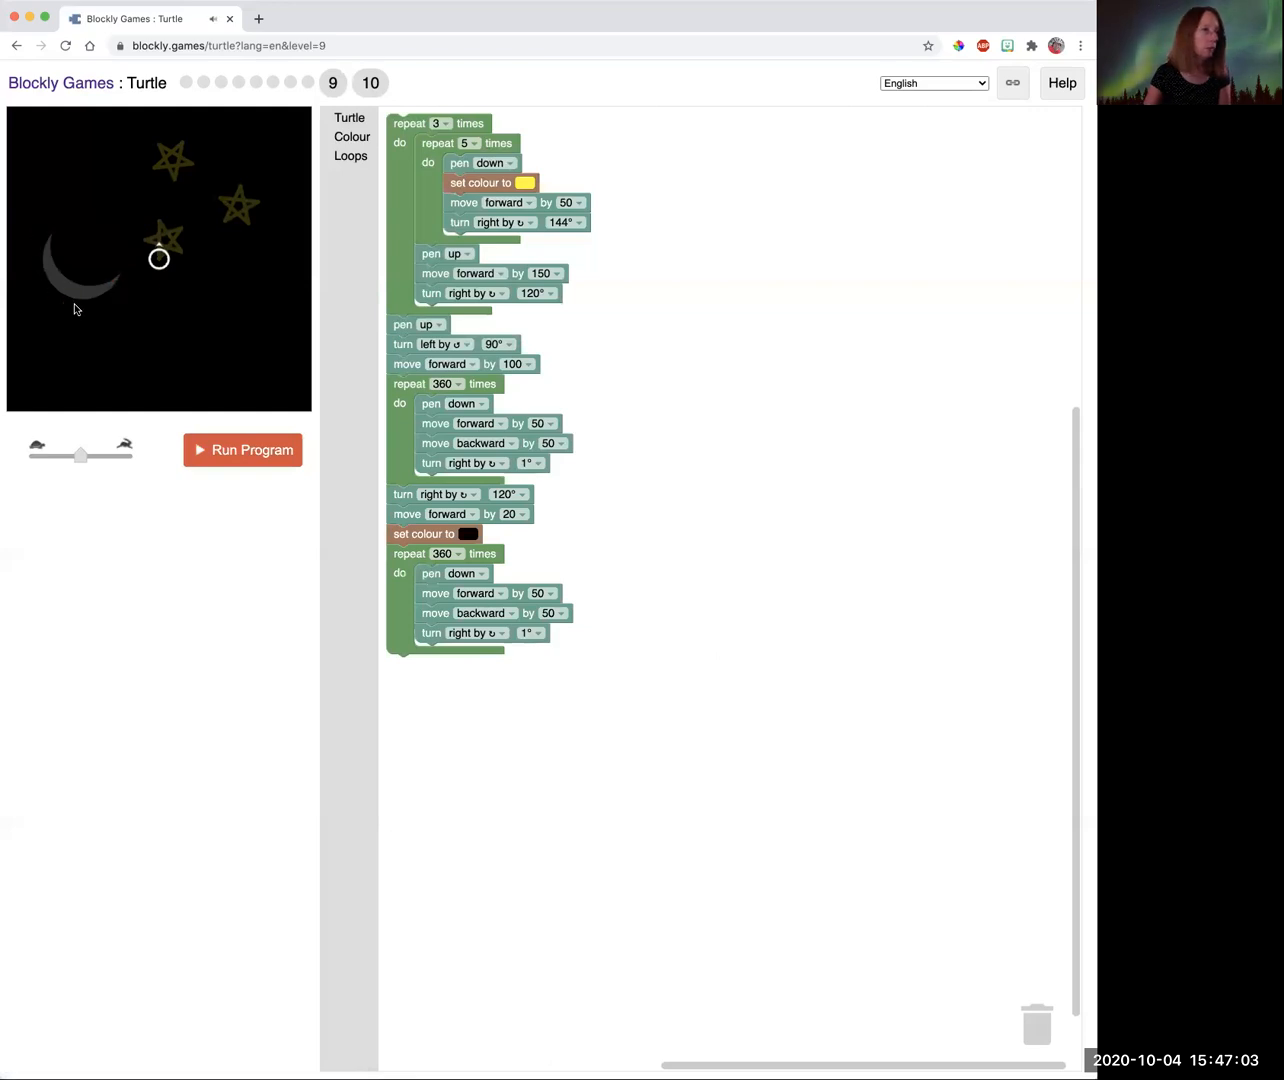
pyautogui.moveTo(171, 217)
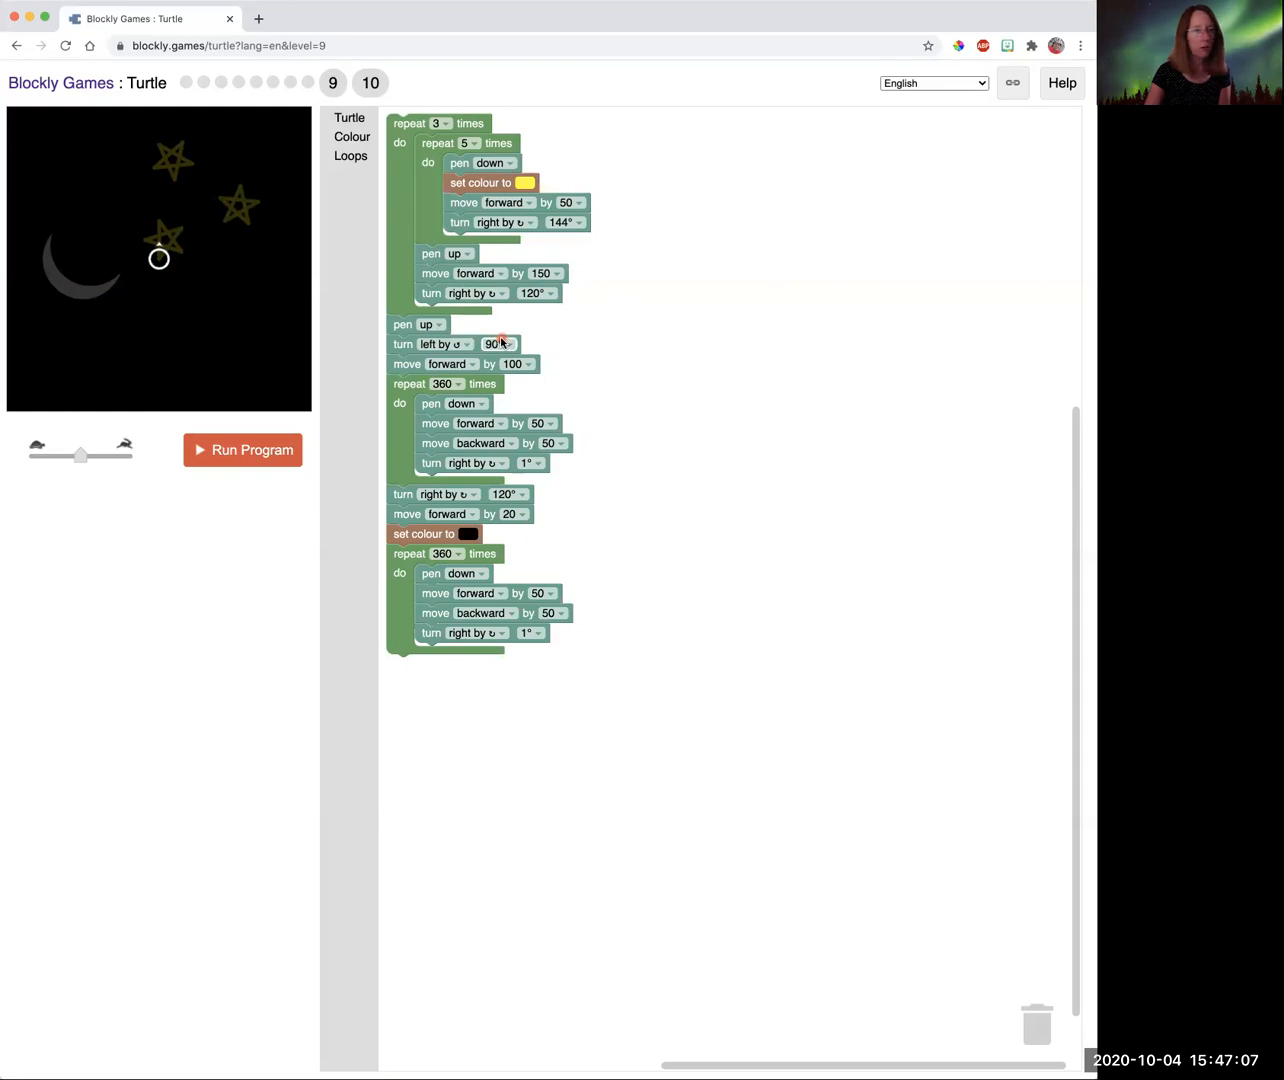
pyautogui.moveTo(245, 335)
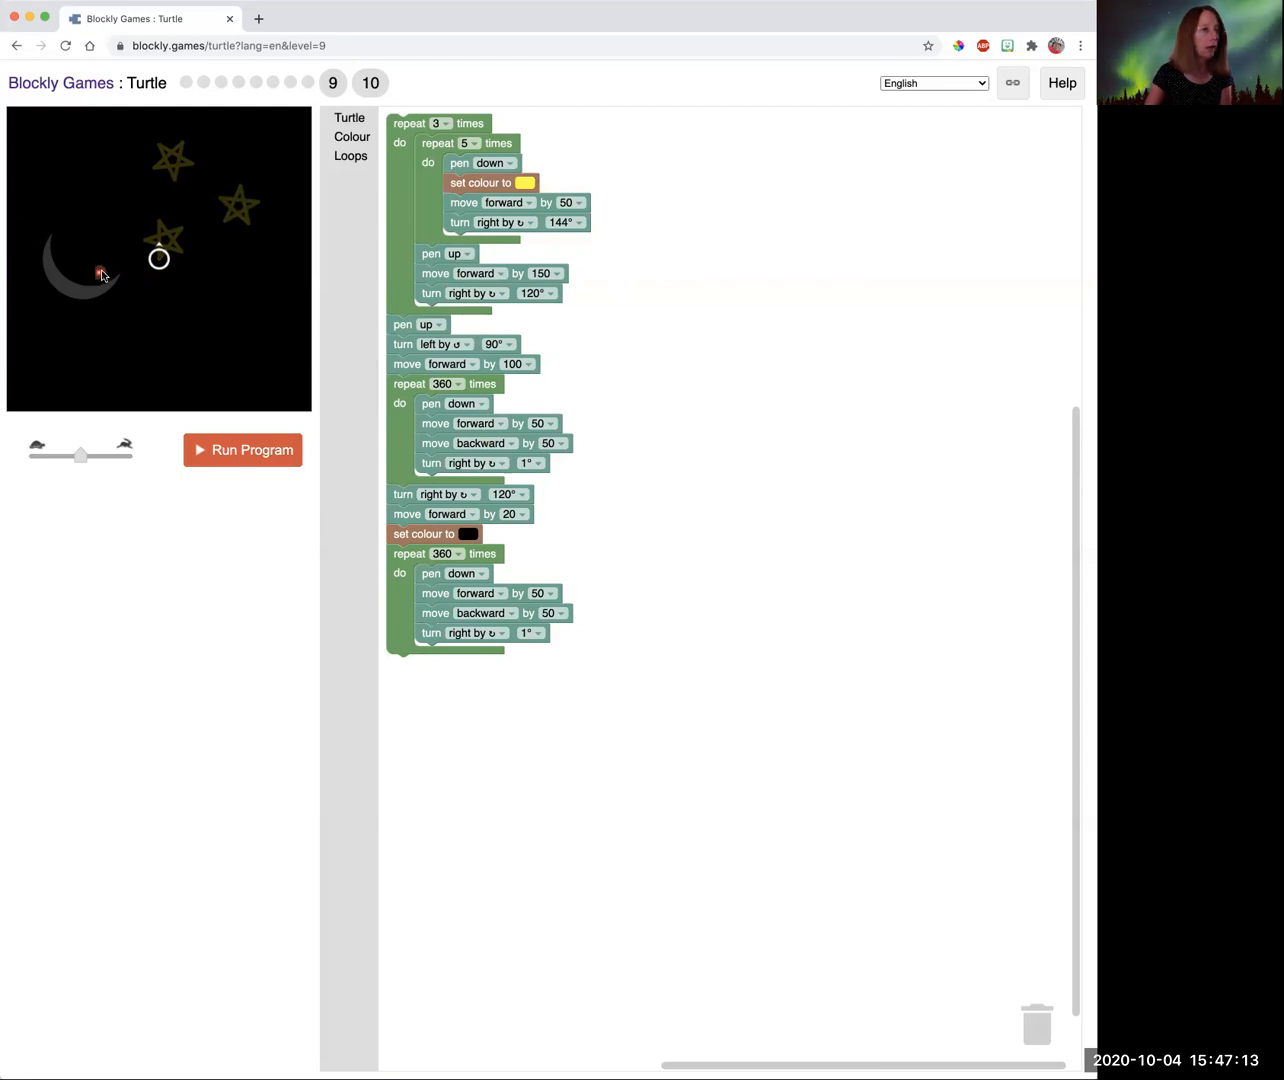
pyautogui.moveTo(28, 229)
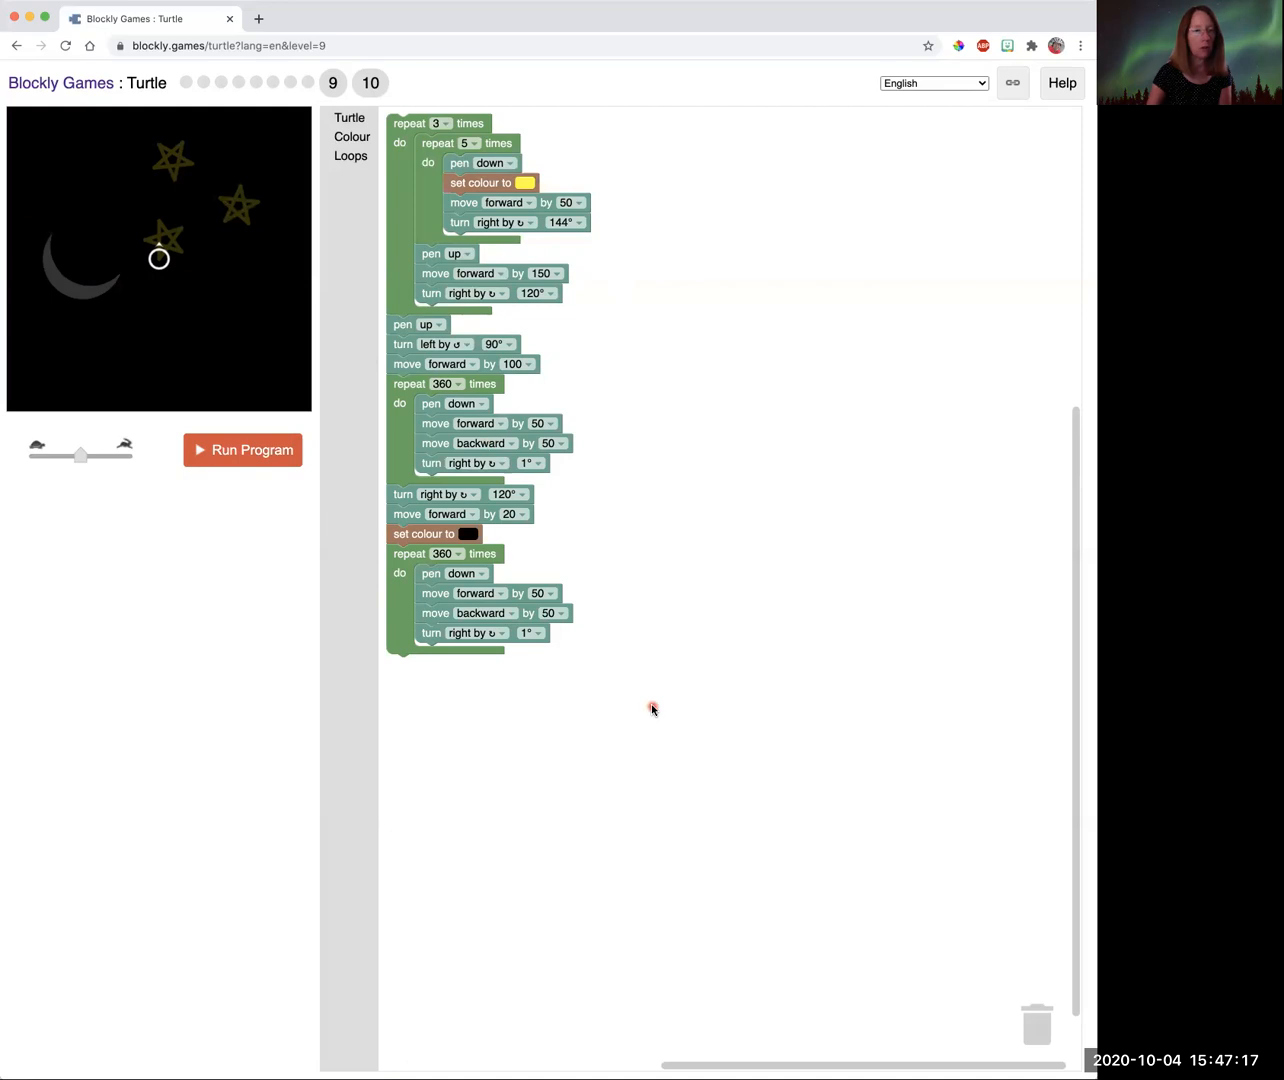
pyautogui.moveTo(86, 211)
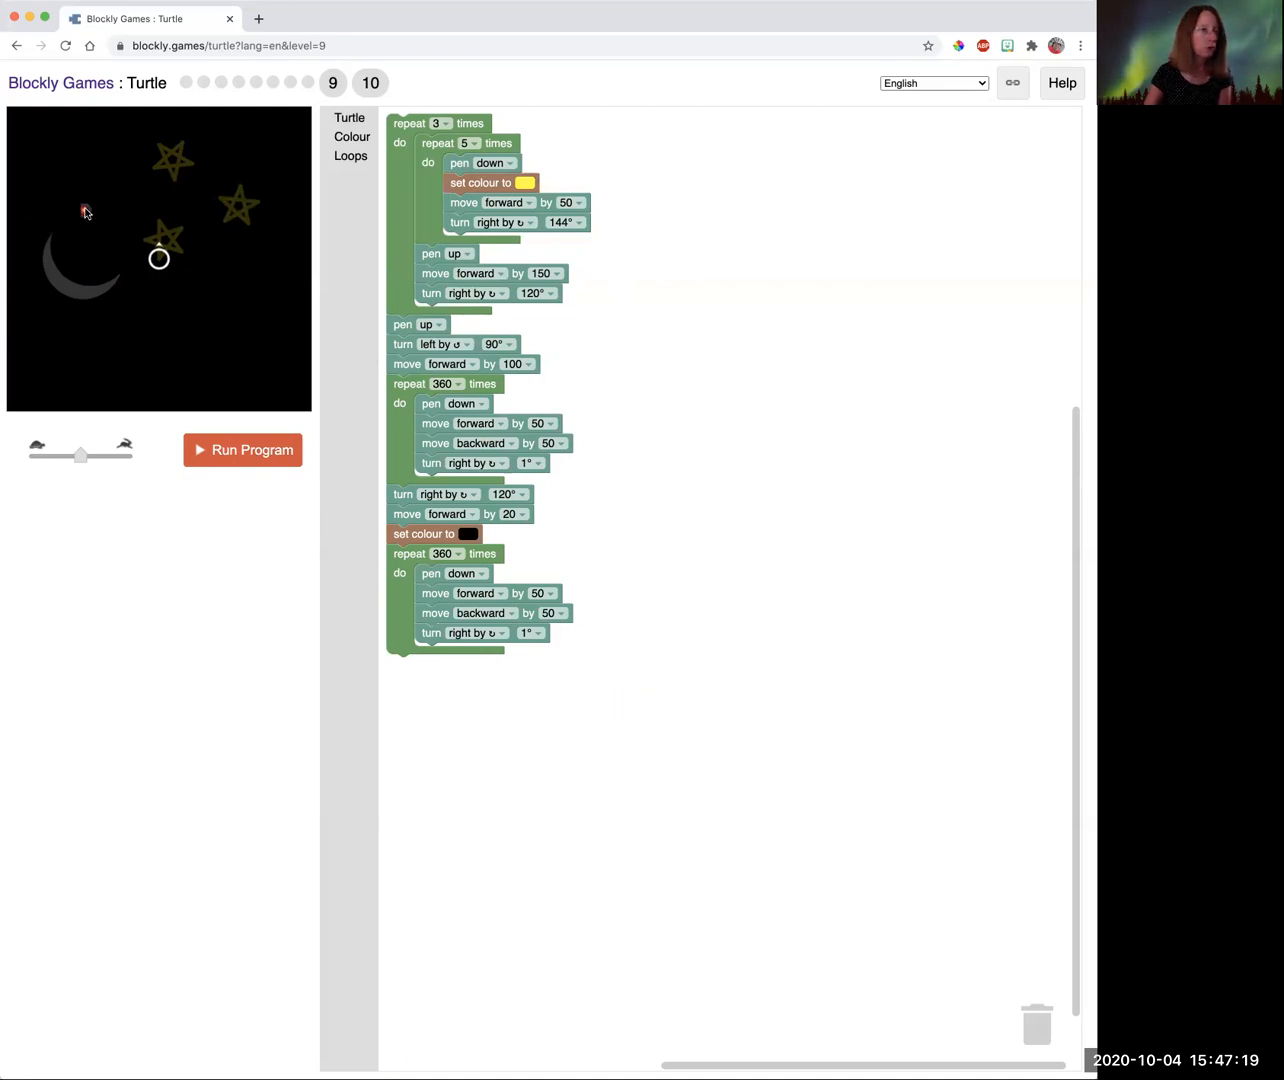
pyautogui.moveTo(518, 565)
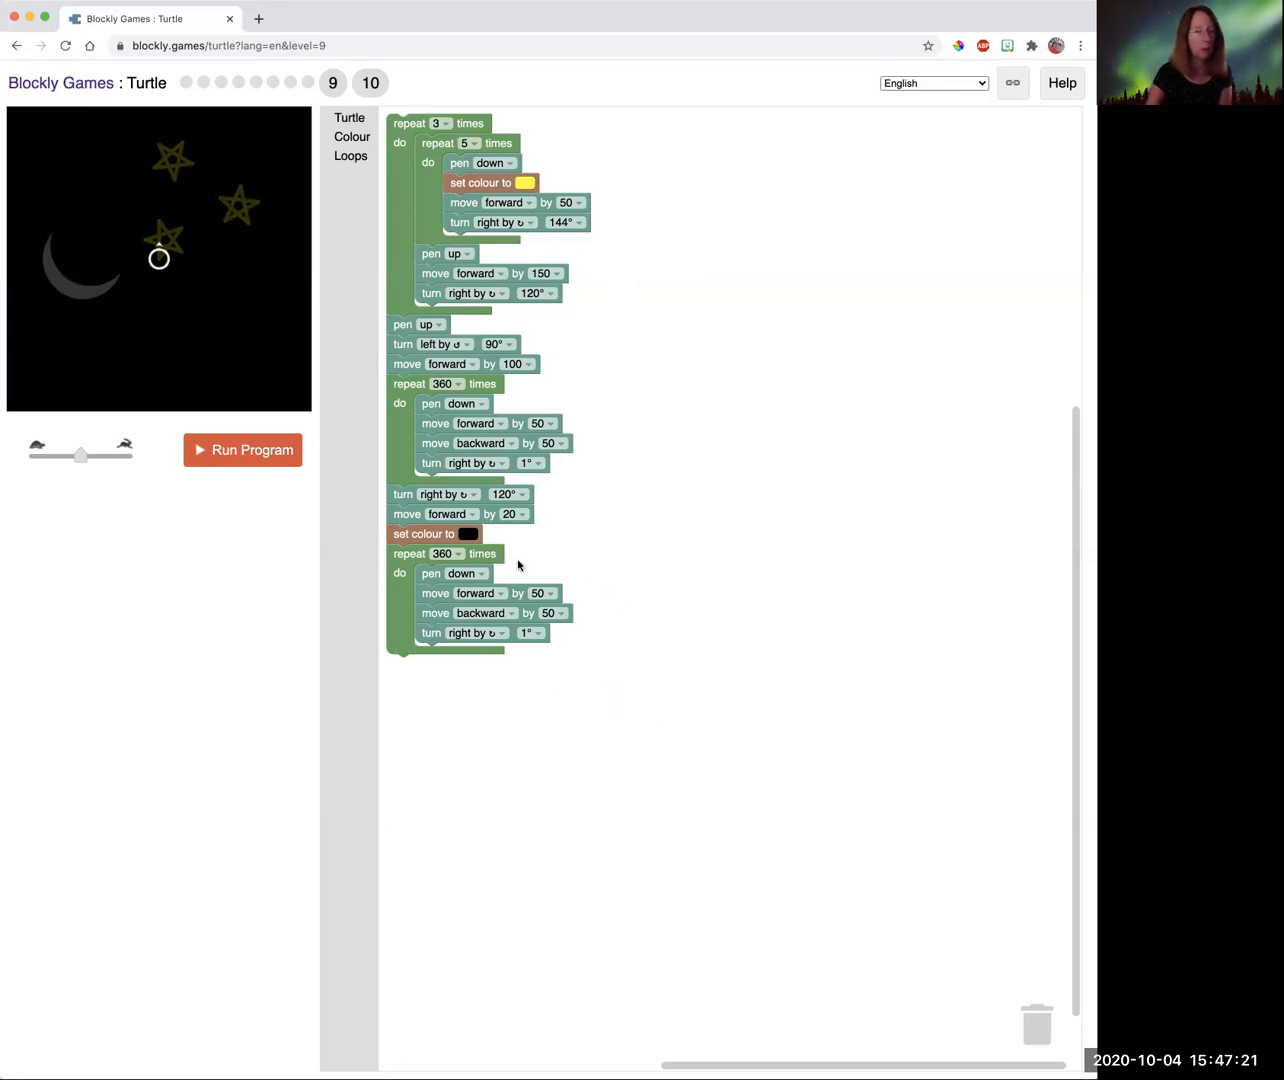
pyautogui.click(417, 534)
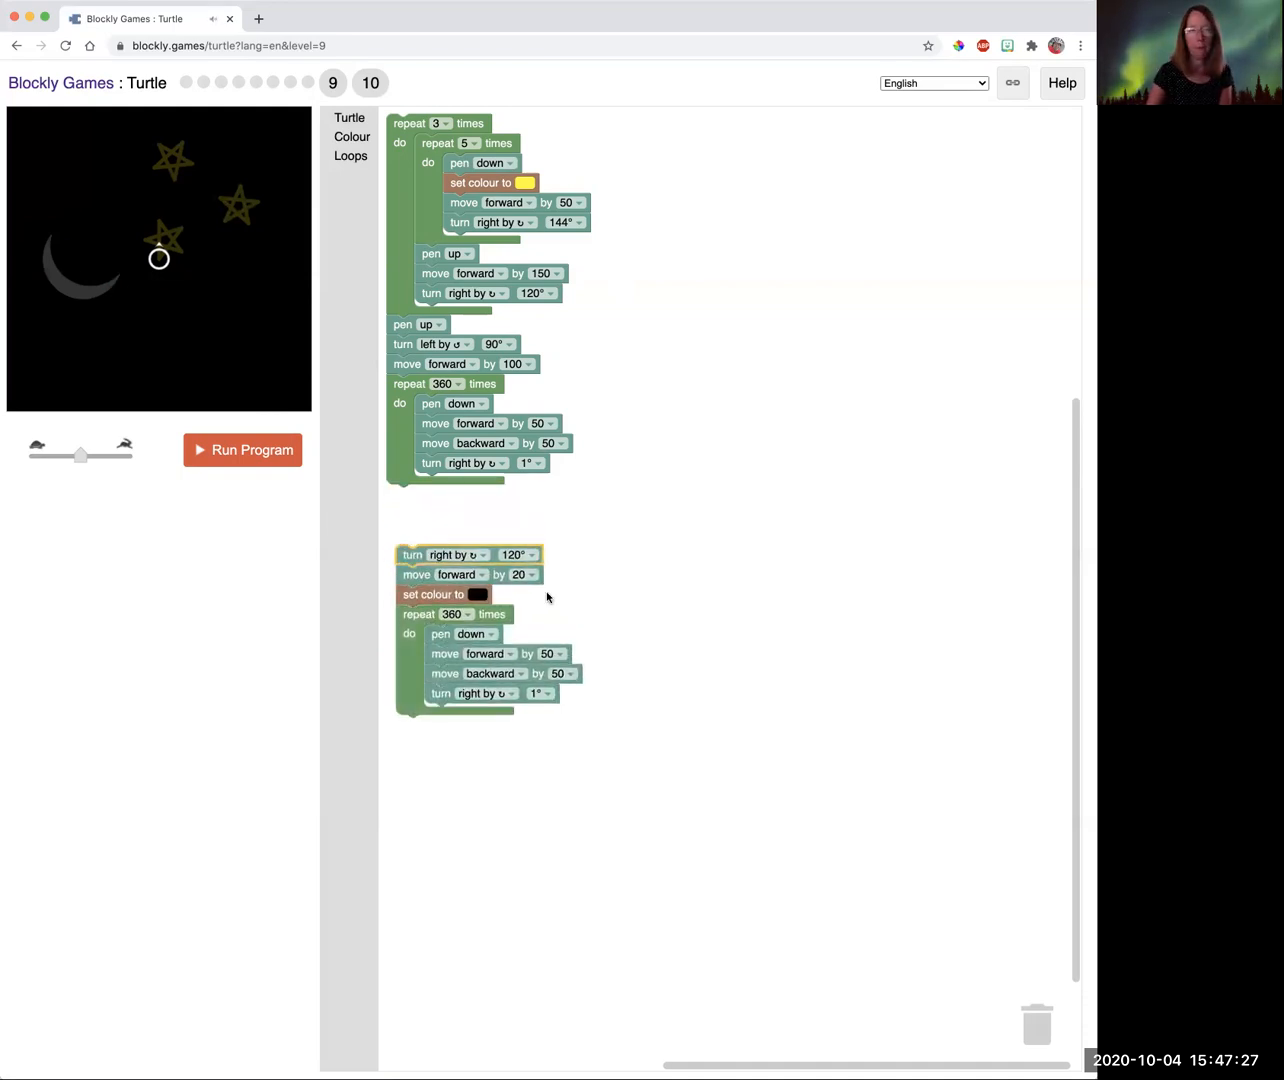
pyautogui.moveTo(82, 266)
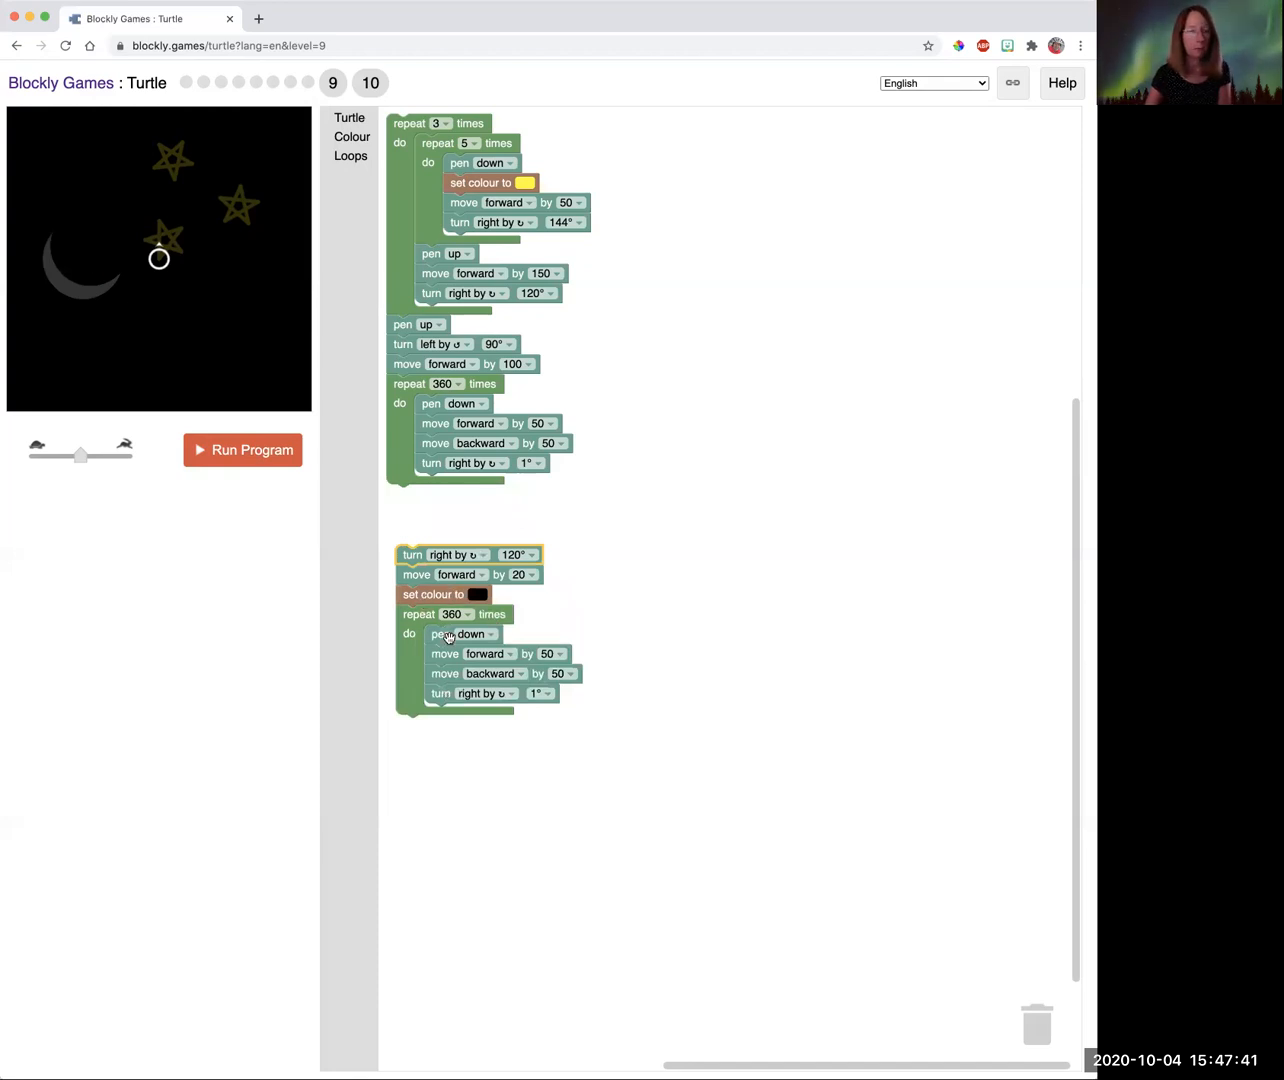
pyautogui.moveTo(482, 640)
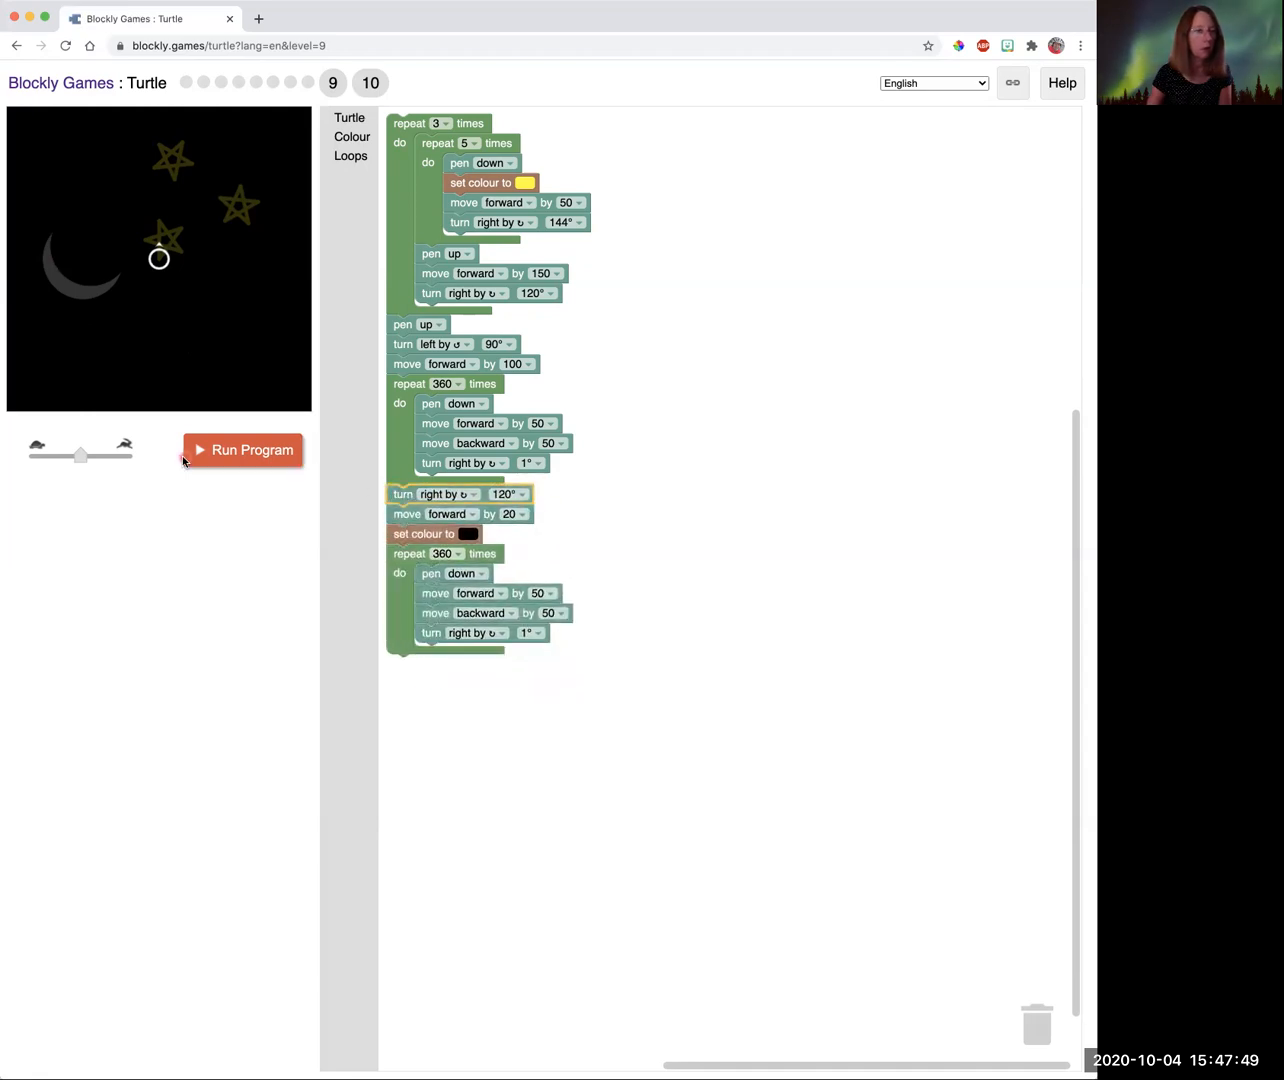
# Run the three-stars-and-yellow-crescent program with the speed slider pushed to maximum.
pyautogui.moveTo(80, 454); pyautogui.dragTo(103, 454)
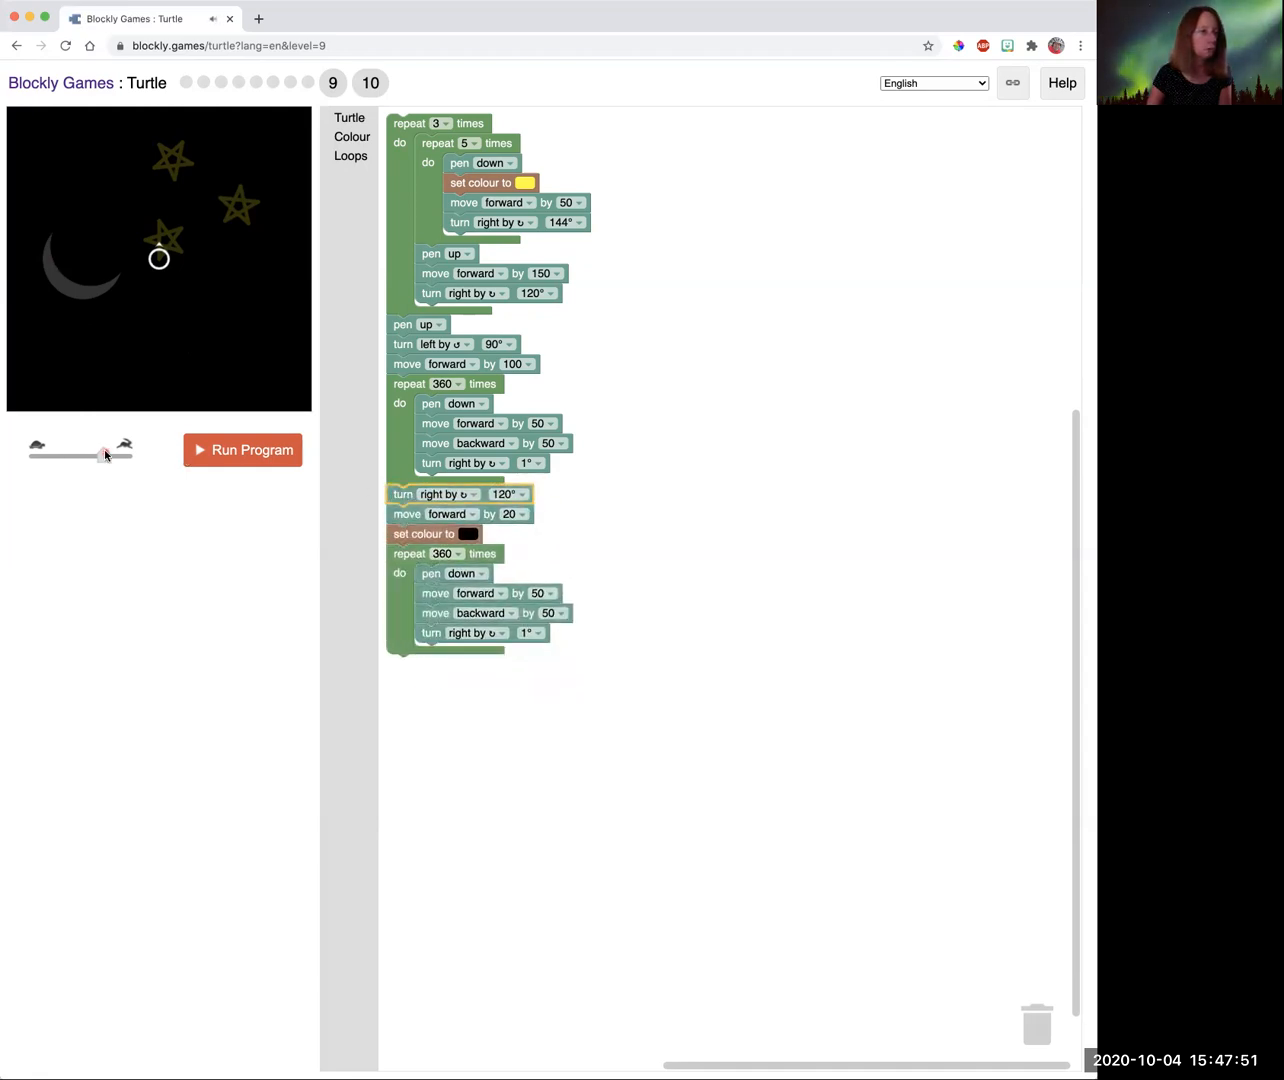
pyautogui.click(242, 450)
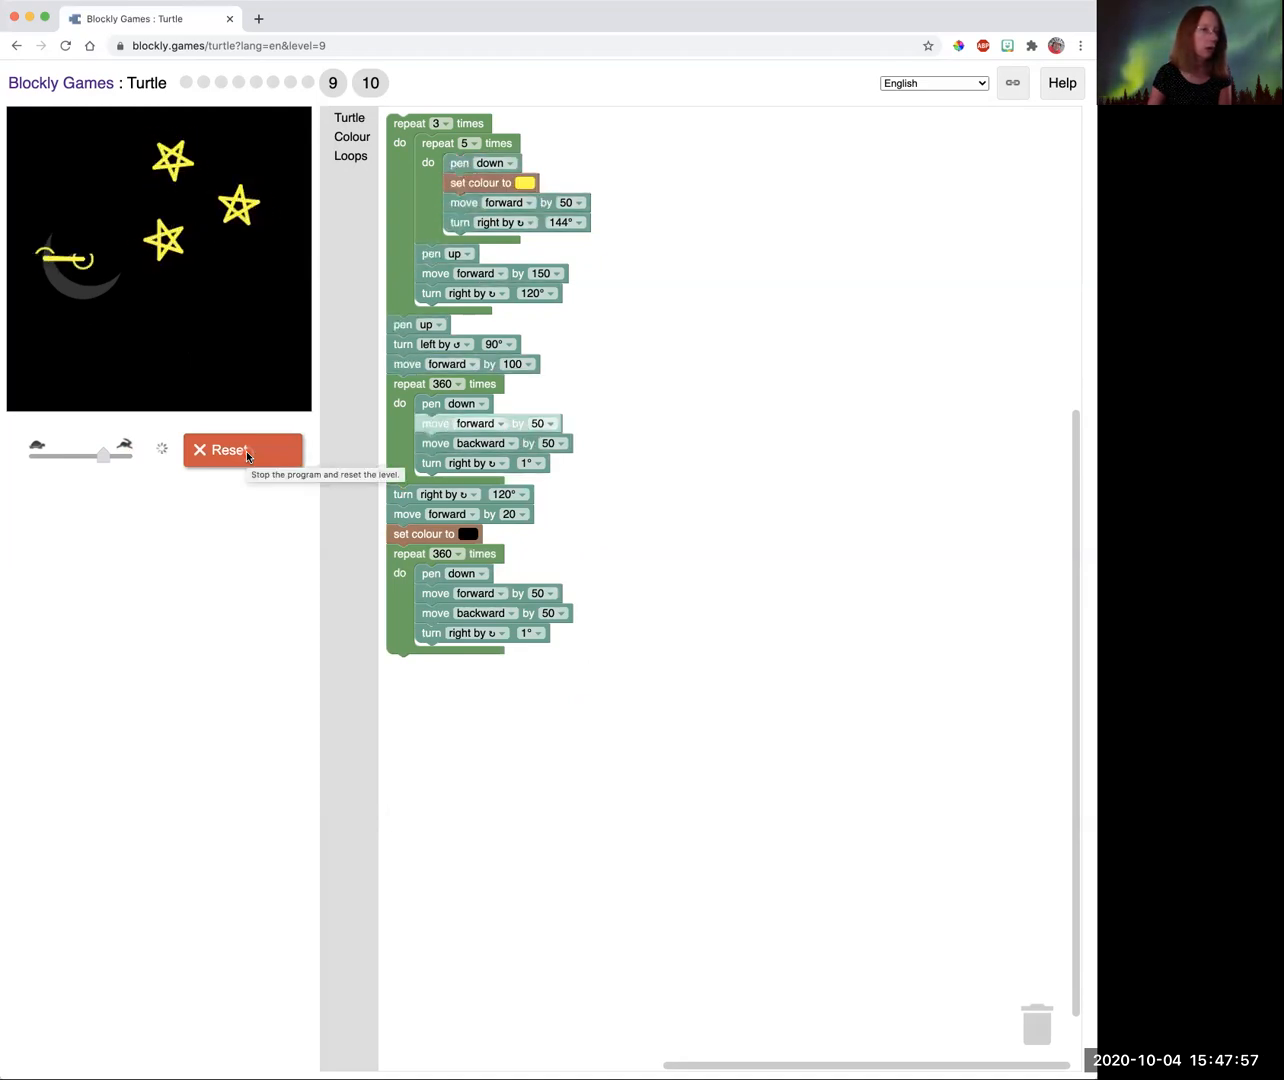
pyautogui.moveTo(103, 454); pyautogui.dragTo(127, 454)
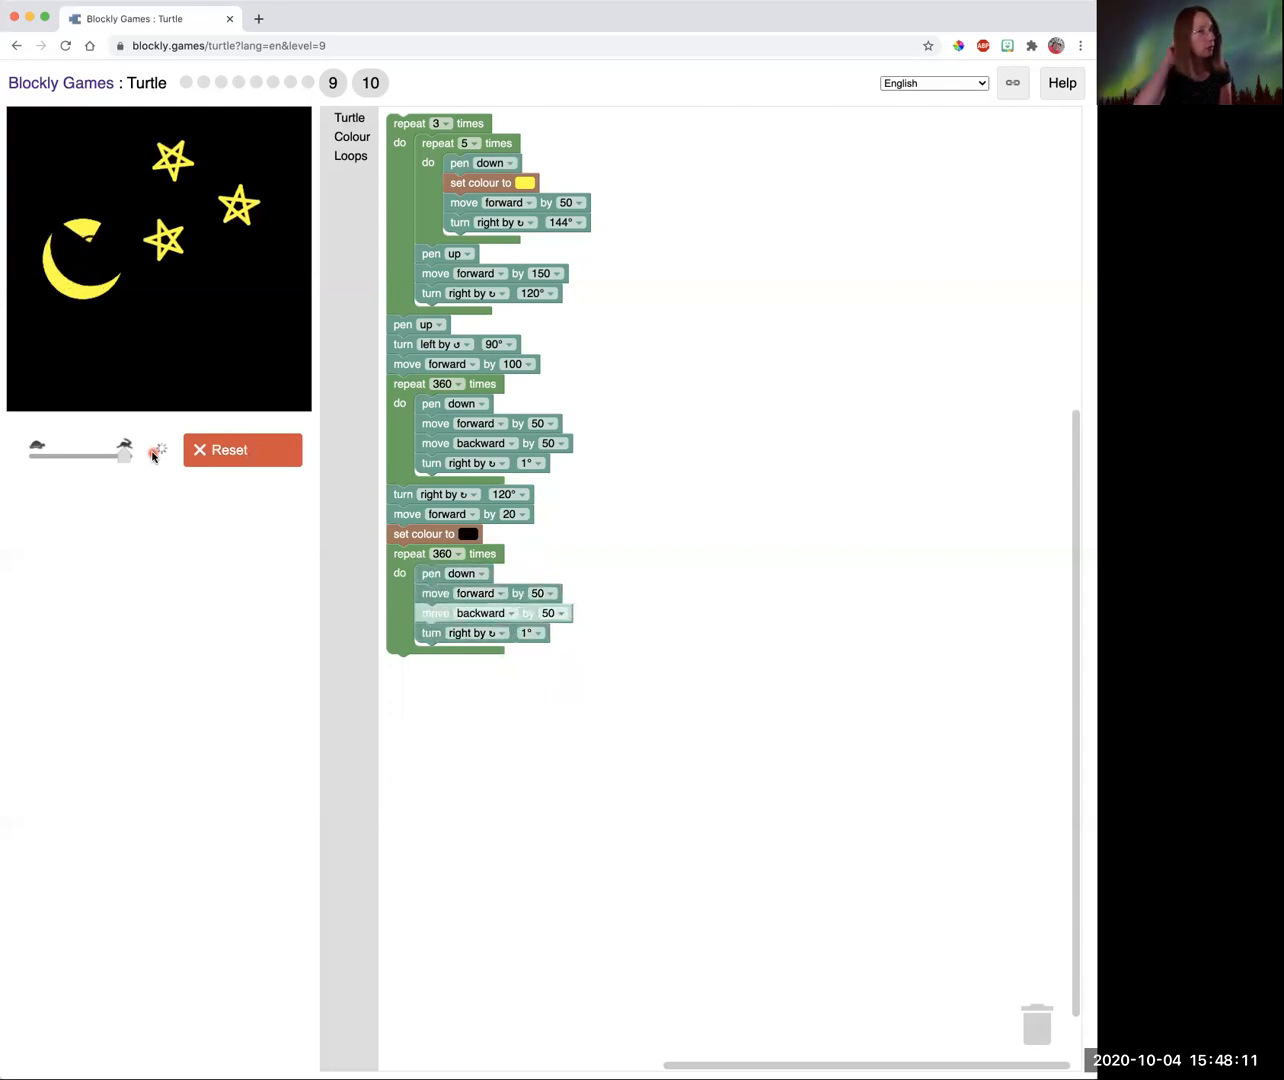
# Accept the Congratulations dialog with OK to move on to level 10.
pyautogui.click(153, 452)
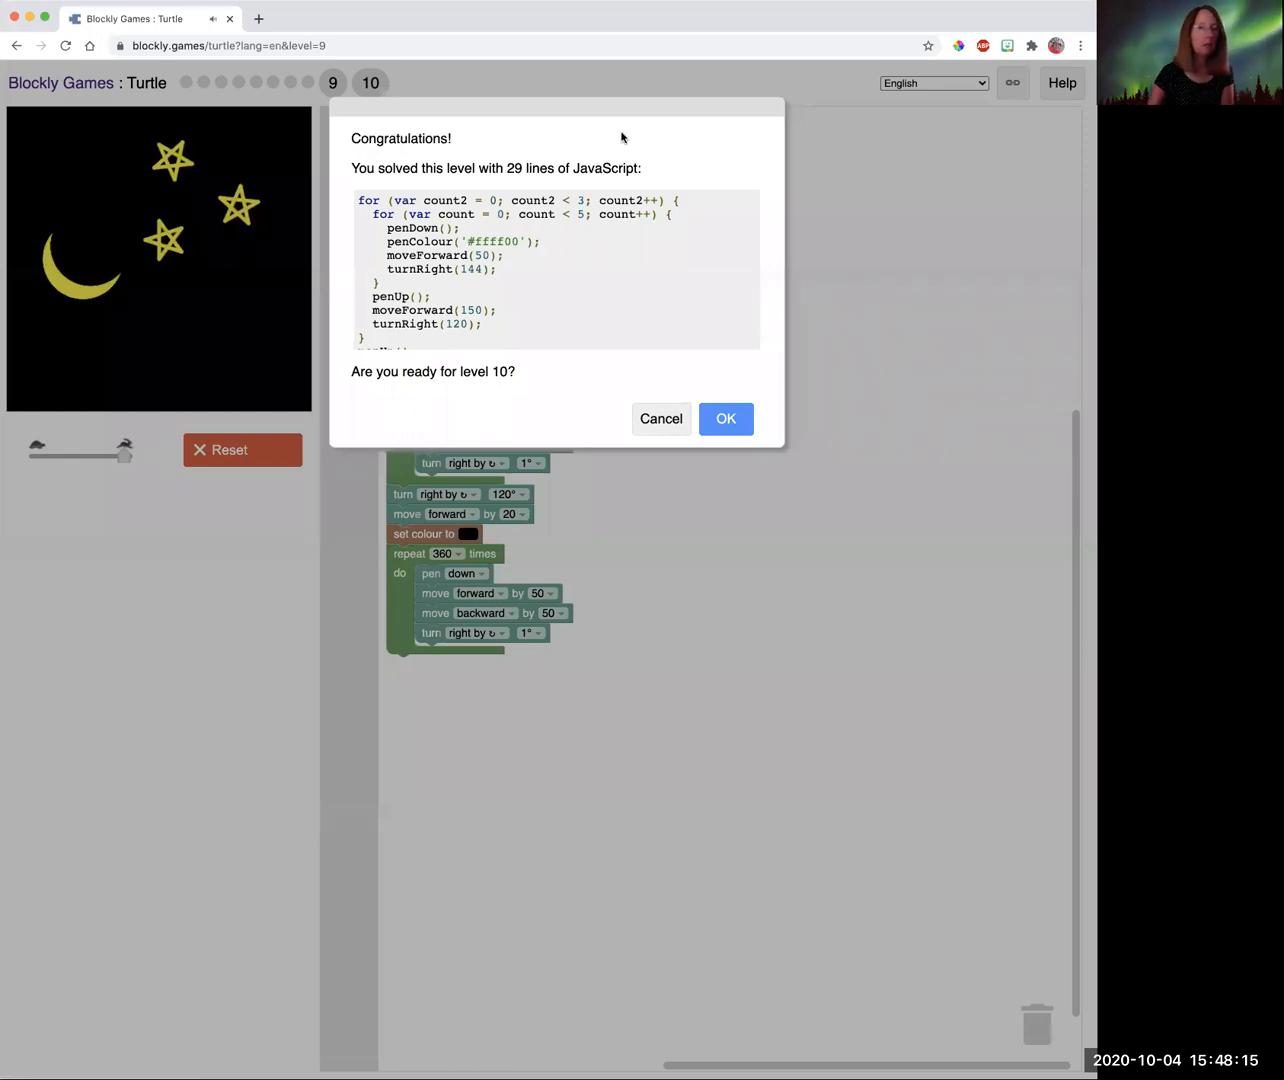
pyautogui.click(726, 419)
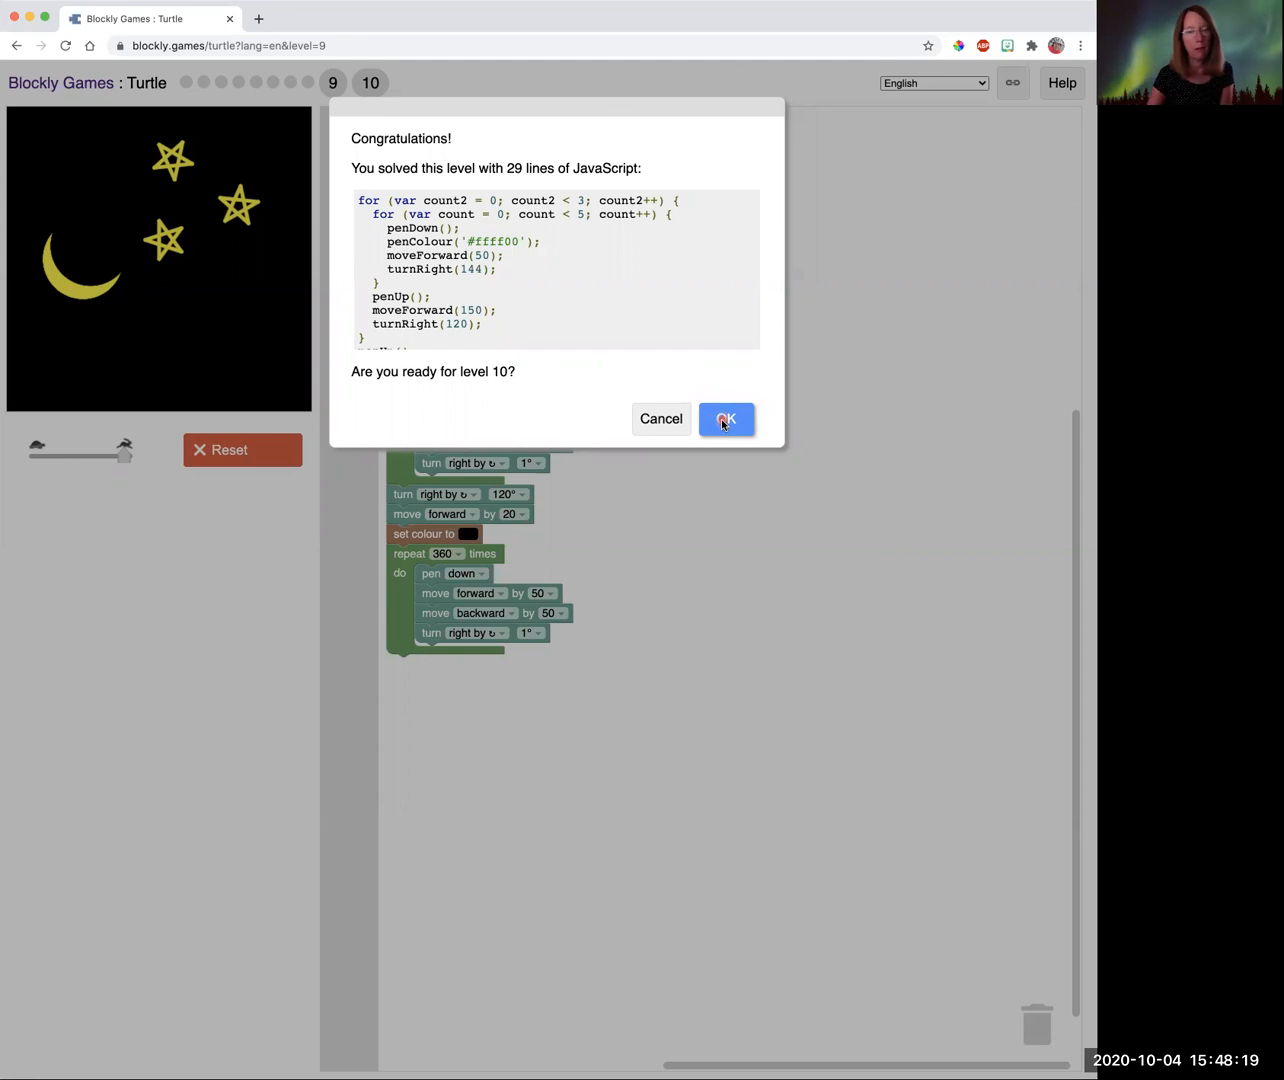
pyautogui.click(726, 419)
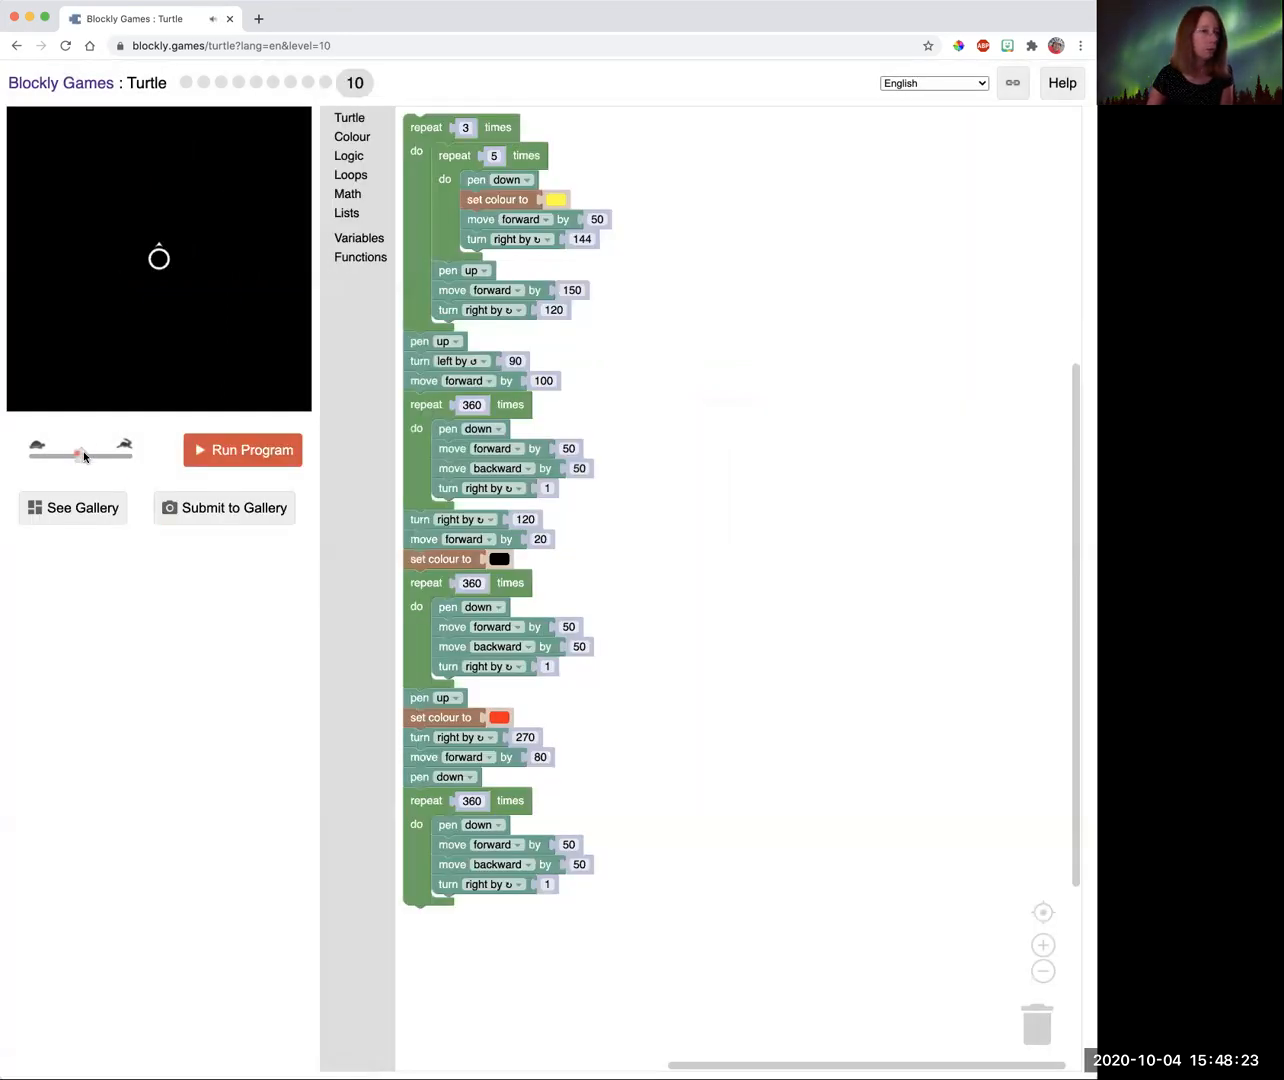
# Run level 10's red sun program at full speed, then scroll through the Turtle gallery.
pyautogui.click(242, 450)
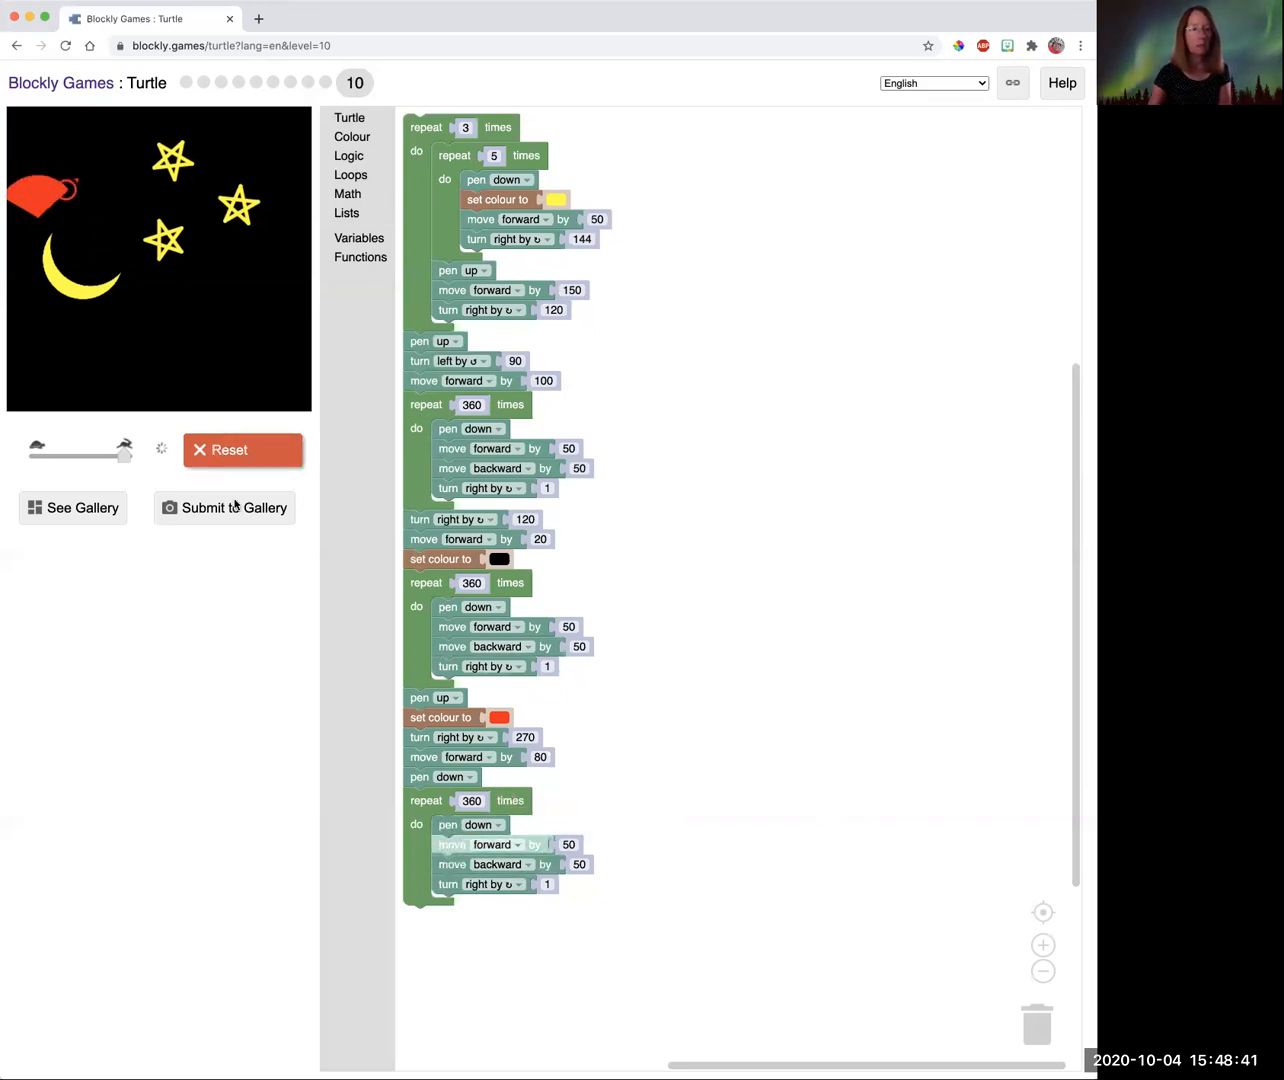
pyautogui.moveTo(225, 520)
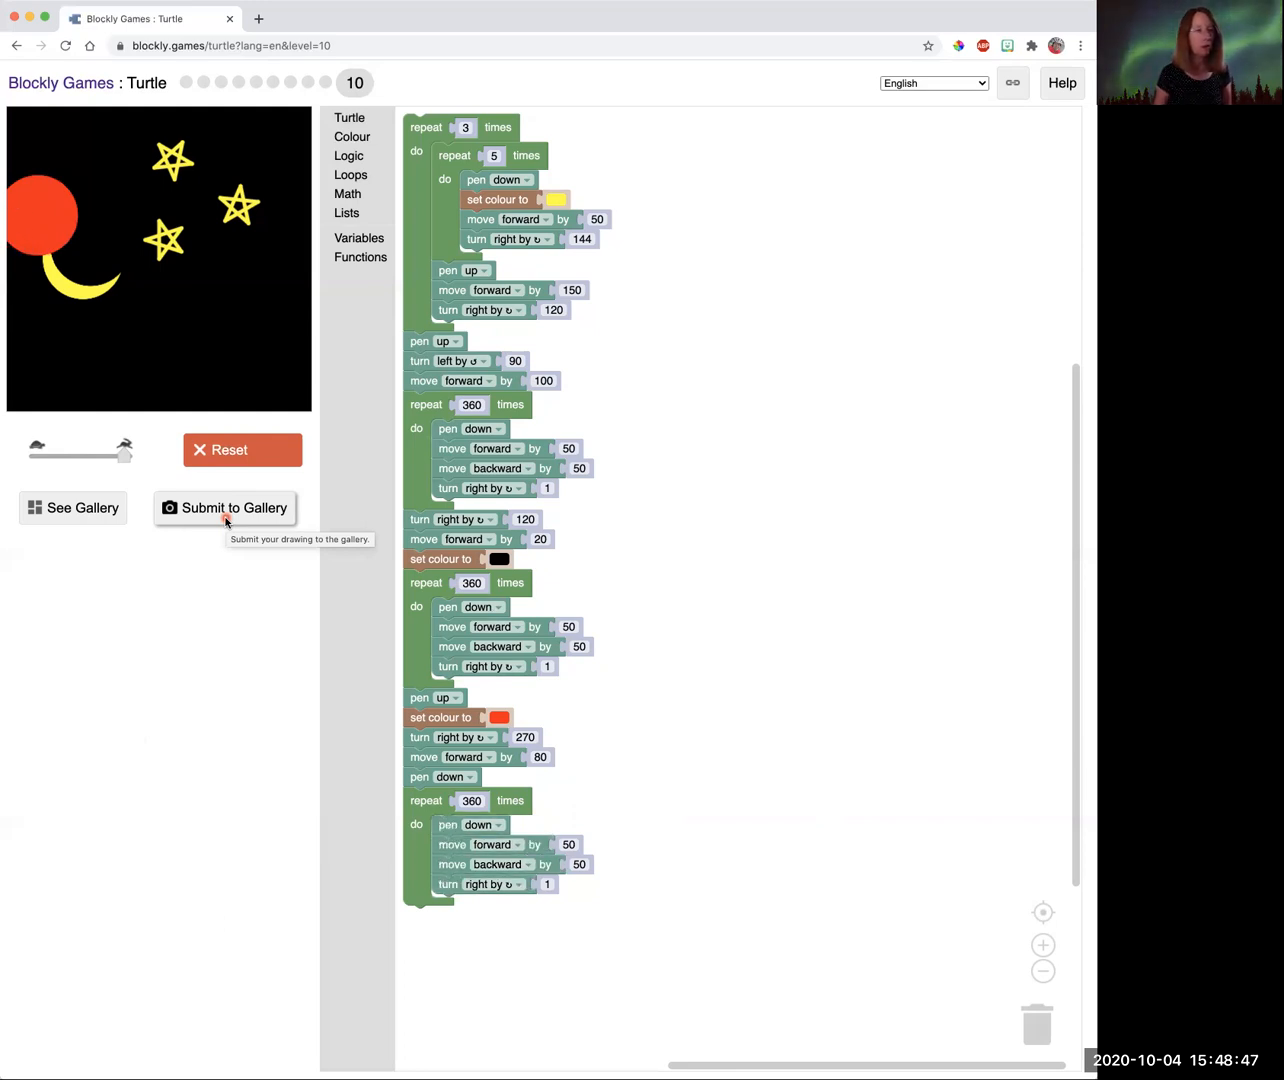
pyautogui.moveTo(68, 509)
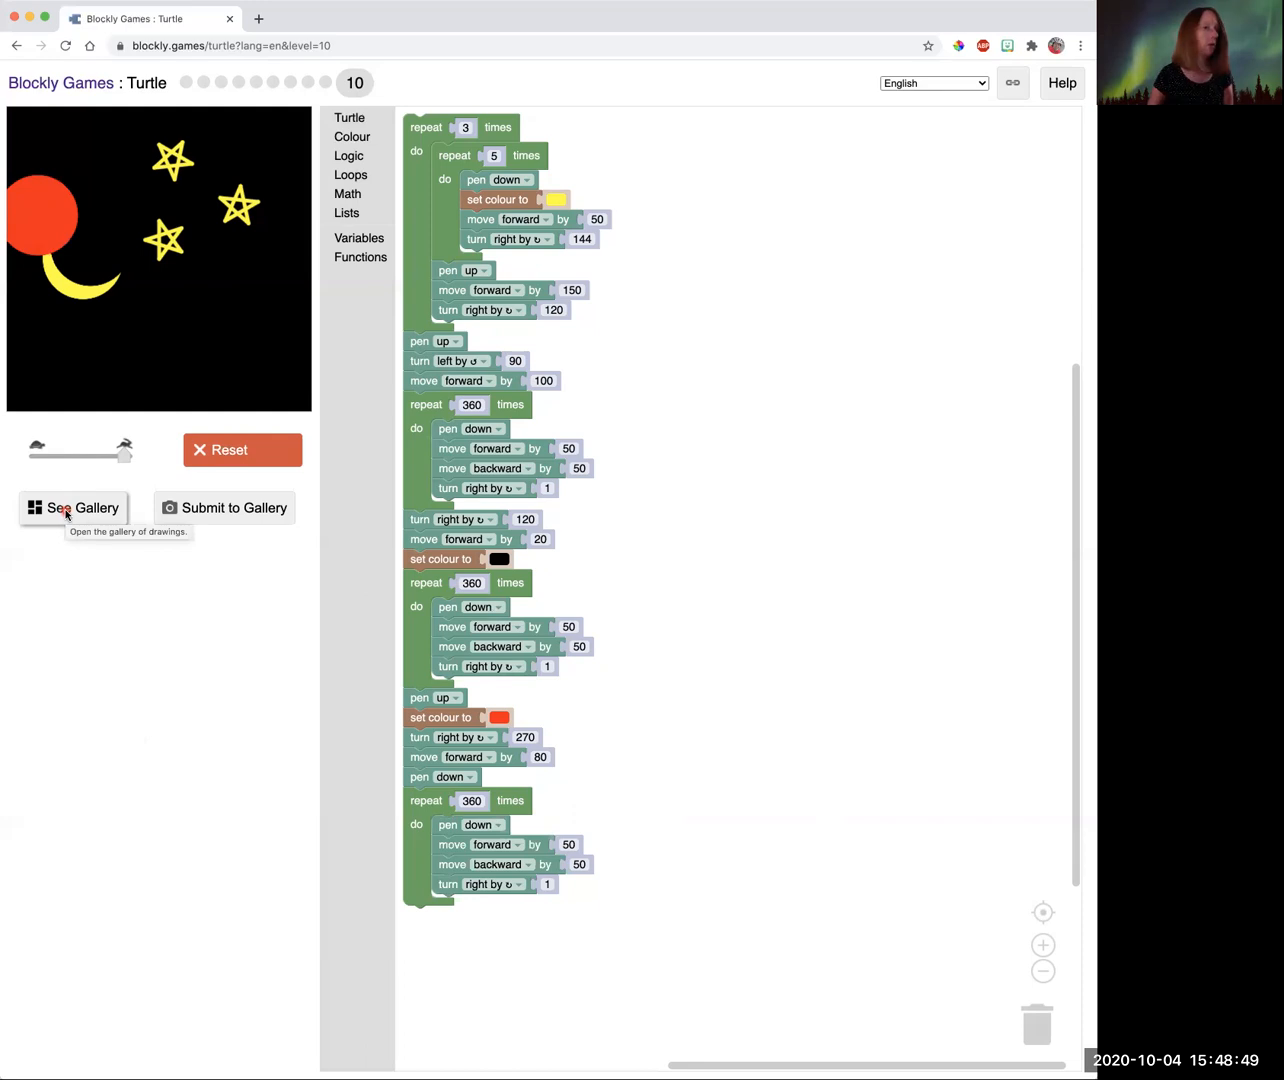
pyautogui.click(73, 507)
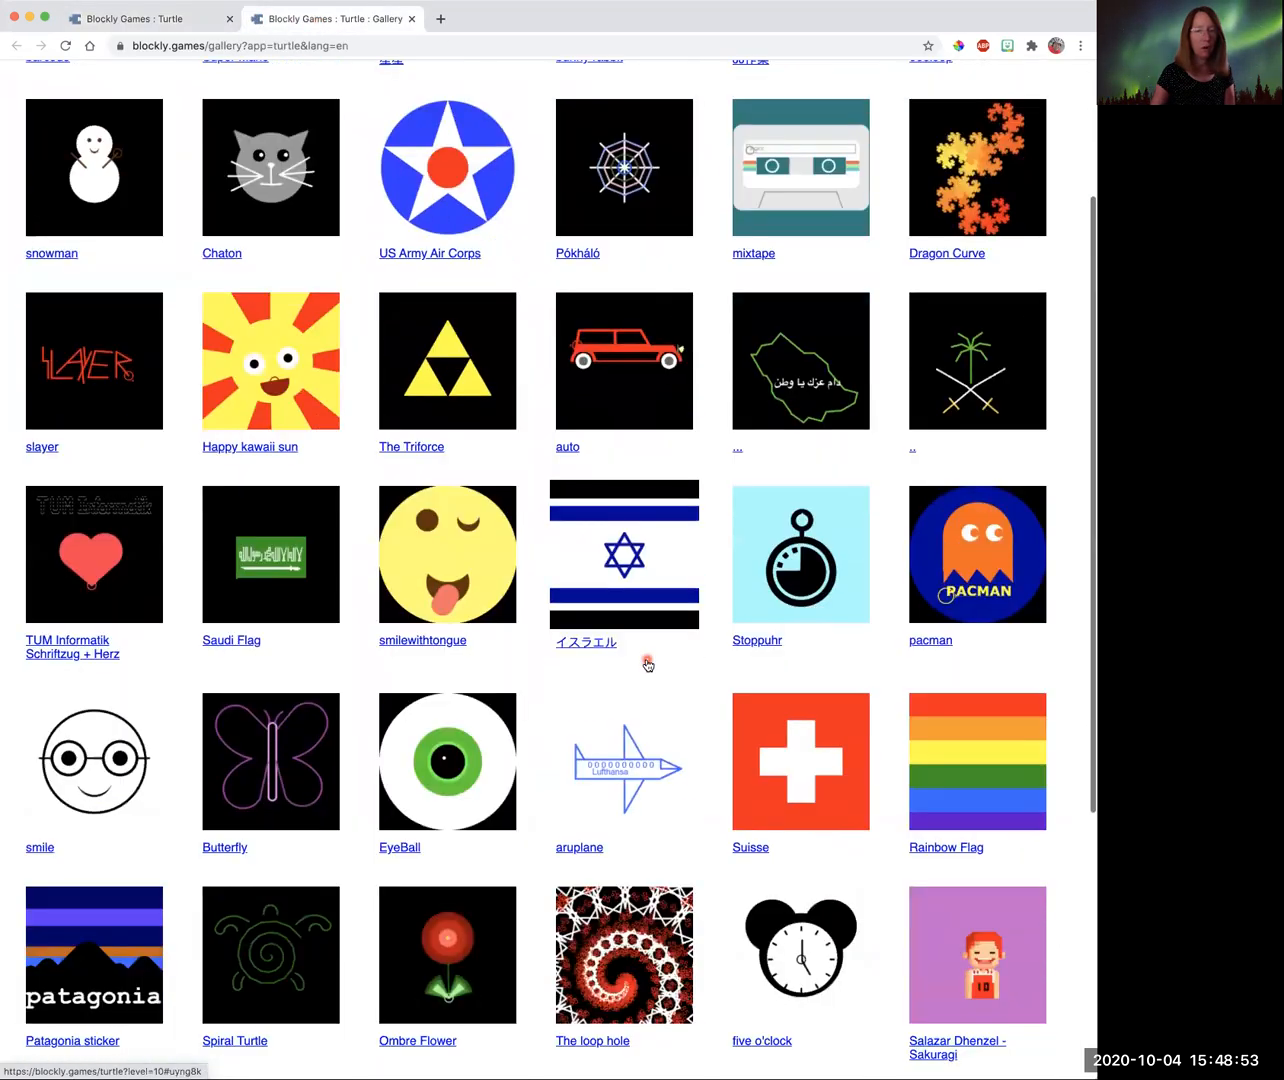
pyautogui.scroll(-3)
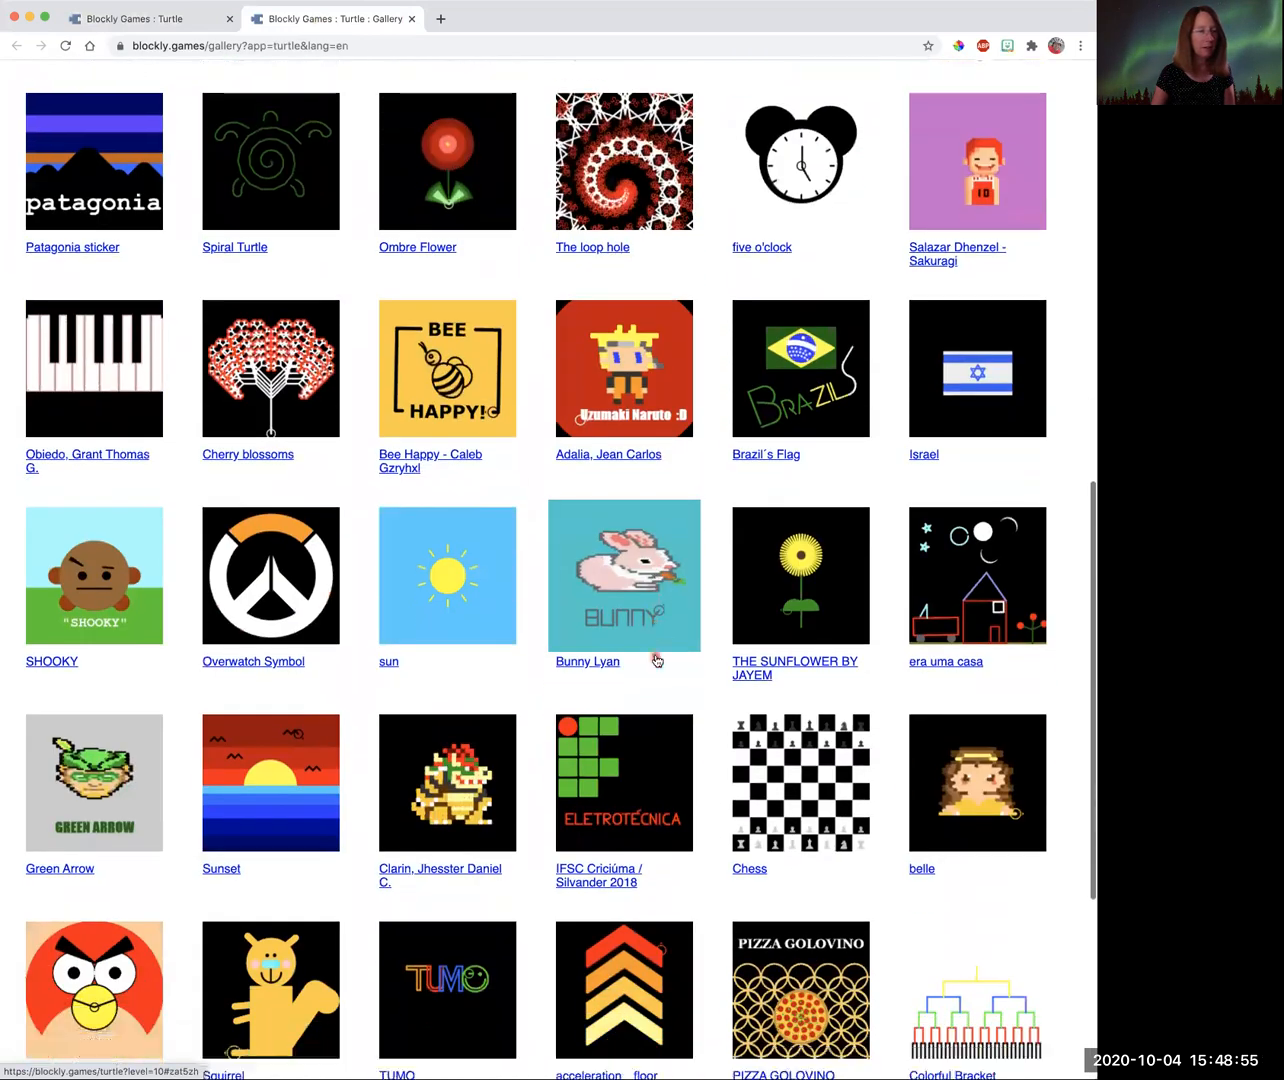